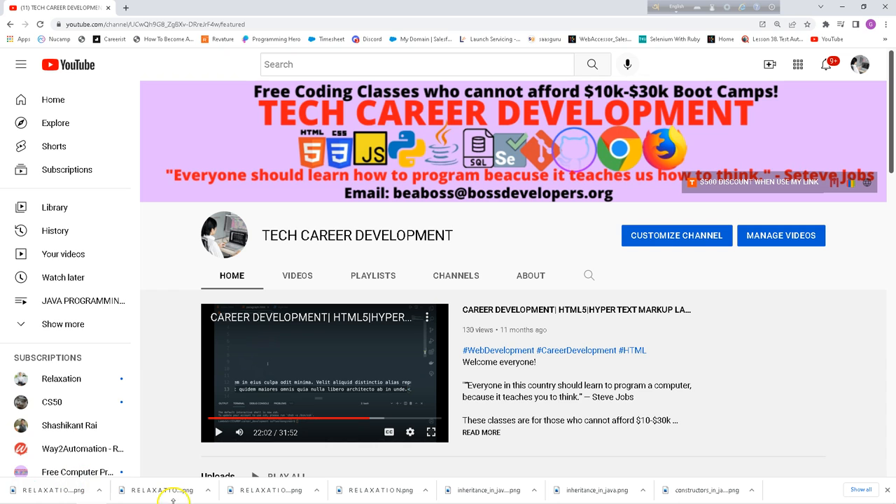
- Start a new class in the methods package of the Java project
scroll(down, 3)
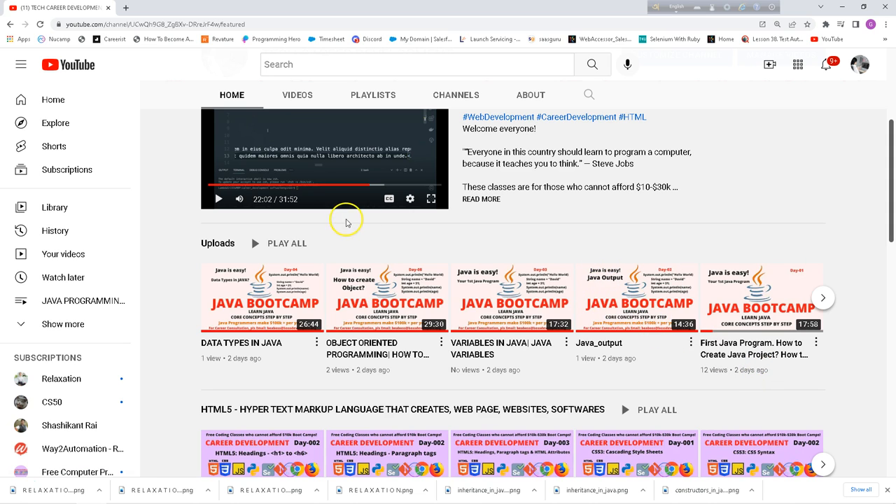
mouse_move(678, 228)
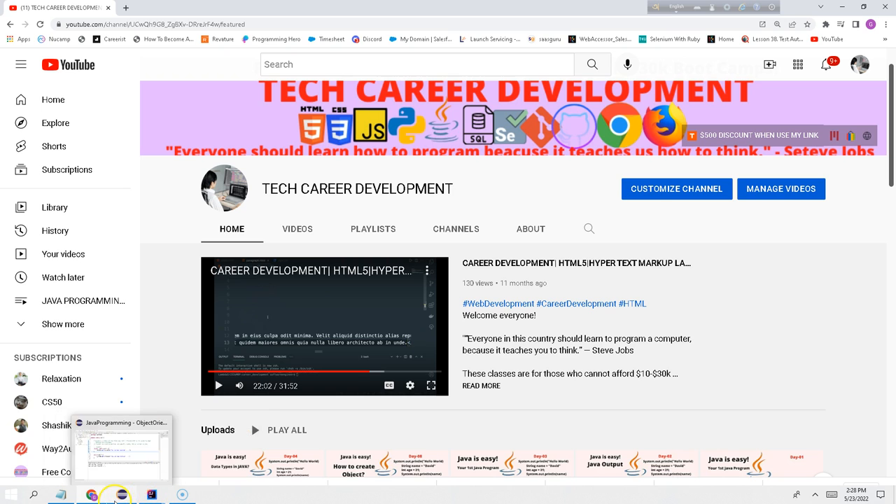
click(113, 496)
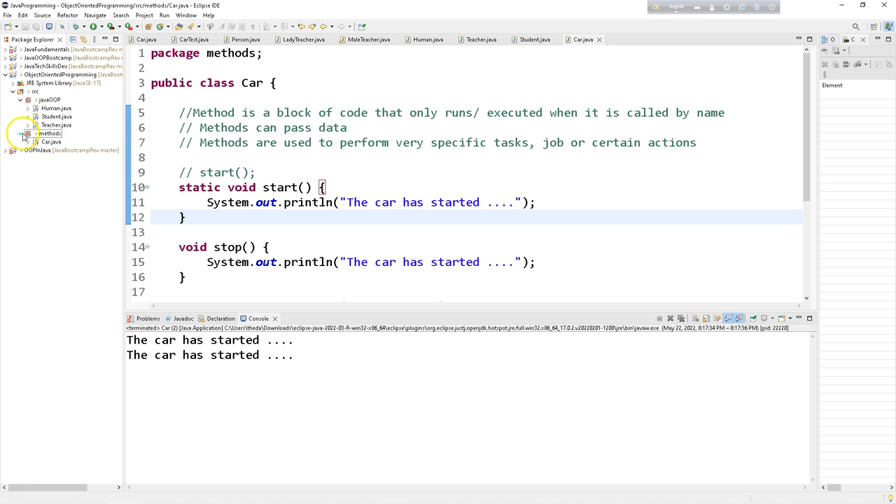
right_click(49, 133)
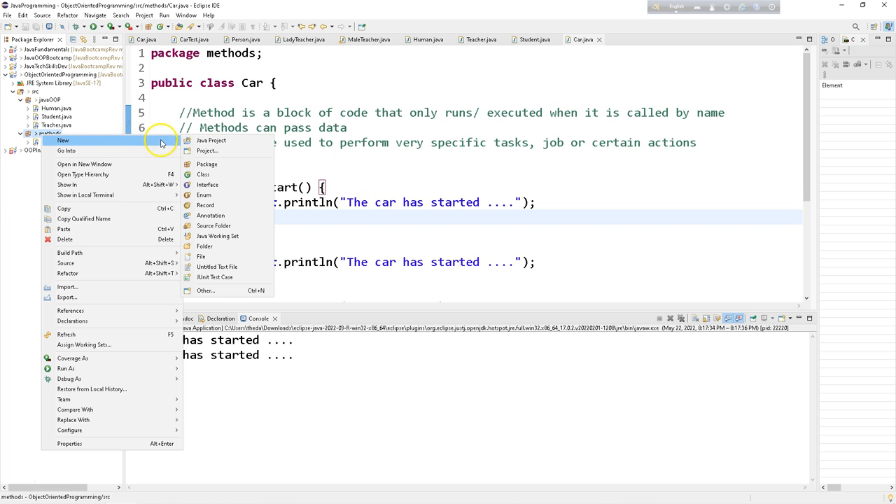
click(202, 174)
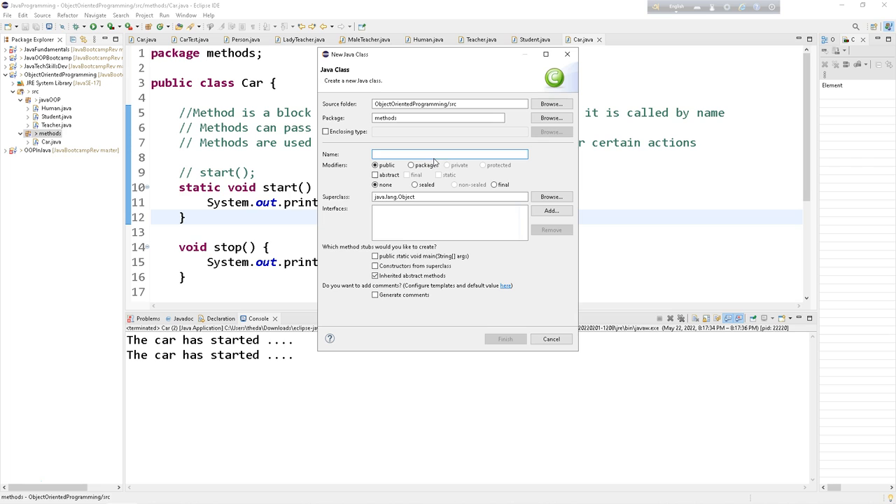
- Name the class Animal, include a public static void main stub, and finish creating it
text(Ca)
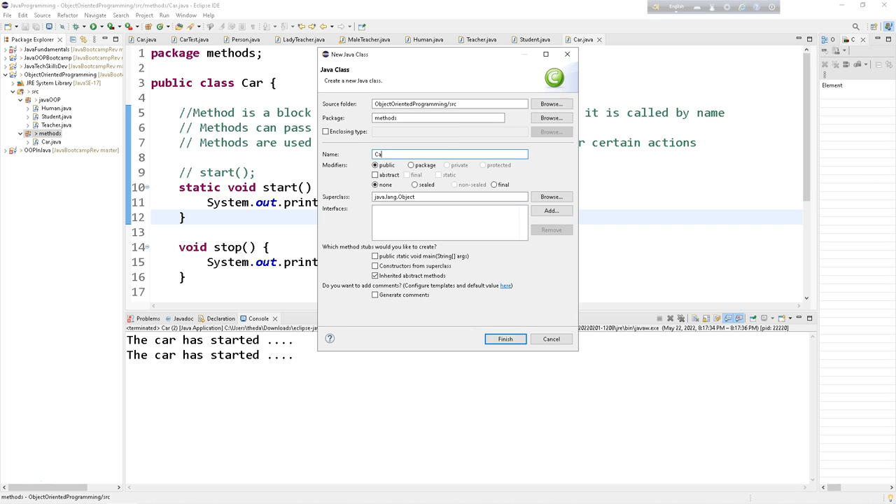
text(r)
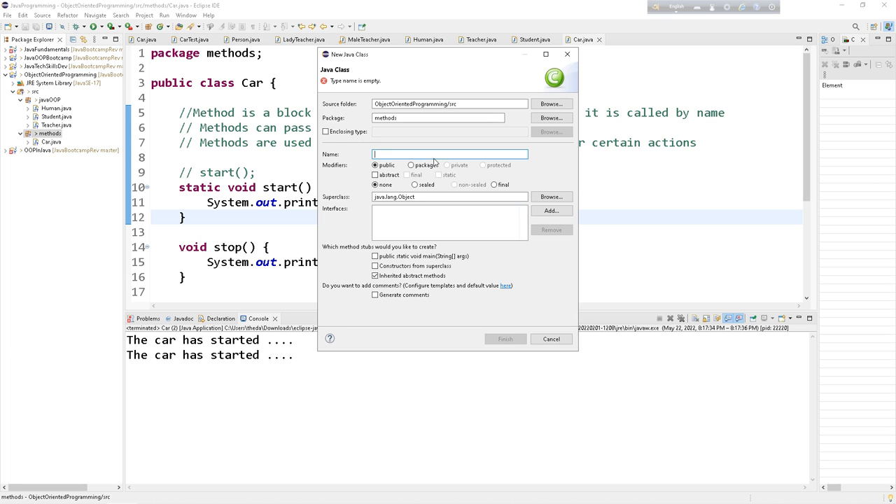
text(Animal)
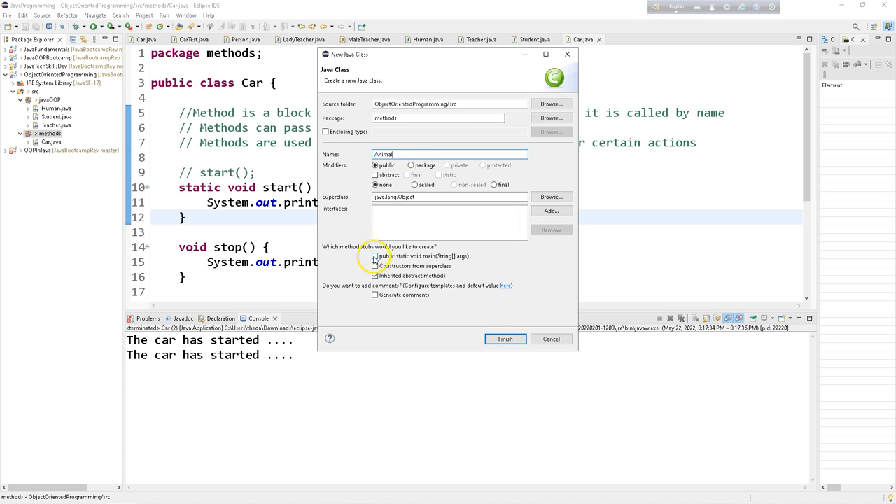
click(375, 255)
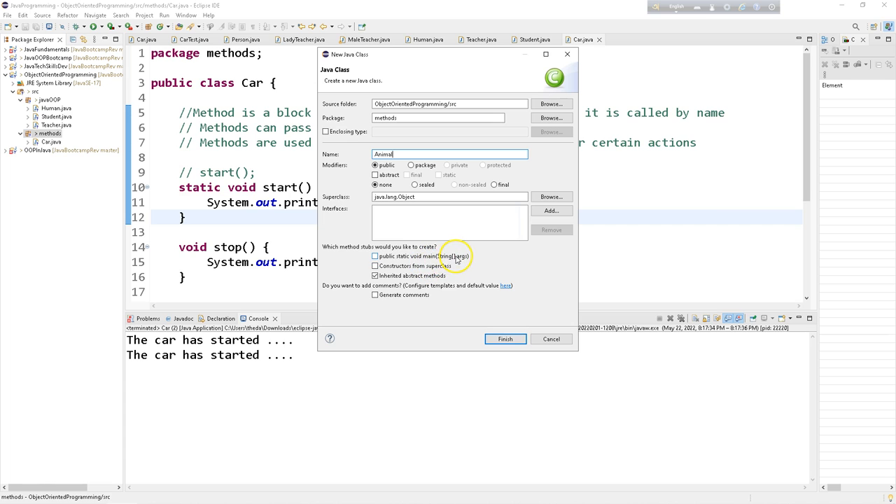
click(375, 256)
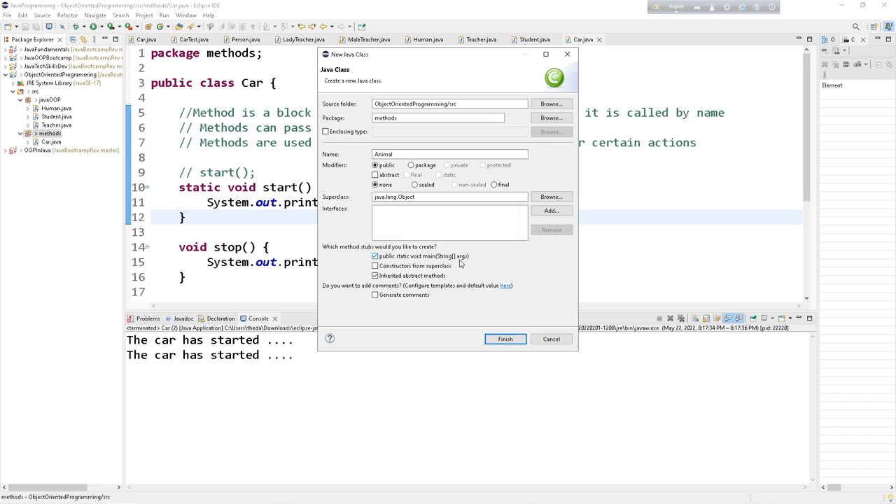
click(375, 275)
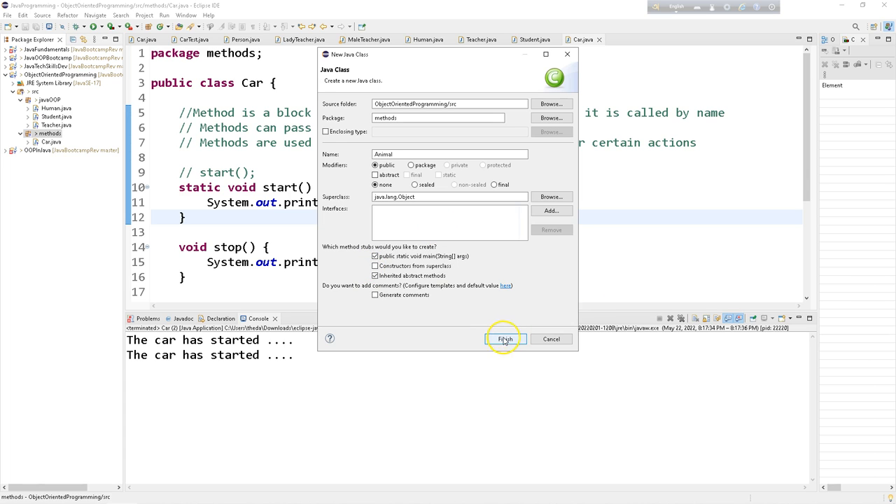
click(504, 339)
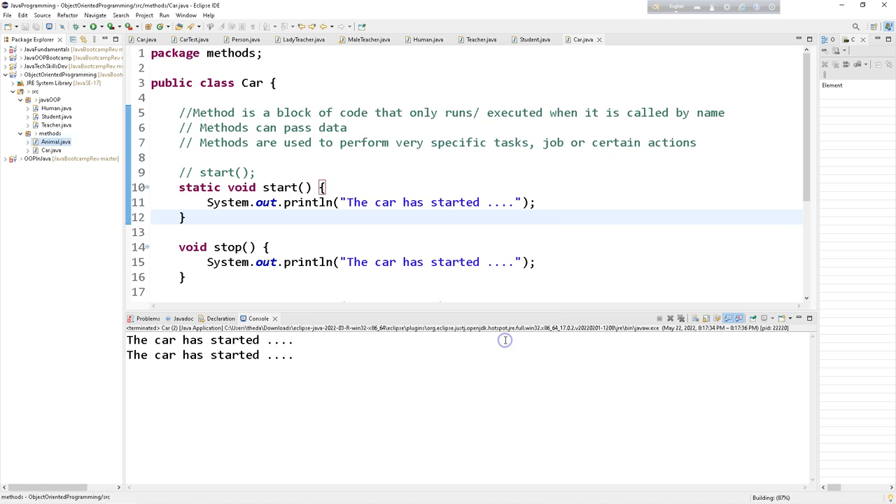
- Review Animal.java: highlight the main method block, the class name Animal and the word public
click(629, 39)
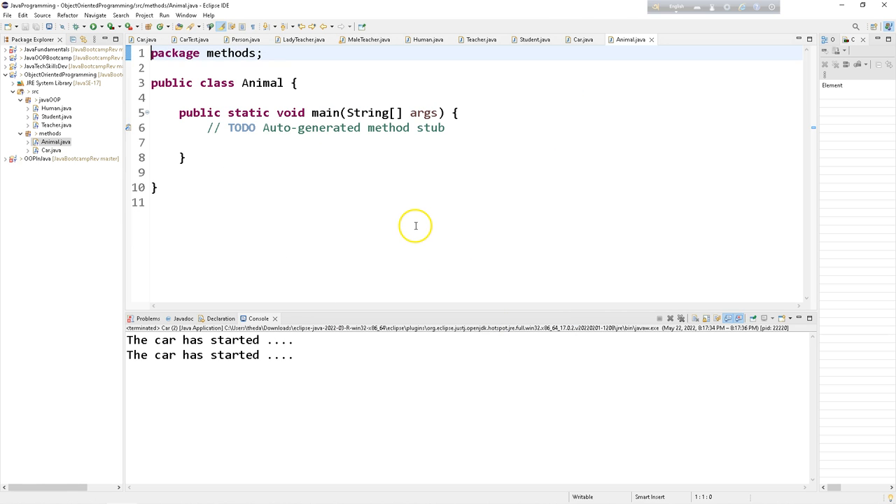
drag(179, 112, 185, 157)
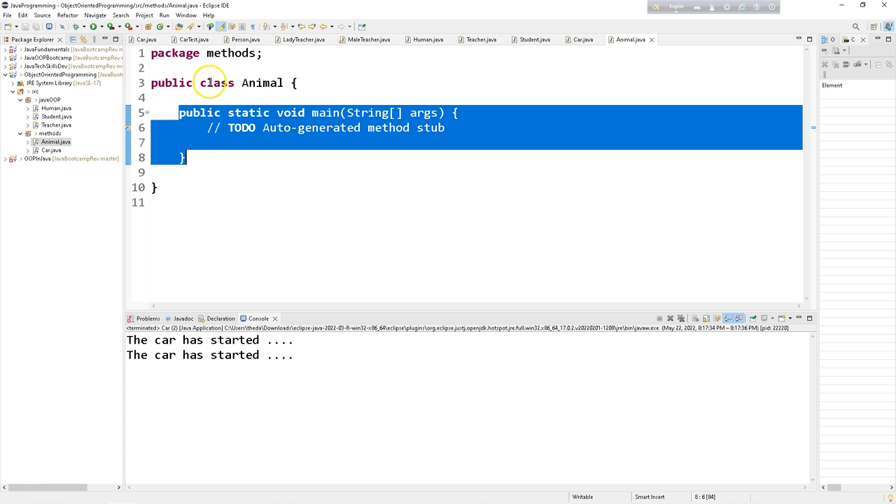
double_click(260, 83)
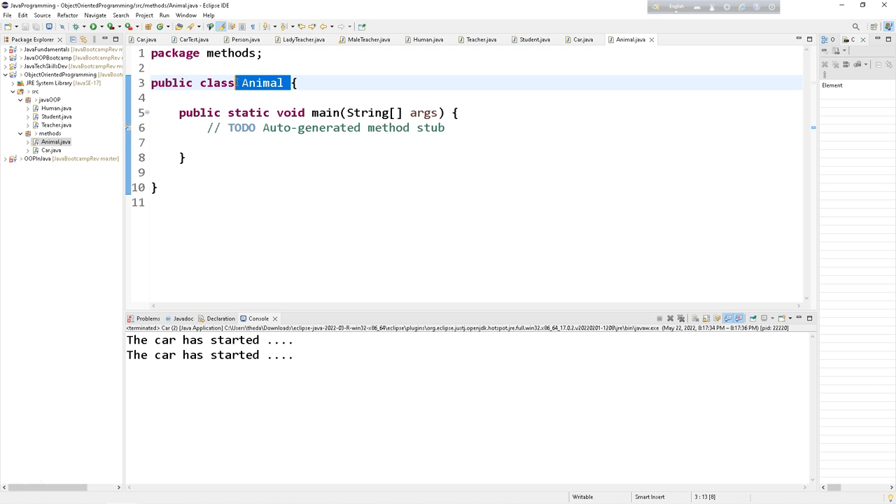
mouse_move(262, 83)
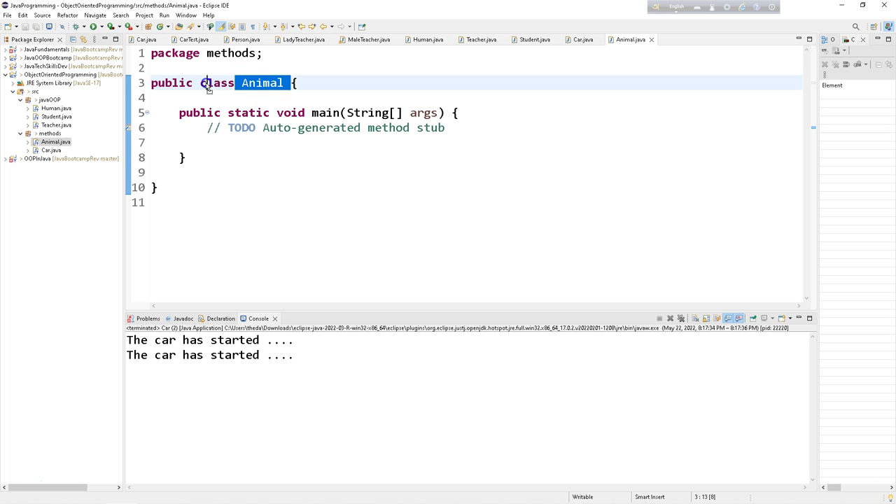
click(235, 83)
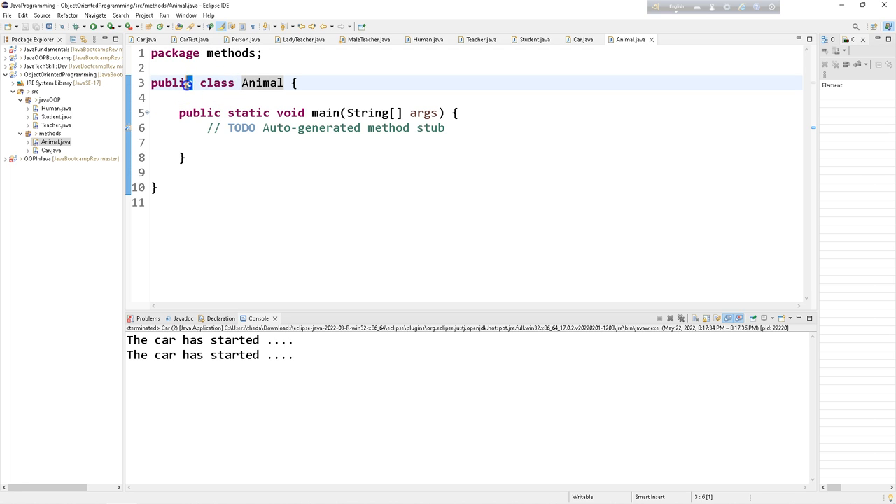
double_click(170, 83)
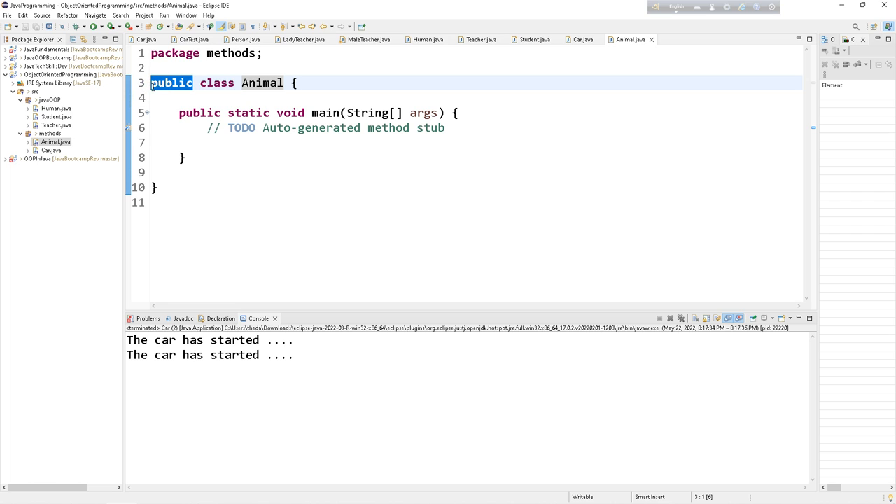
mouse_move(148, 95)
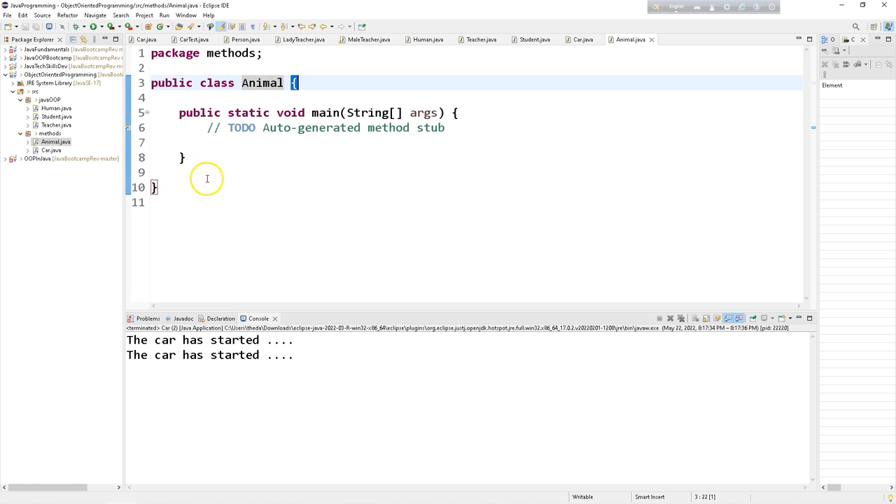
- Highlight the main method again and select the auto-generated TODO comment text
click(154, 187)
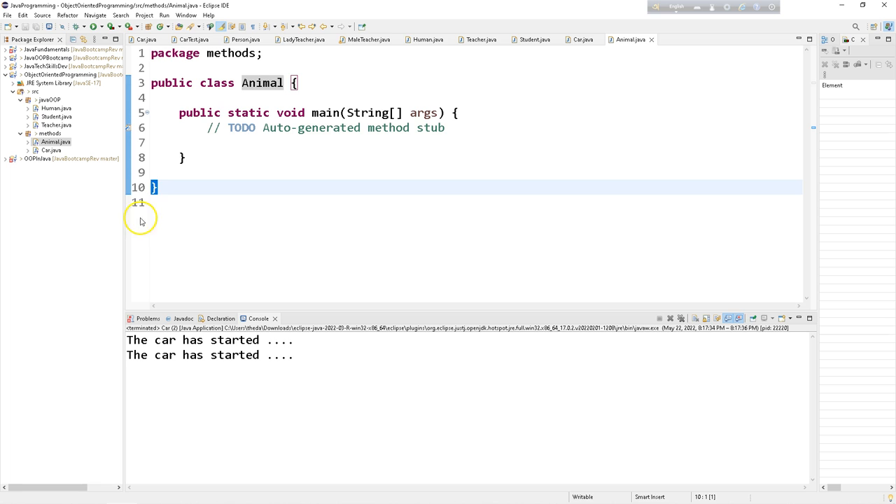
click(154, 187)
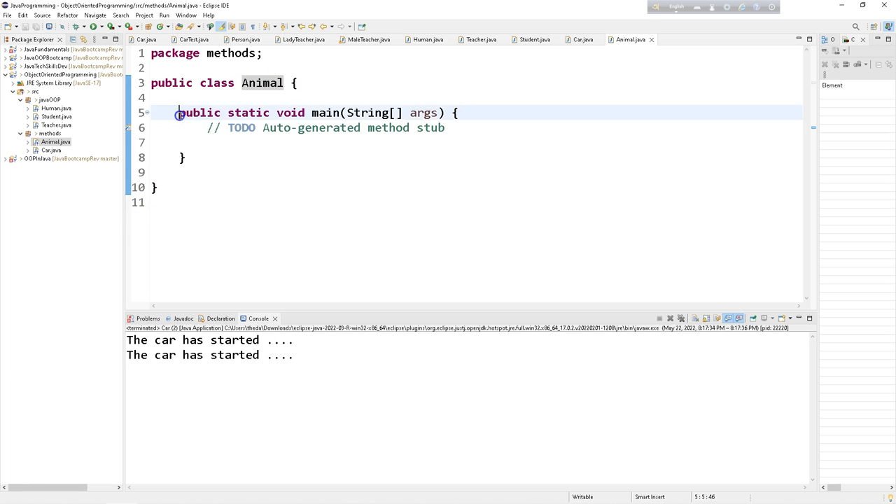
drag(179, 112, 184, 157)
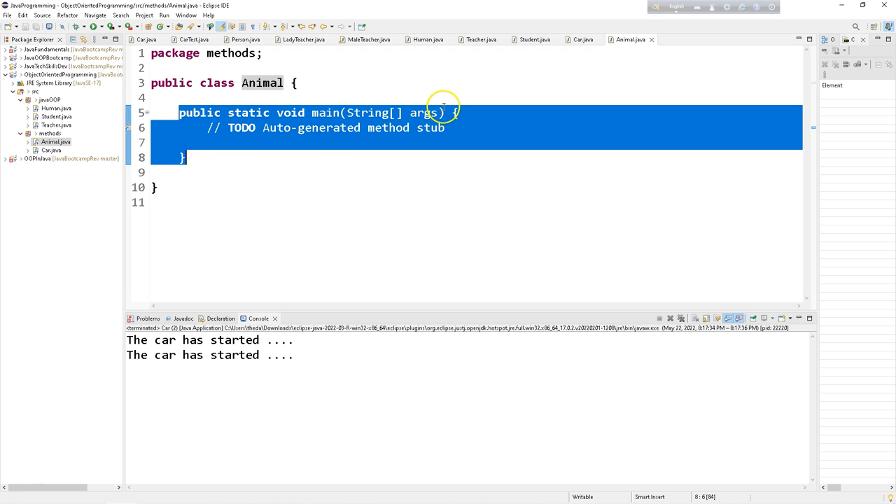
mouse_move(468, 110)
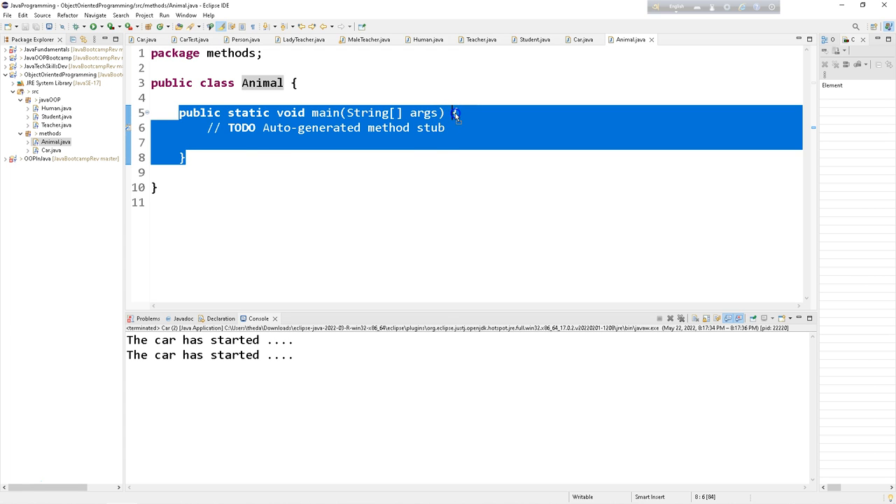
click(184, 157)
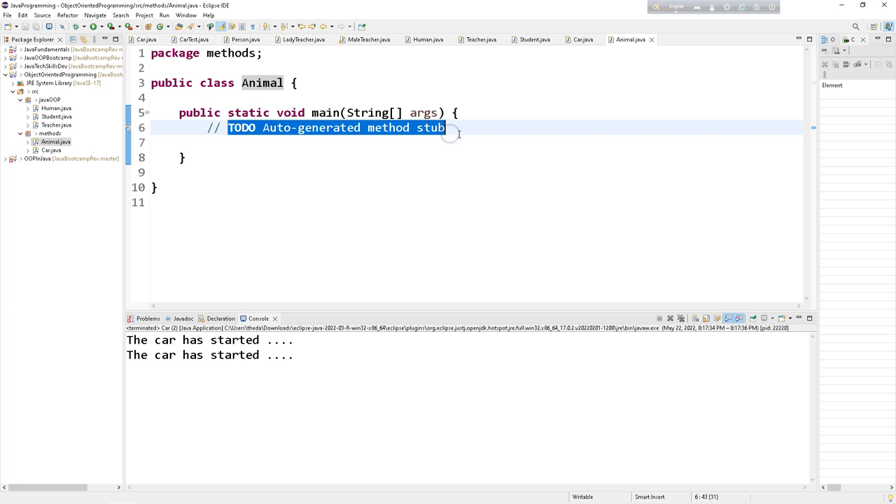
- Replace the TODO with a comment: Method block that executes/runs when called by name
key(Delete)
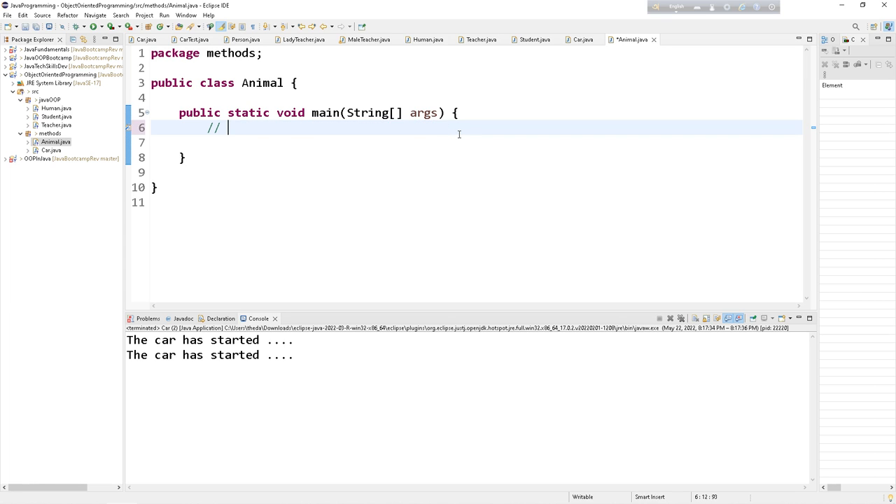
text(Methods are)
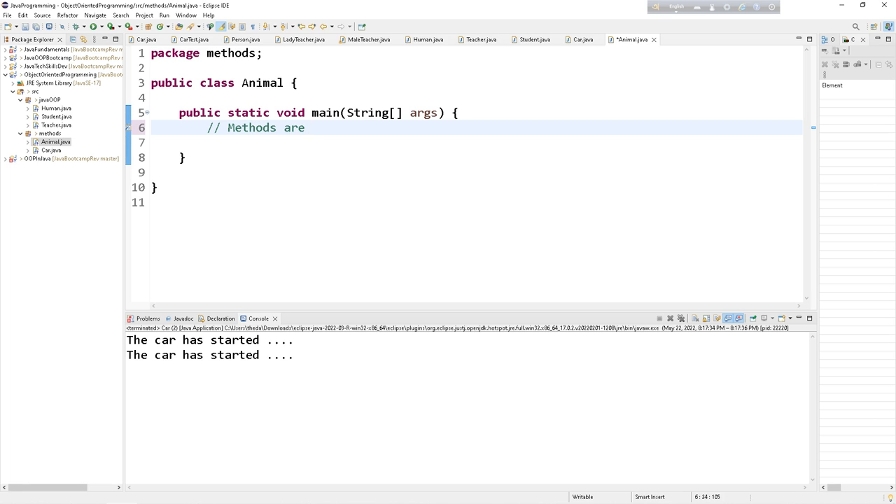
text(block of codes)
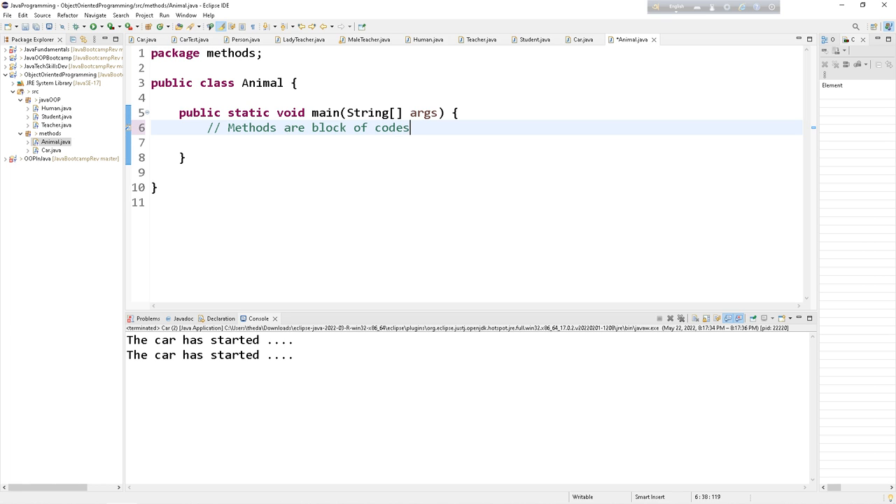
text(t)
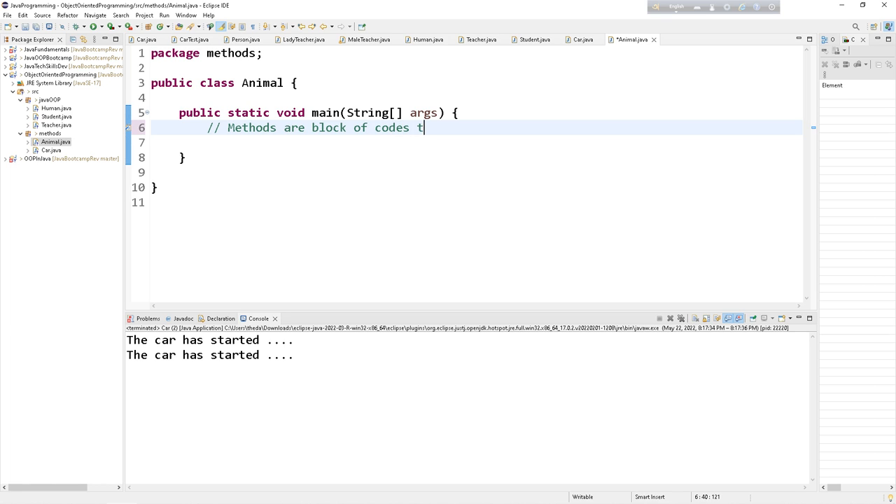
text(hat)
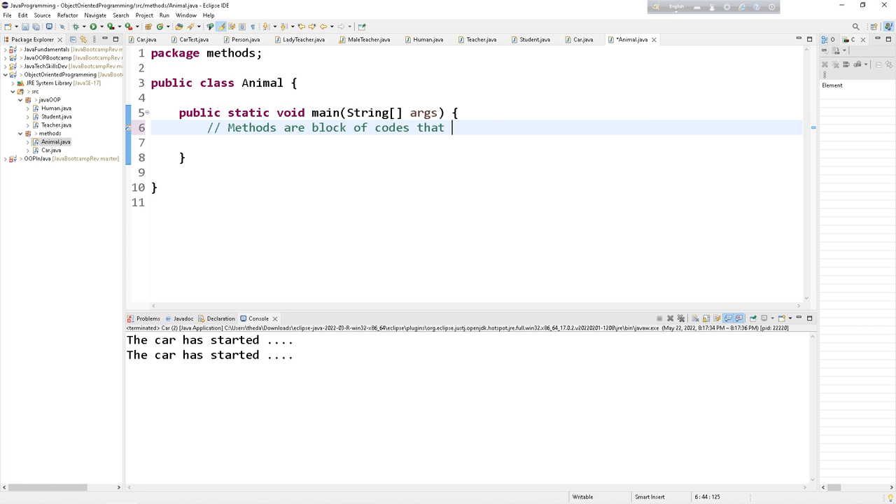
text(exec)
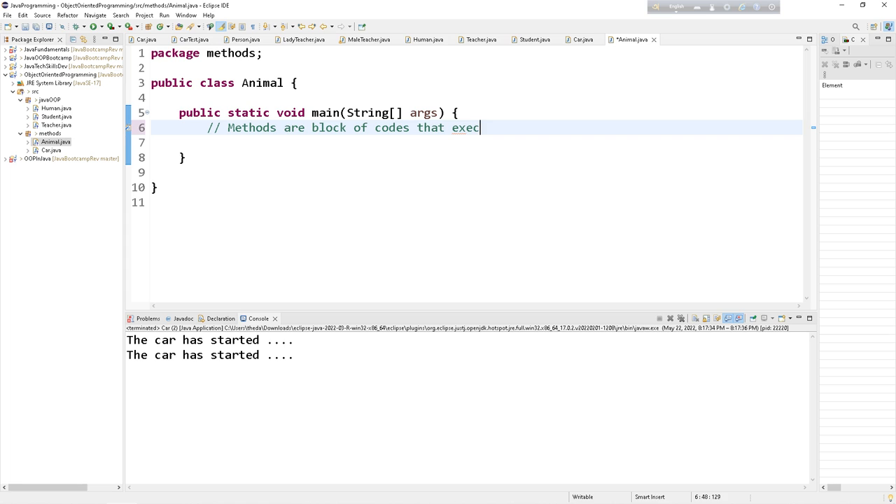
text(utes/)
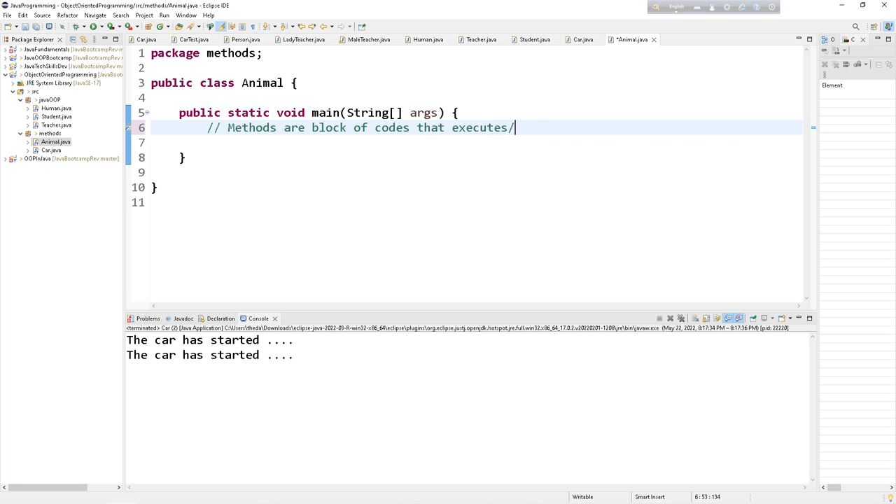
text(runs)
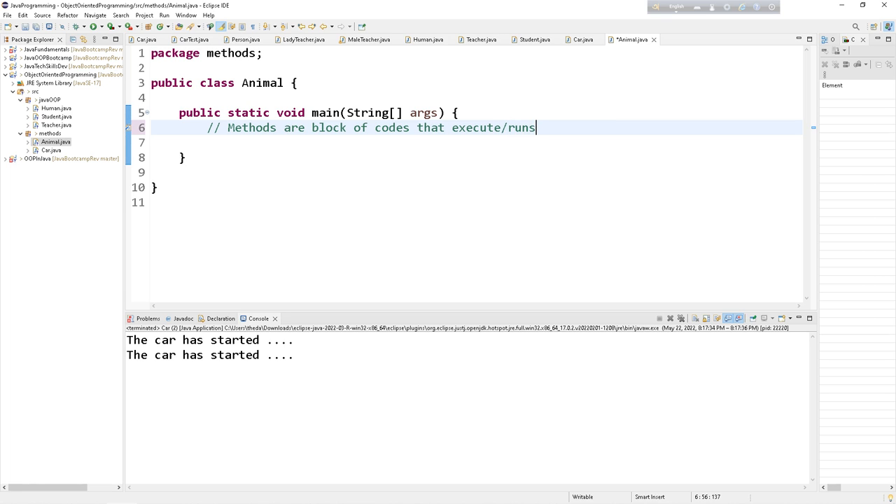
key(BackSpace)
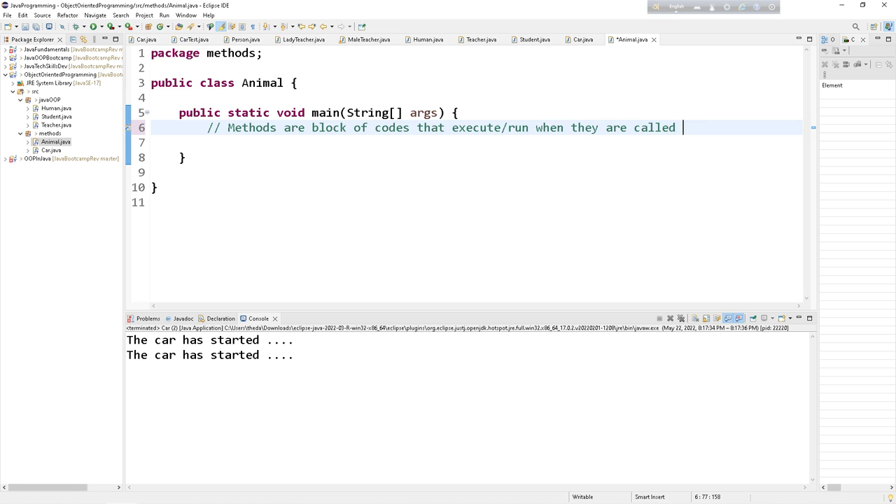
text(by name)
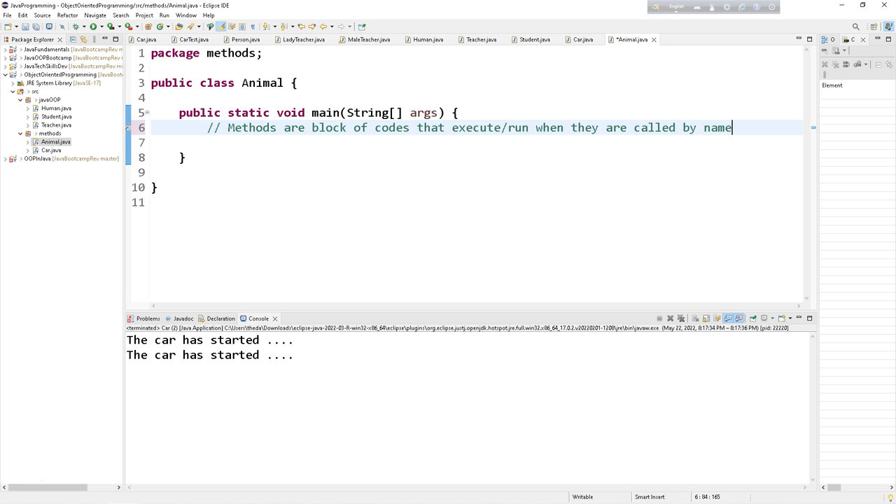
mouse_move(633, 127)
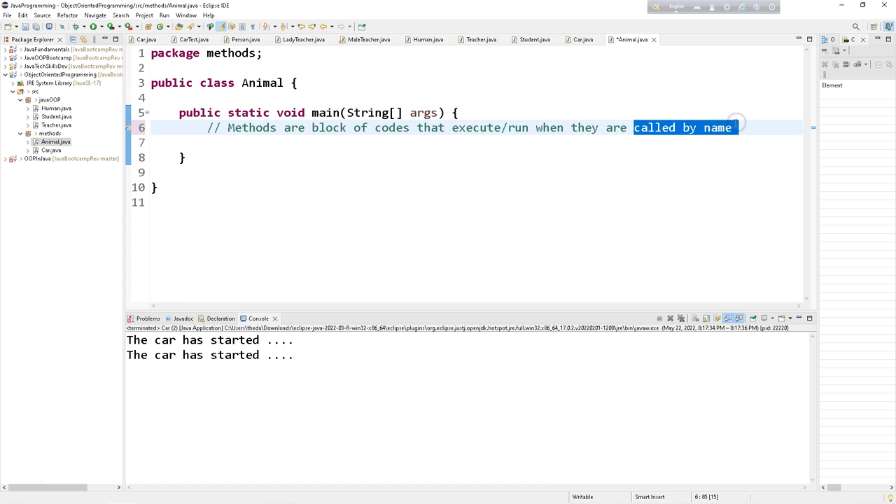
mouse_move(735, 124)
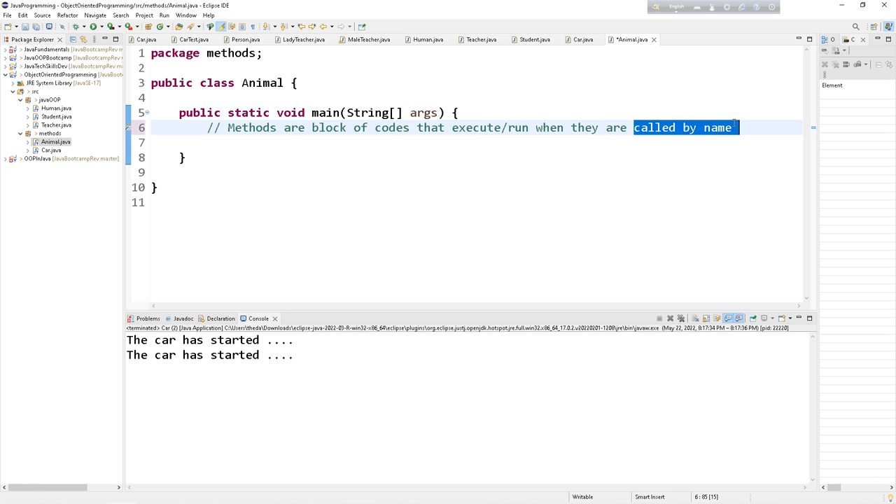
mouse_move(731, 123)
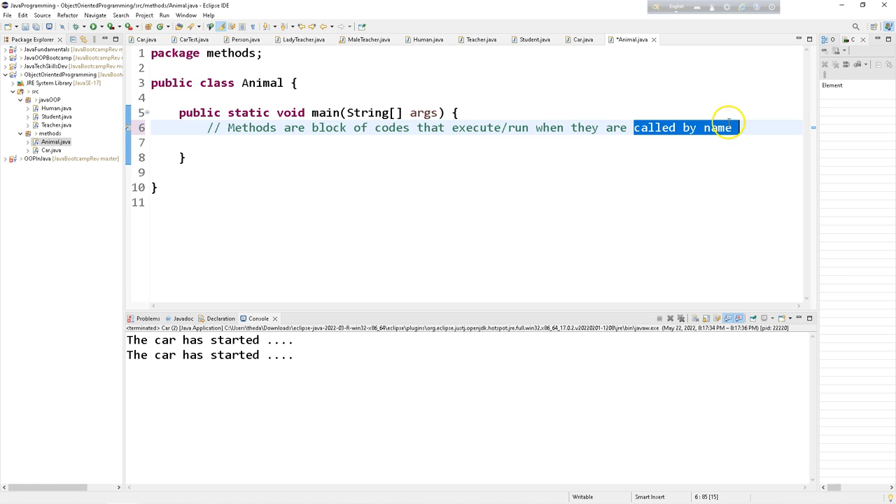
- Add comments that methods are created to perform special actions and can take parameters
click(735, 128)
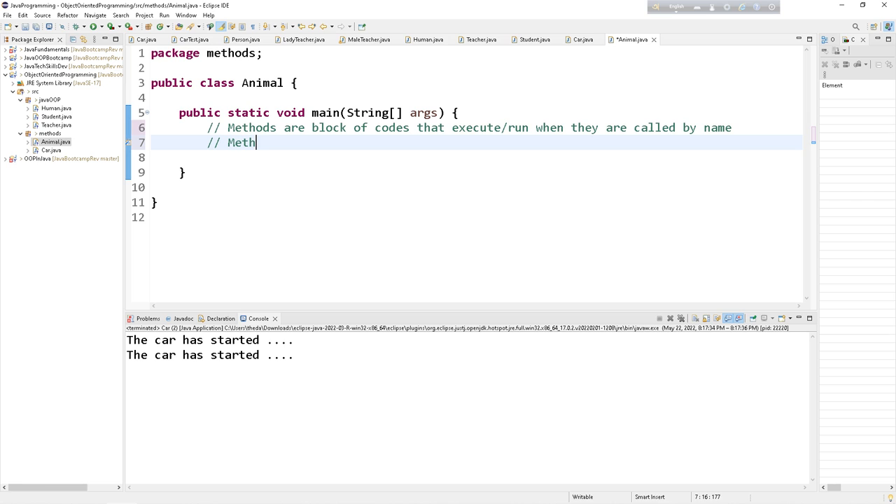
text(ods ar)
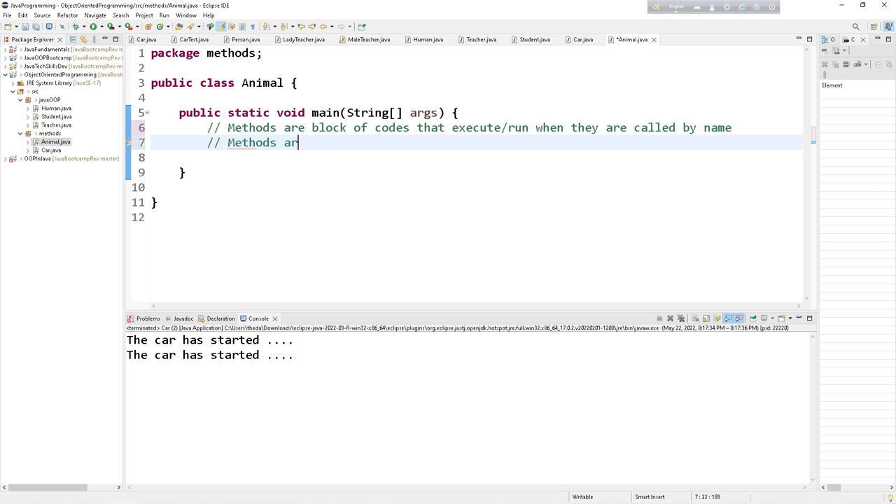
text(e created to)
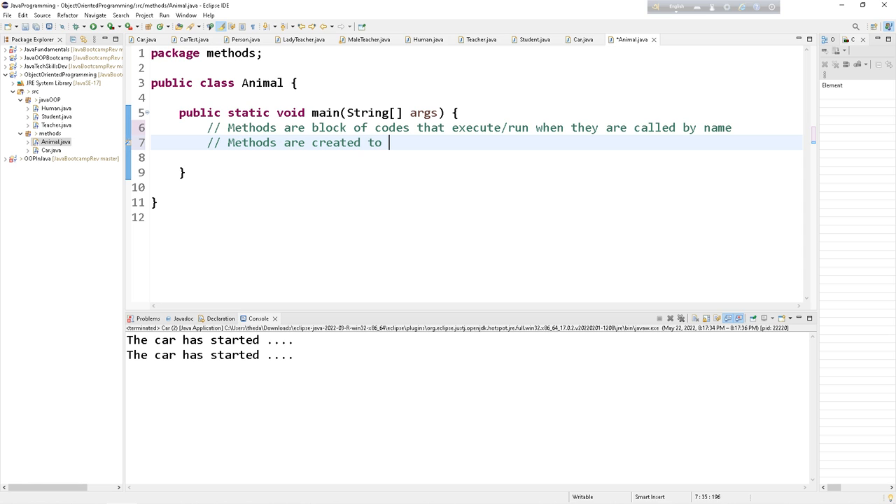
text(perform)
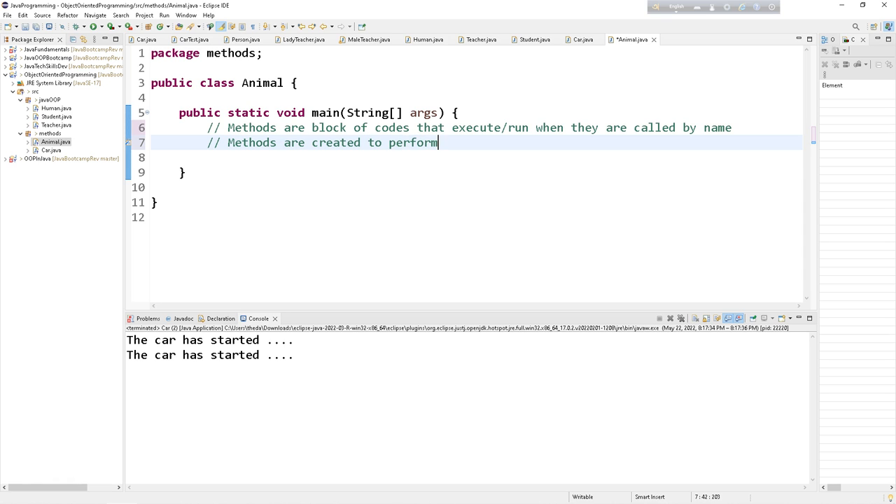
text(s)
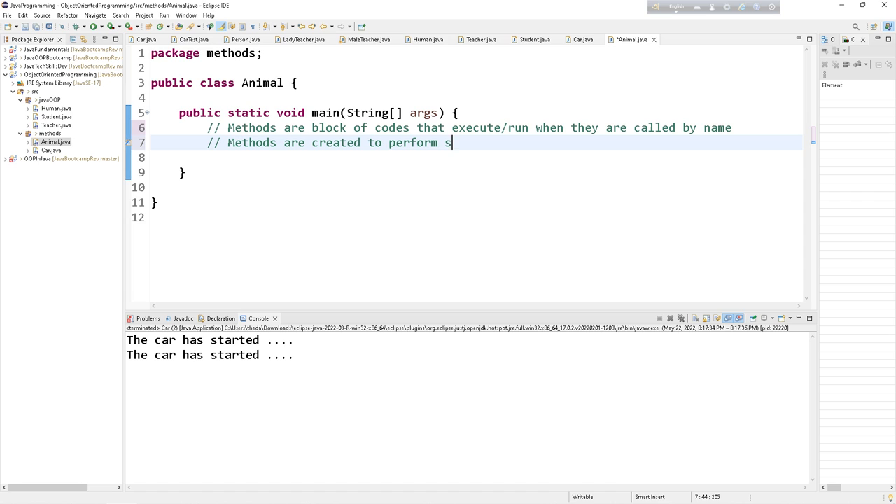
text(pecial)
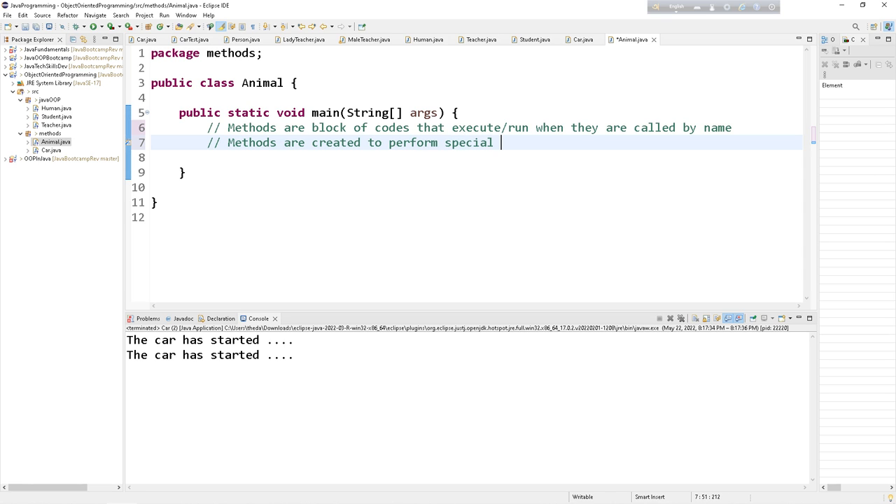
text(pu)
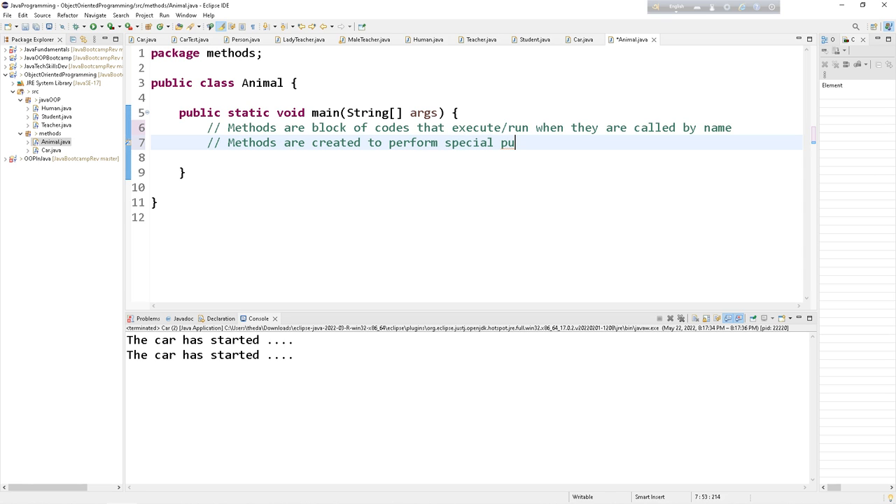
text(ac)
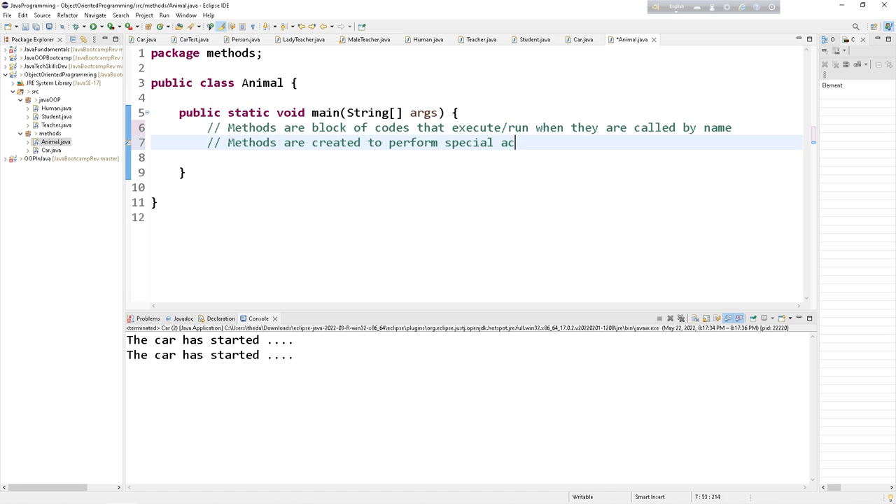
text(tions)
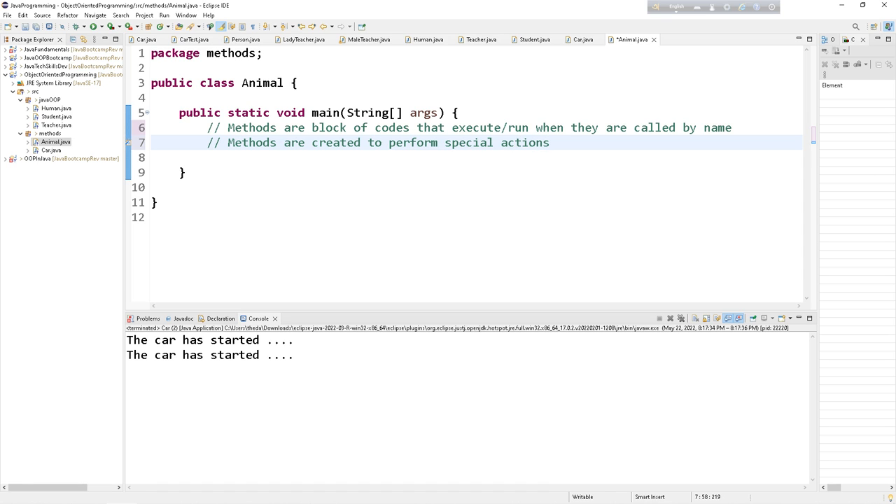
text(//)
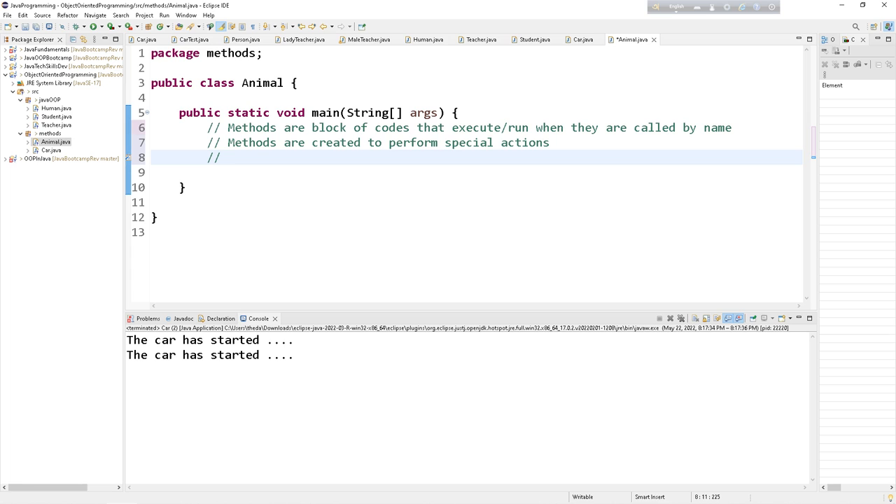
text(Methods can take)
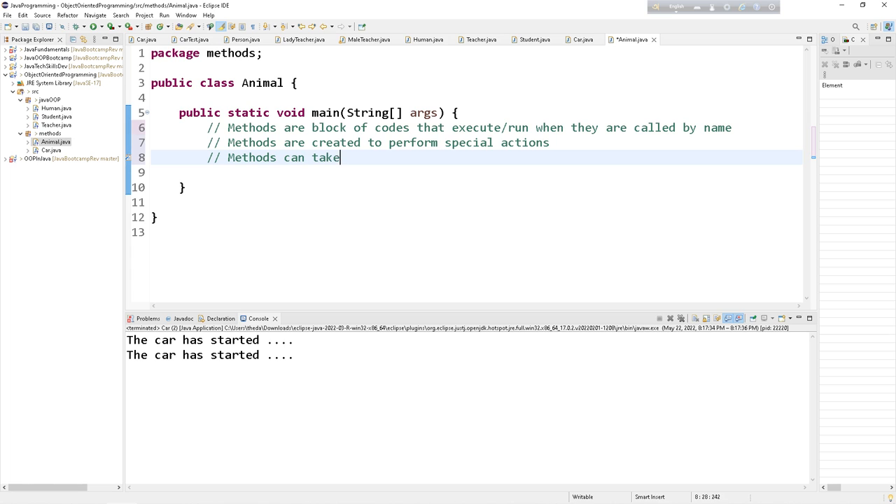
text(parameters)
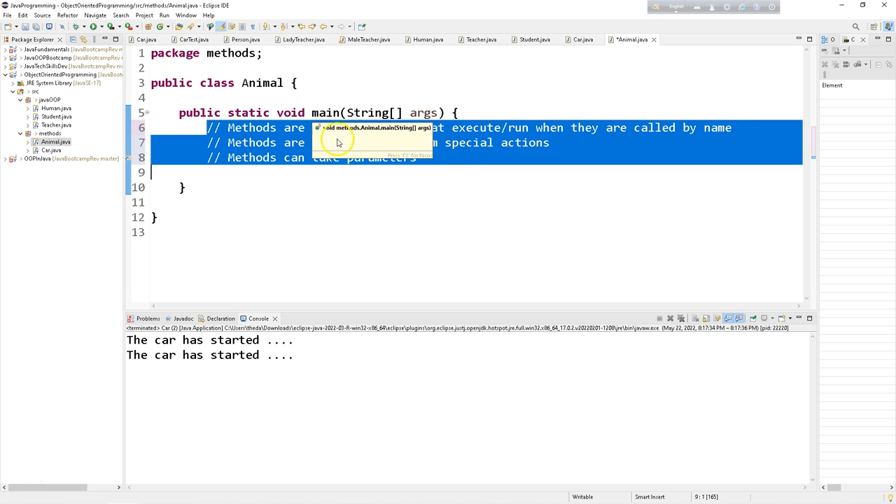
- Insert blank lines inside the Animal class above the main method
click(305, 83)
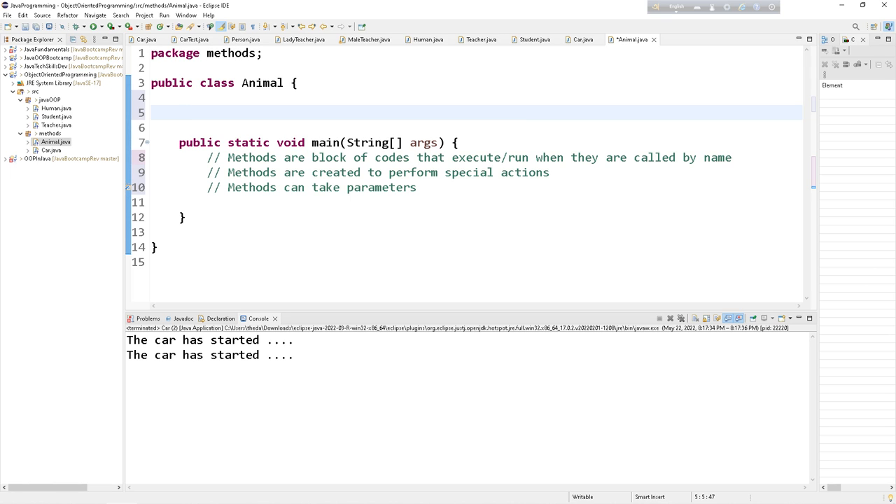
click(179, 112)
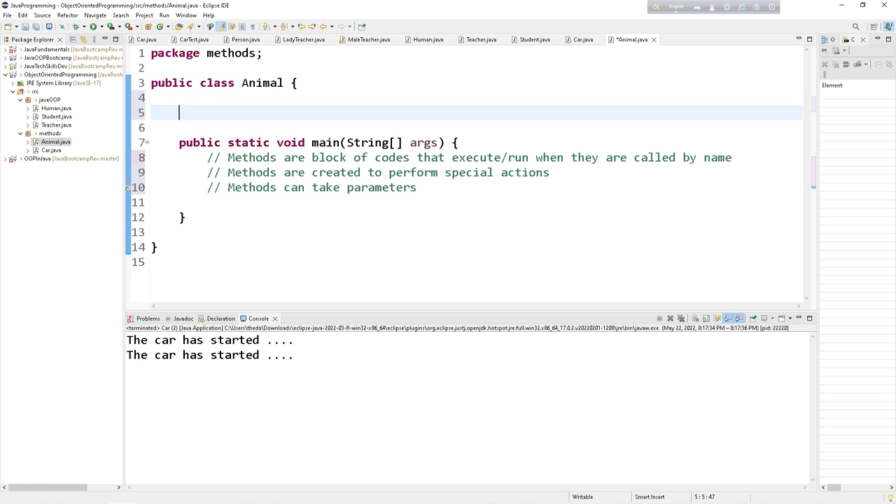
- Add comments: Two characters (states, behaviors); States - Properties, variables, Attributes/Fields
text(//)
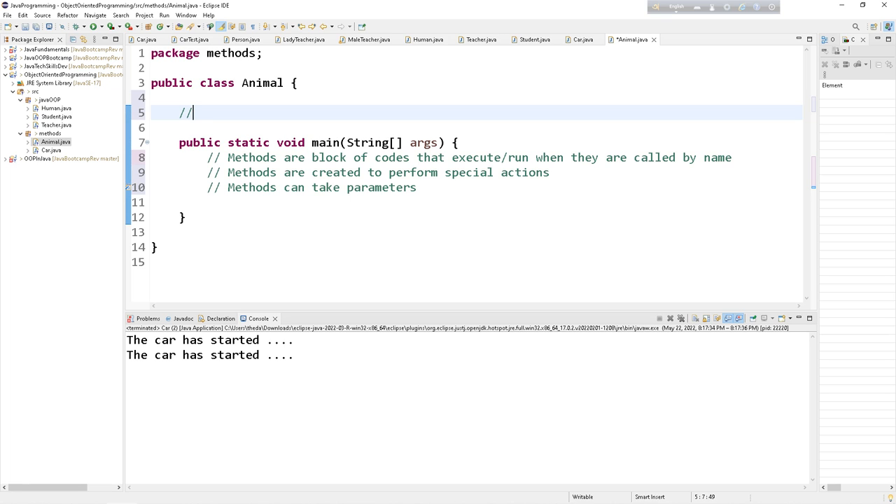
text(Two cha)
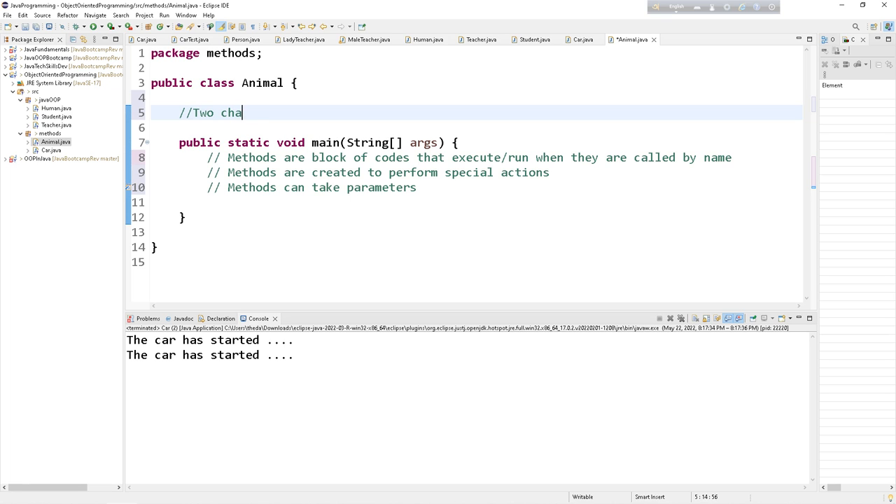
text(racters - States &)
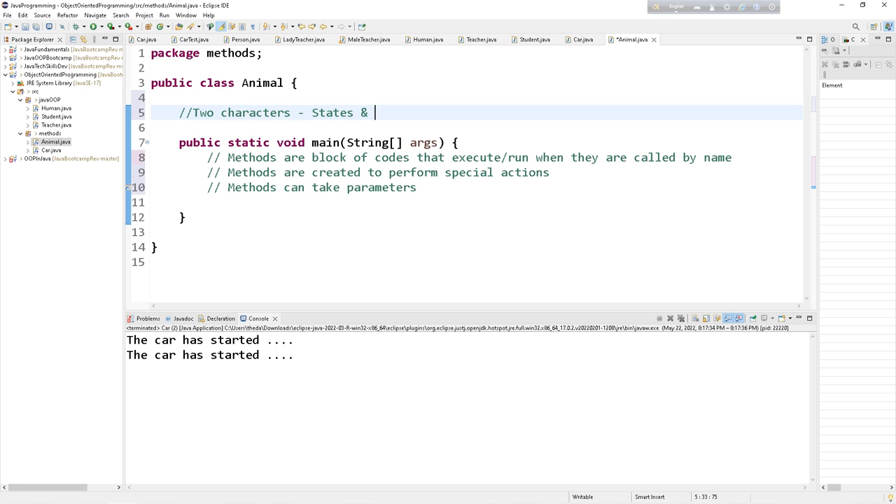
text(Behavio)
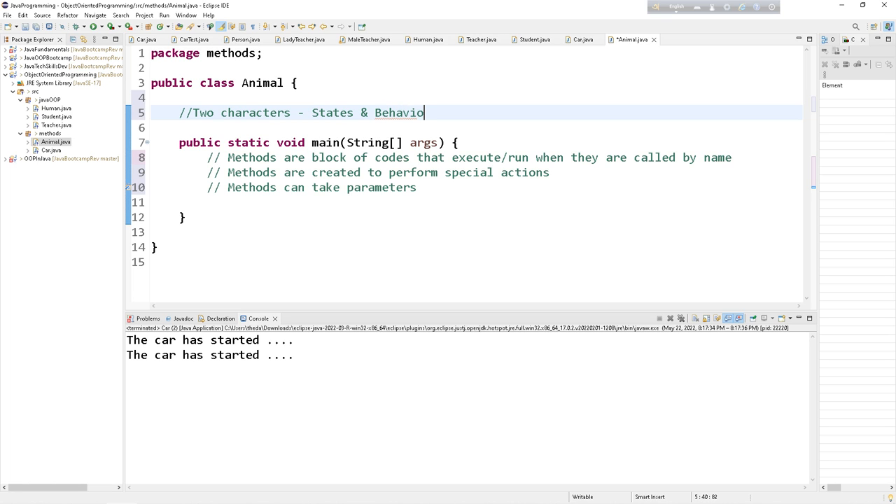
text(rs)
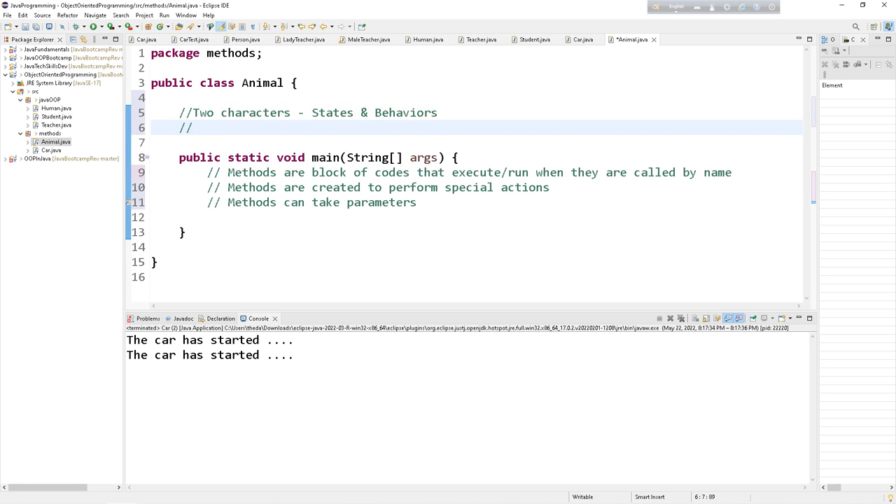
text(States)
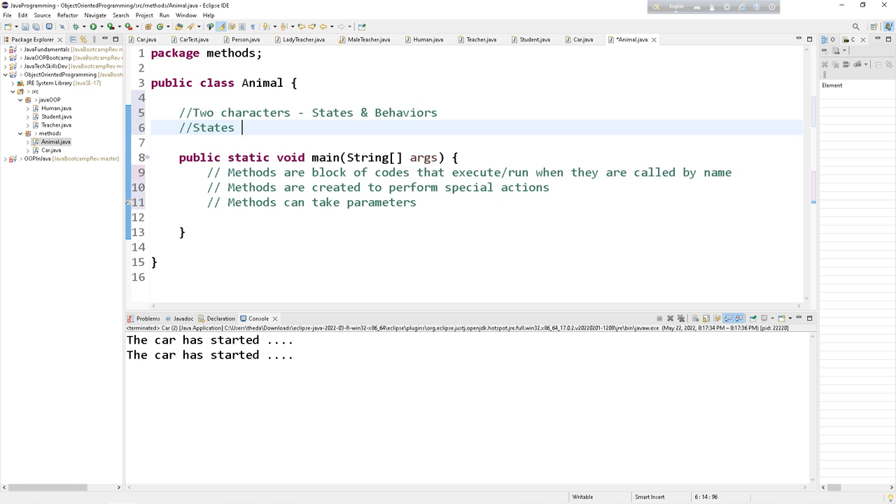
text(-)
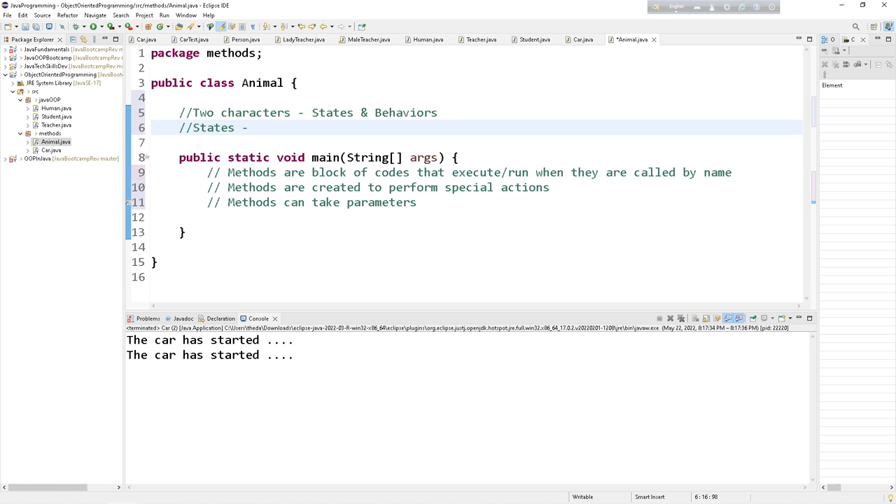
text(Properti)
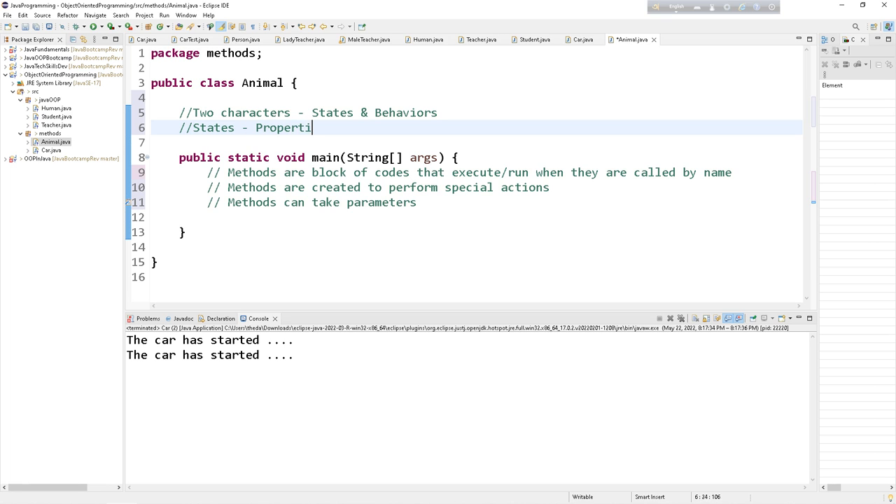
text(es, va)
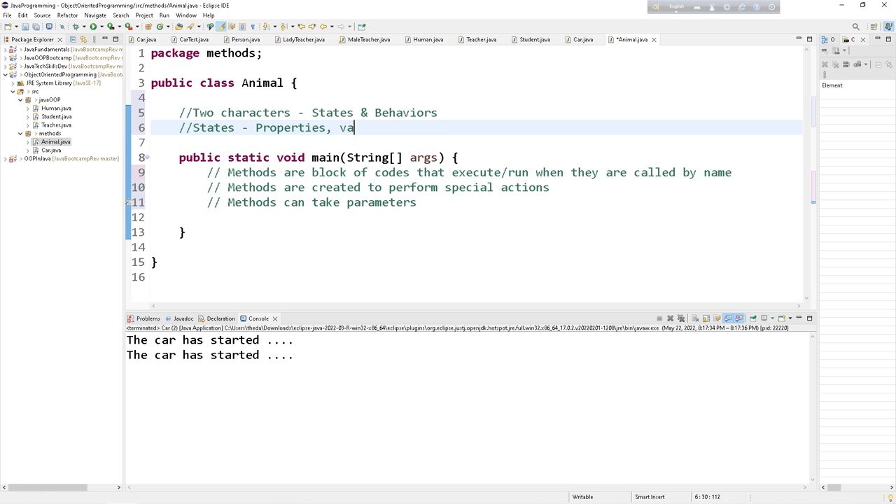
text(riable)
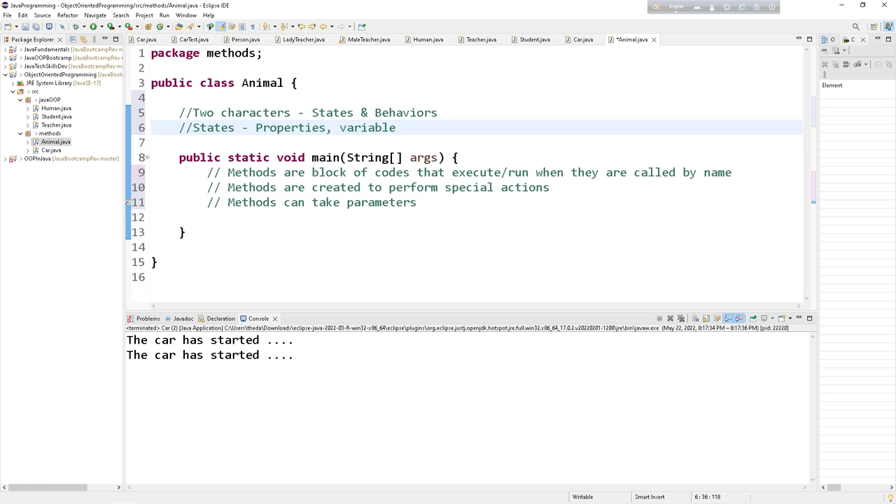
text(s,)
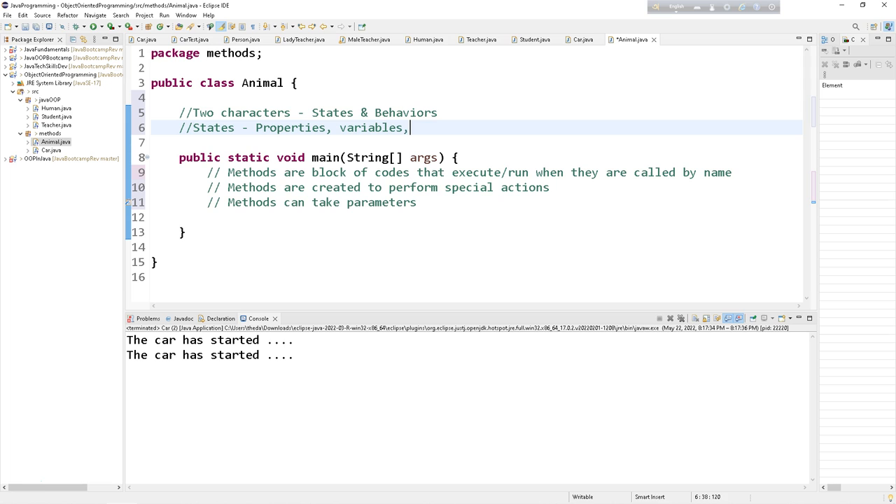
text(A)
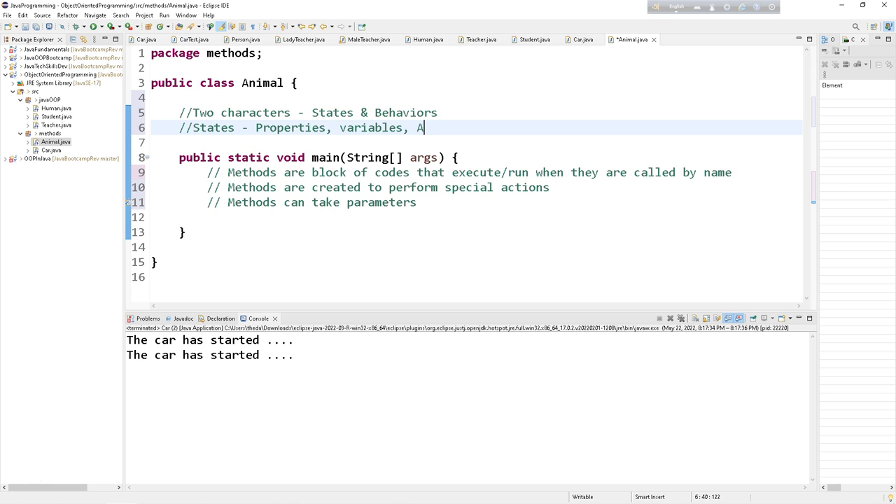
text(ttr)
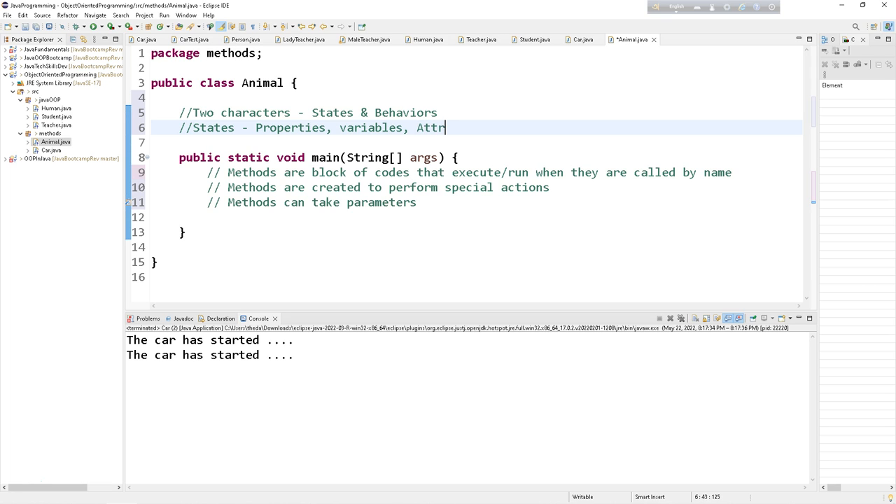
text(ibutes)
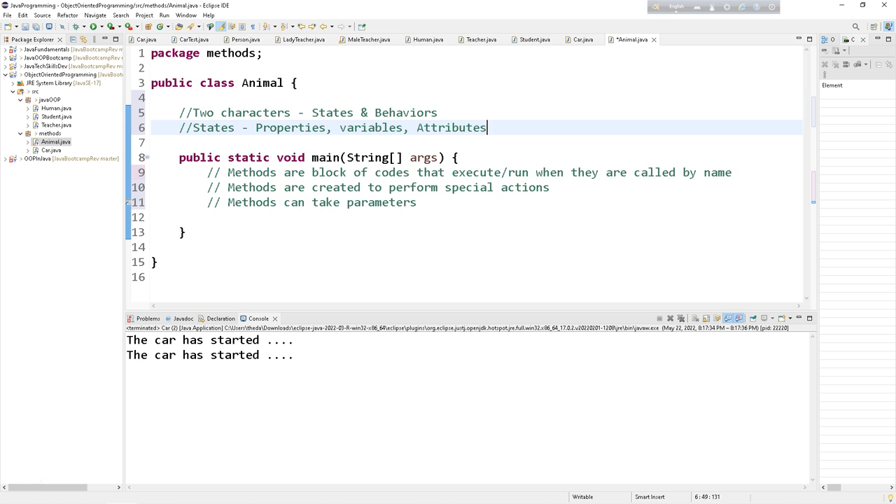
text(/F)
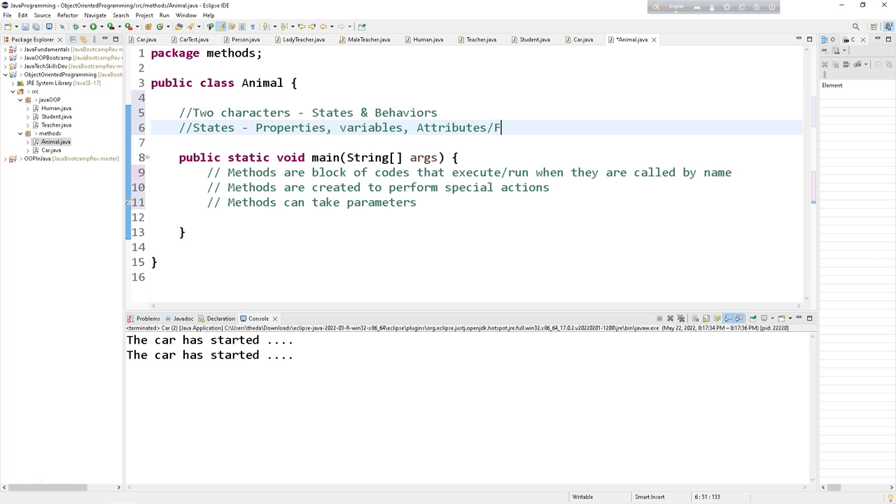
text(ields)
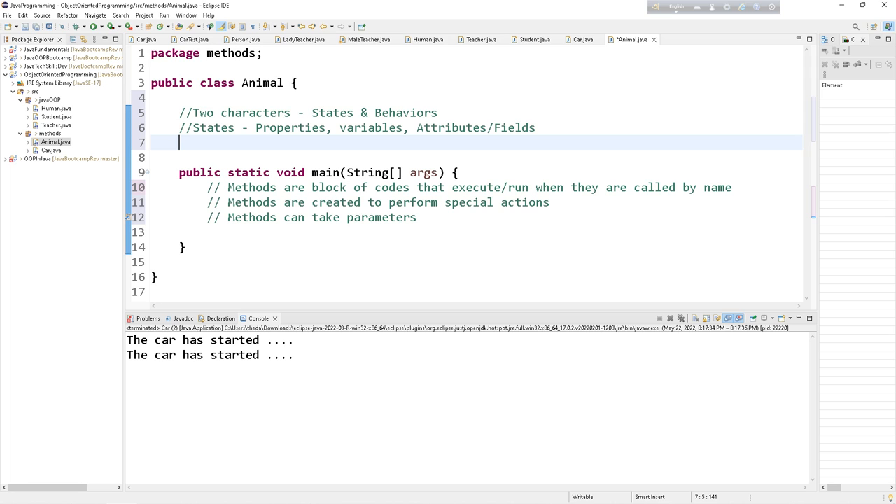
- Add the comment line '// Behaviors - Methods' below the States line
text(//)
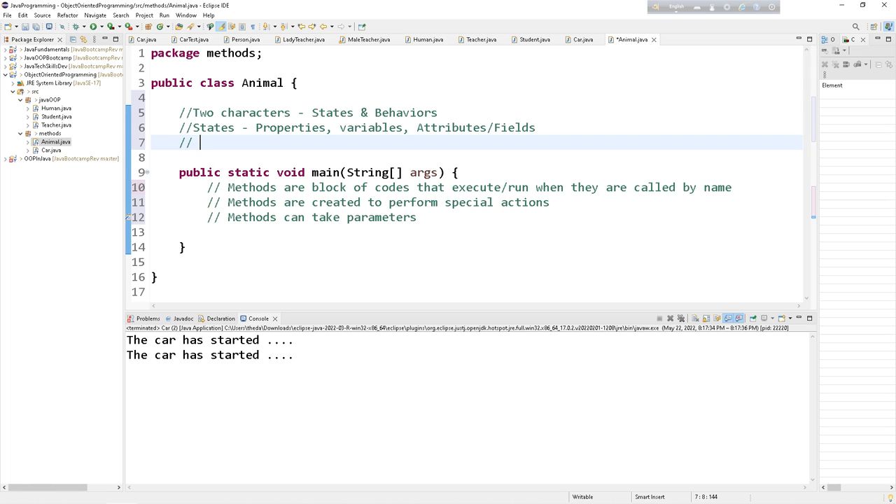
text(Behav)
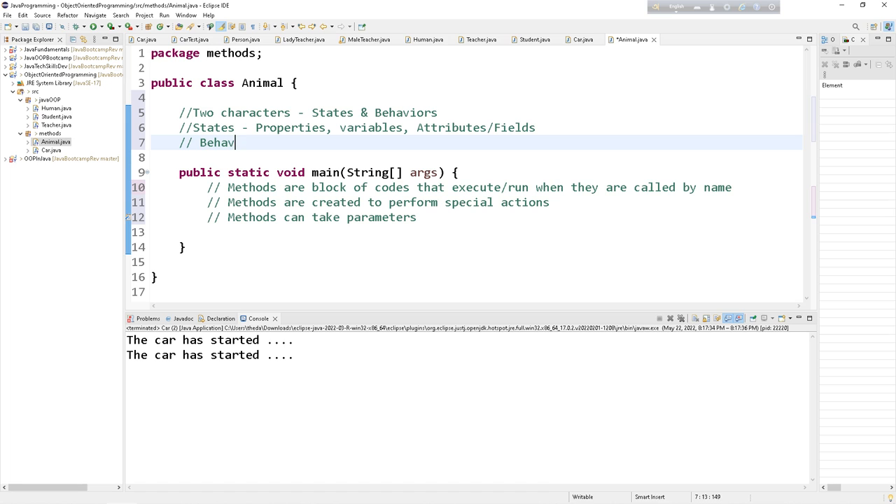
text(iors)
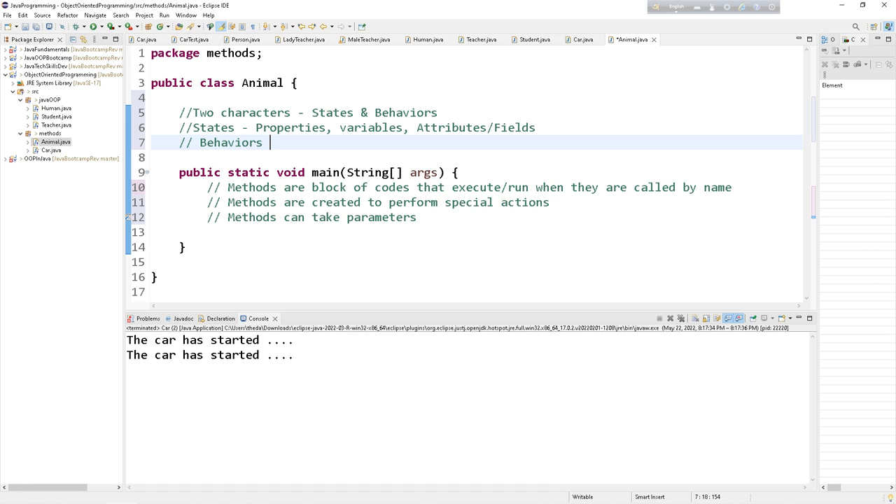
text(- Met)
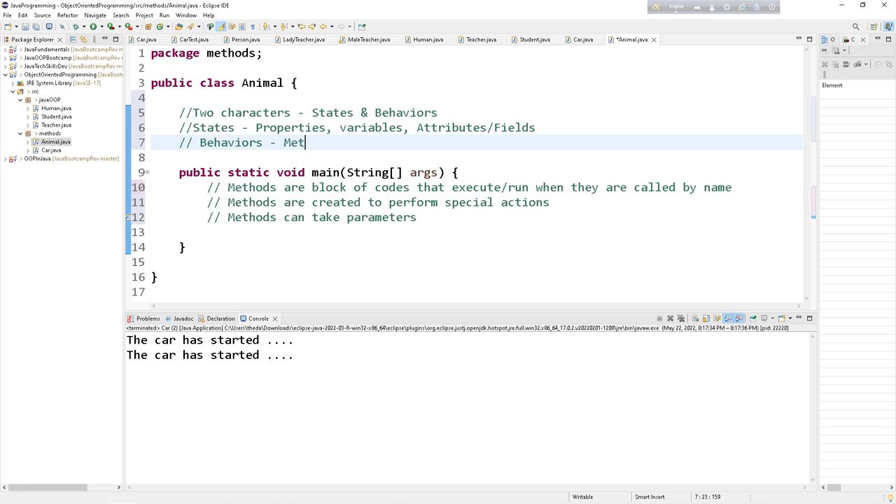
text(hods)
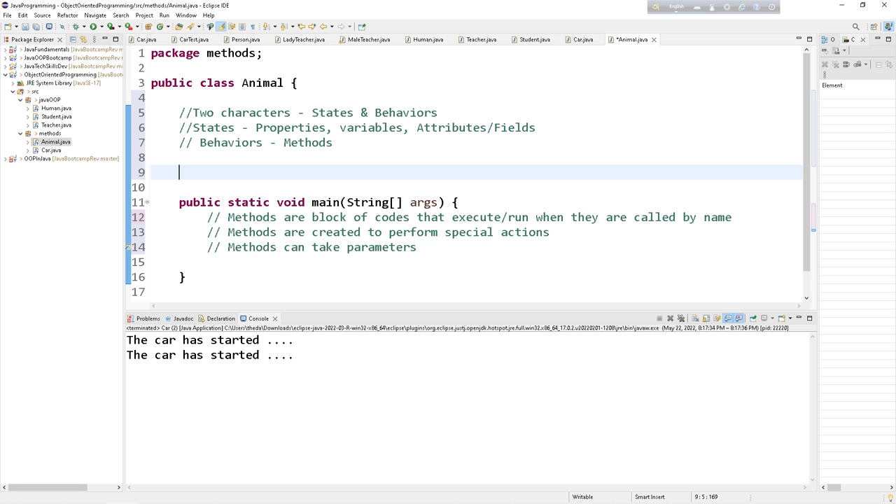
- Write void takeAction() above main that prints "This is non-static method!" via sysout
text(voi)
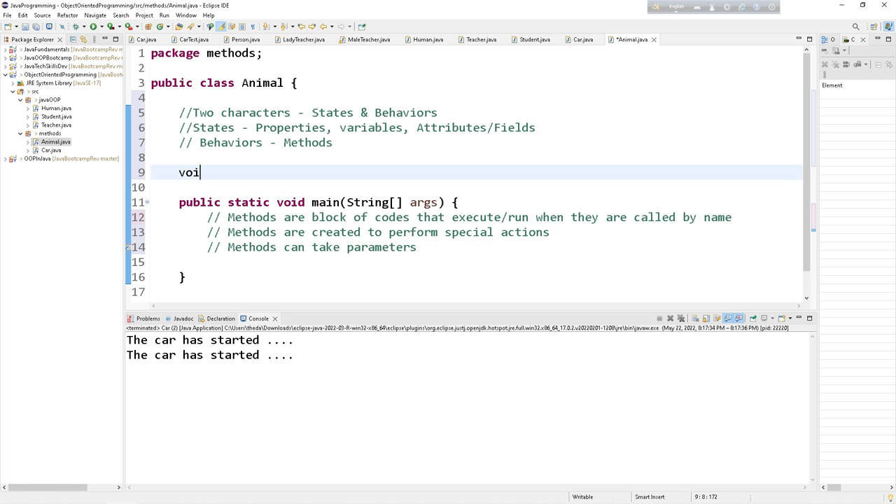
text(d)
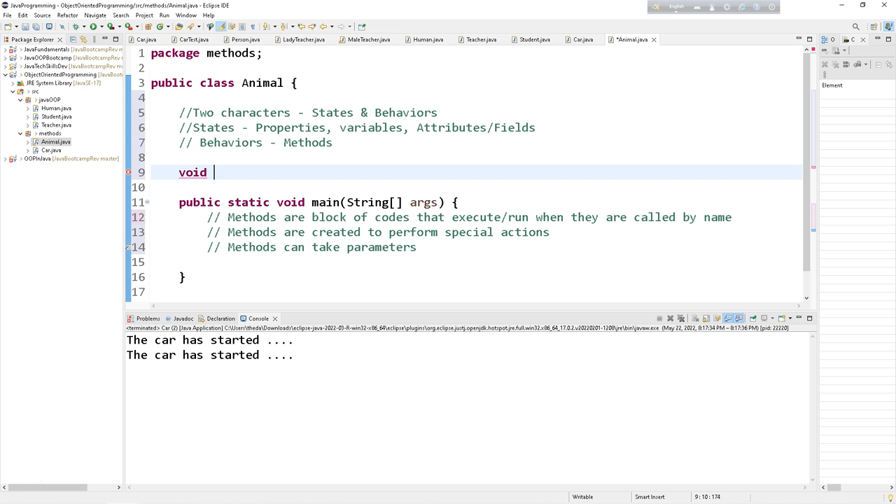
text(take)
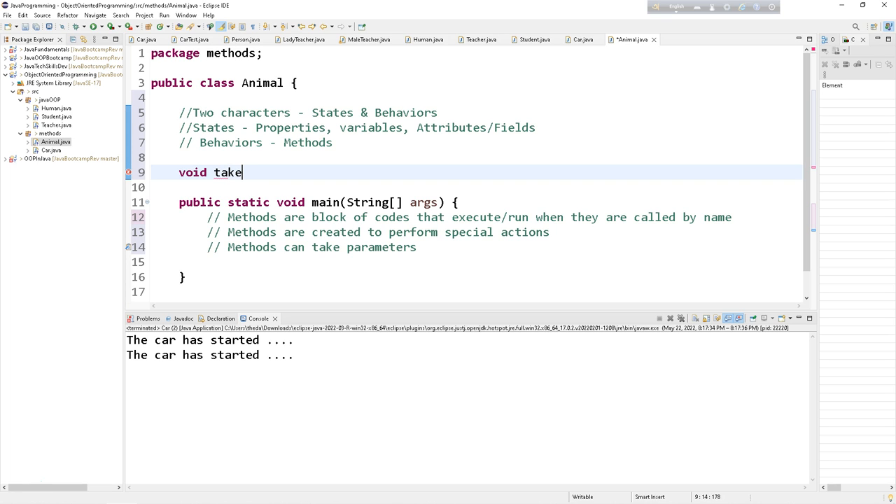
text(Actio)
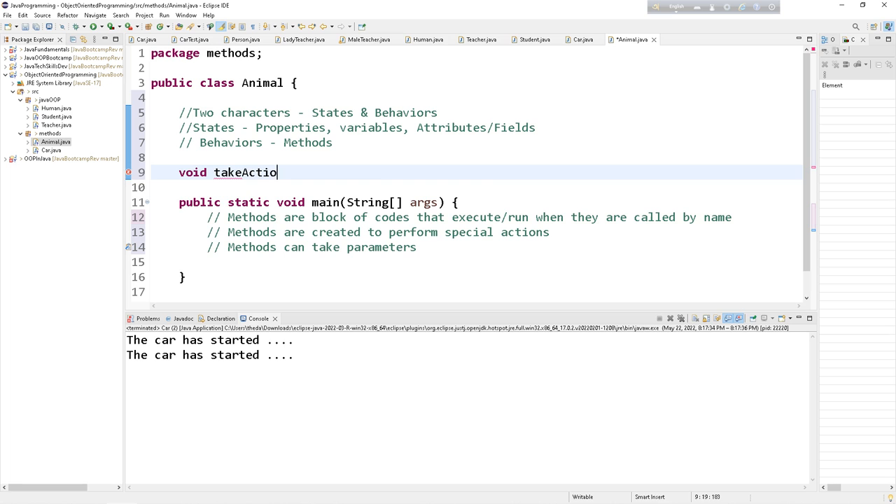
text(n())
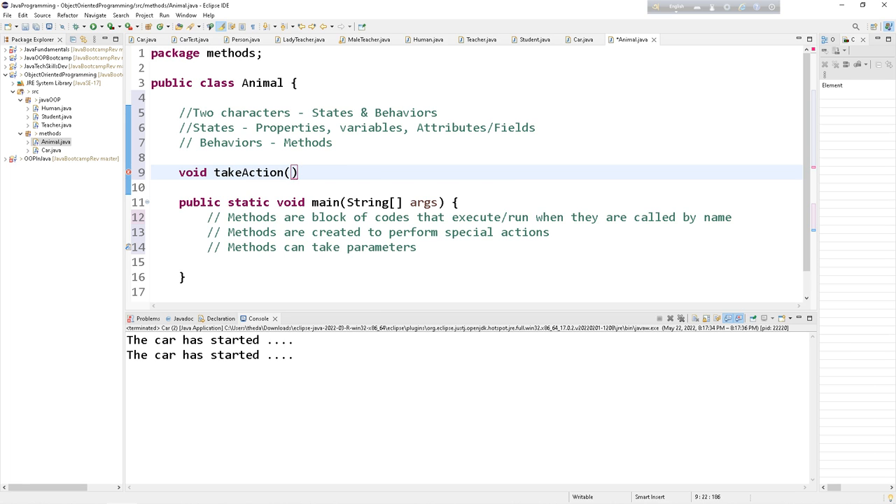
text({)
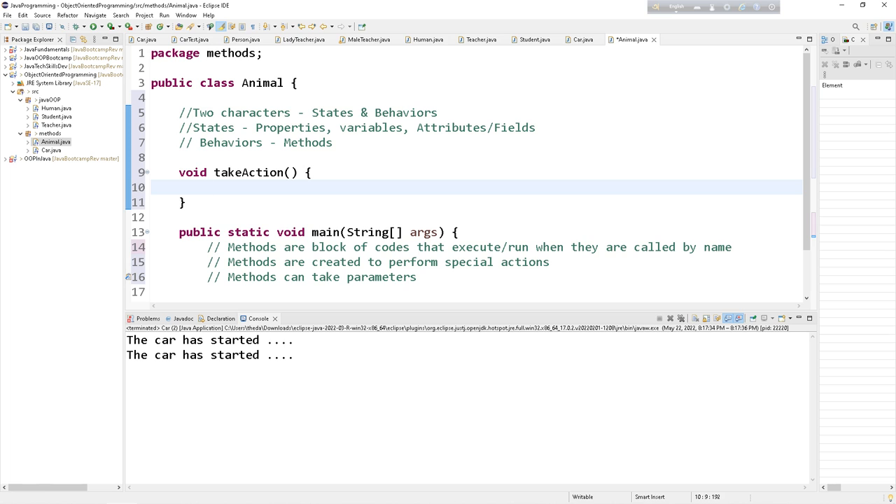
text(sys)
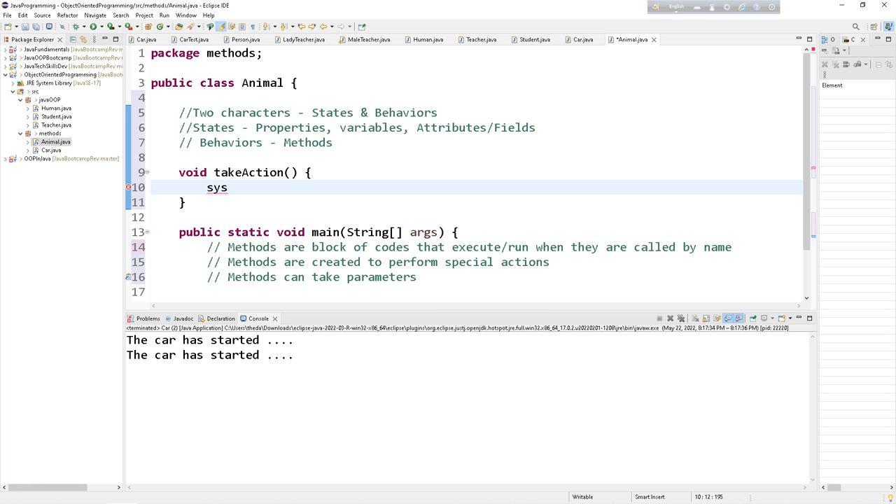
text(o)
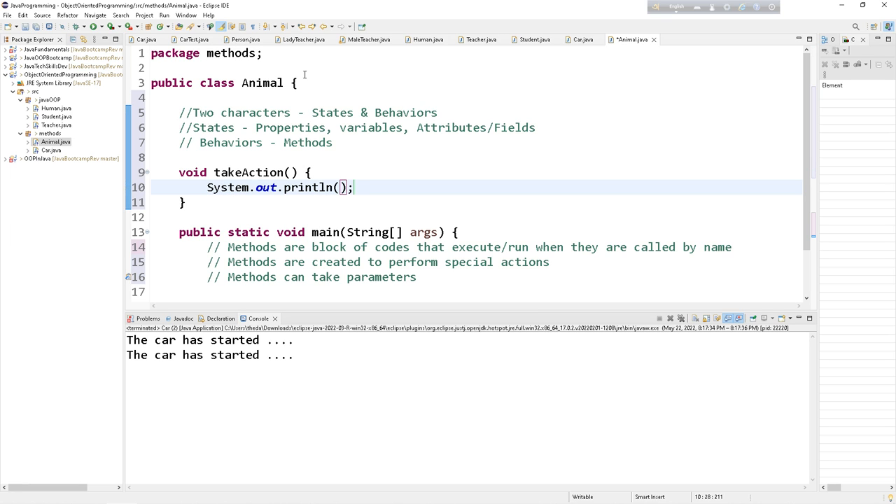
text("")
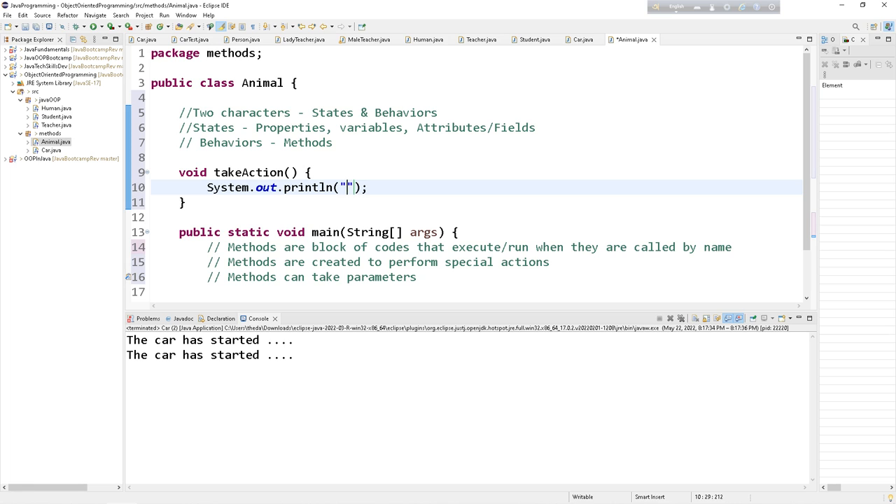
text(This is)
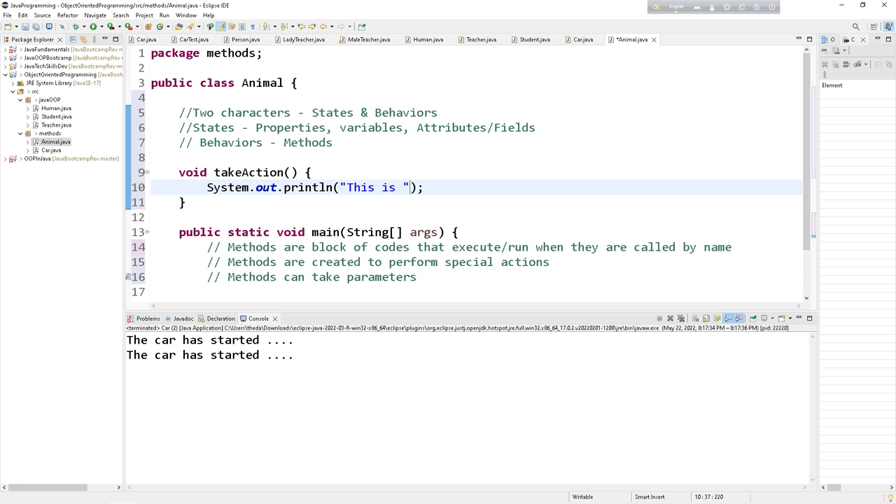
text(non-)
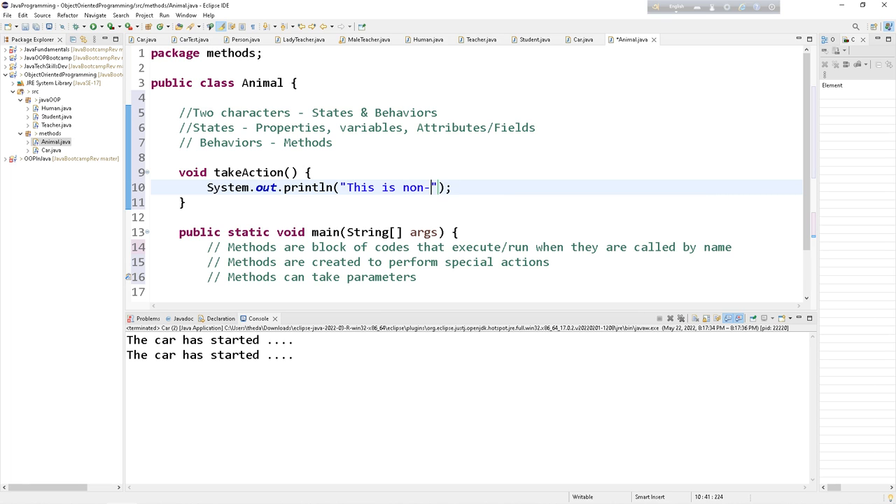
text(static met)
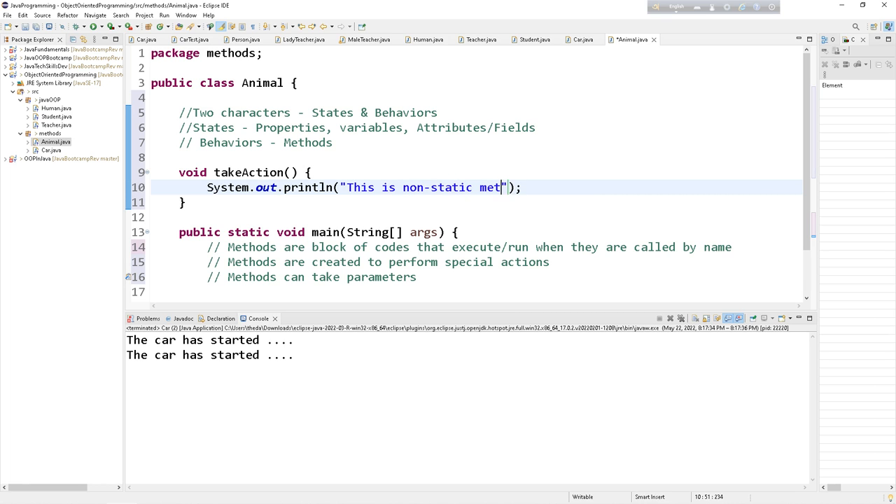
text(hod)
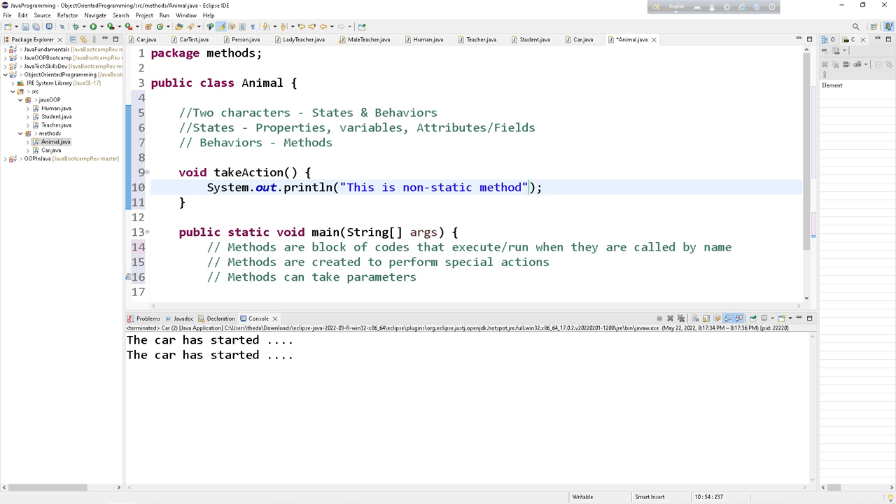
text(!)
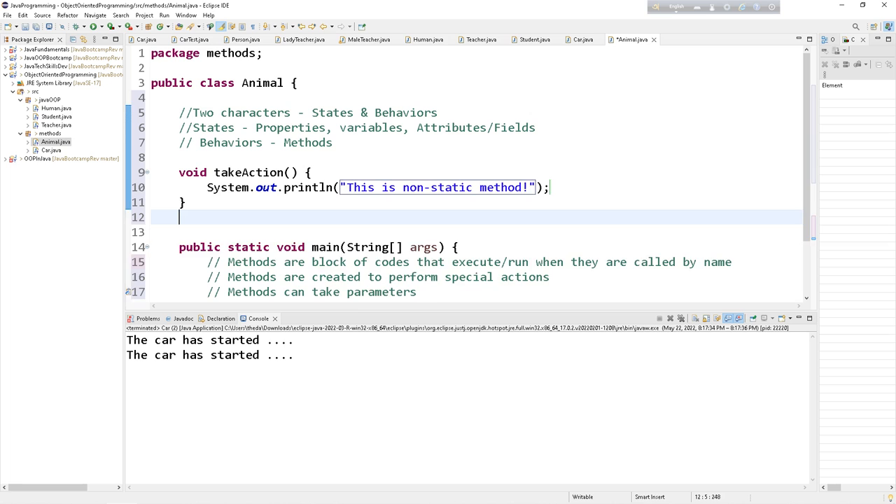
- Write static void sleep() printing "Animal can sleep! It's static method"
text(s)
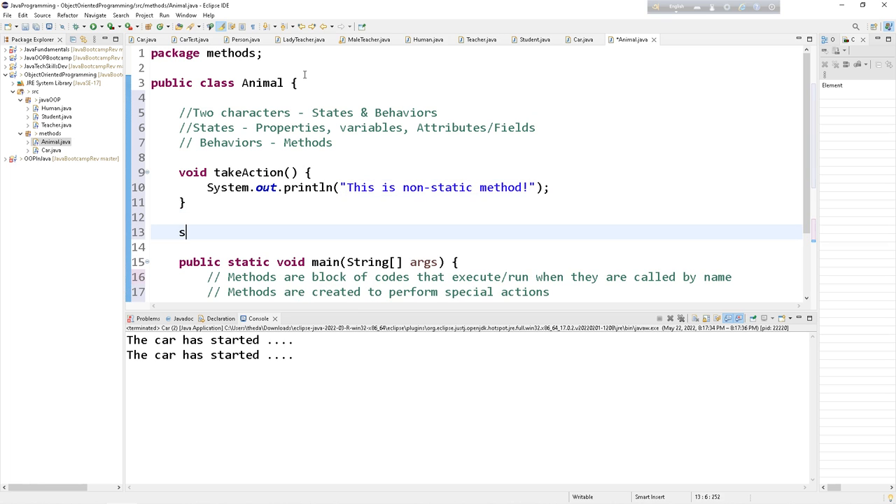
text(tatic)
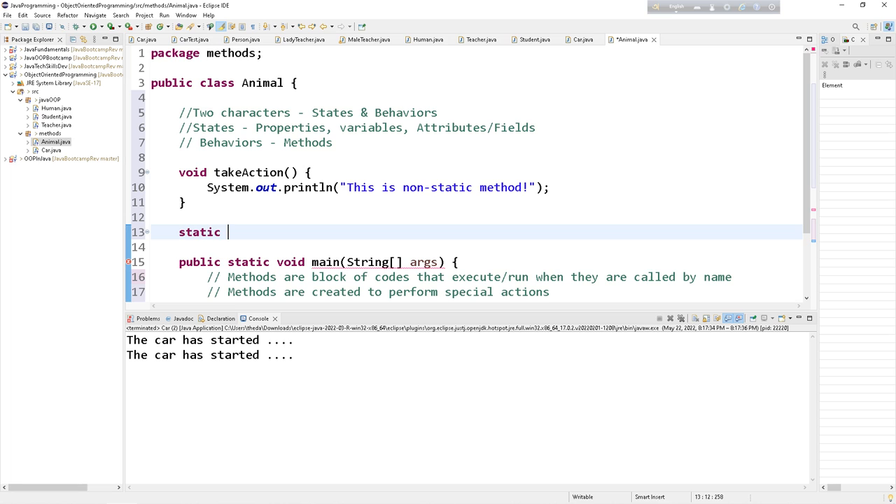
text(sl)
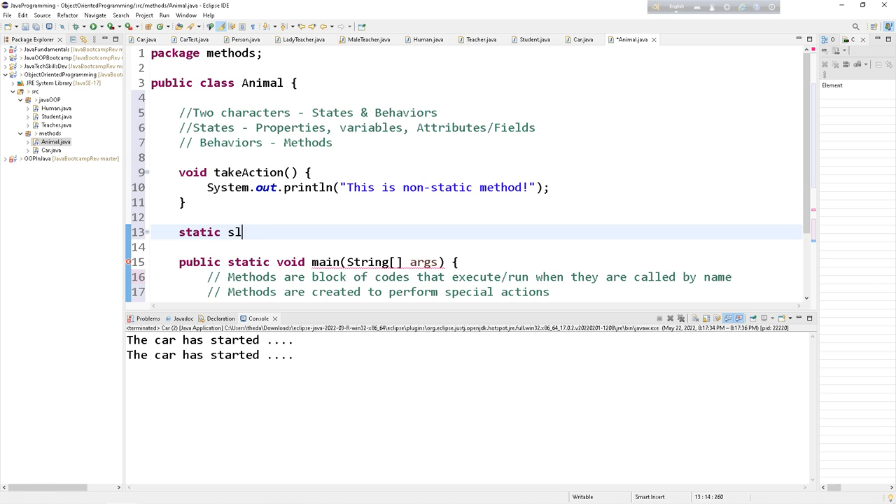
text(eep())
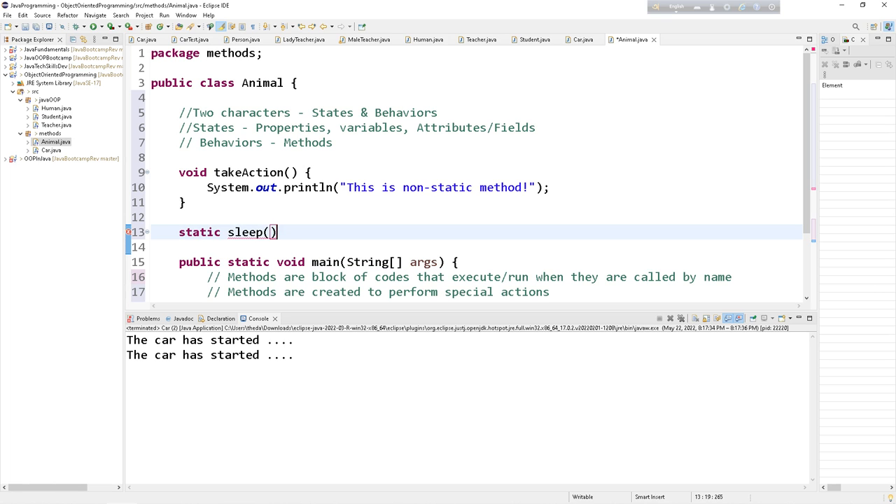
text({)
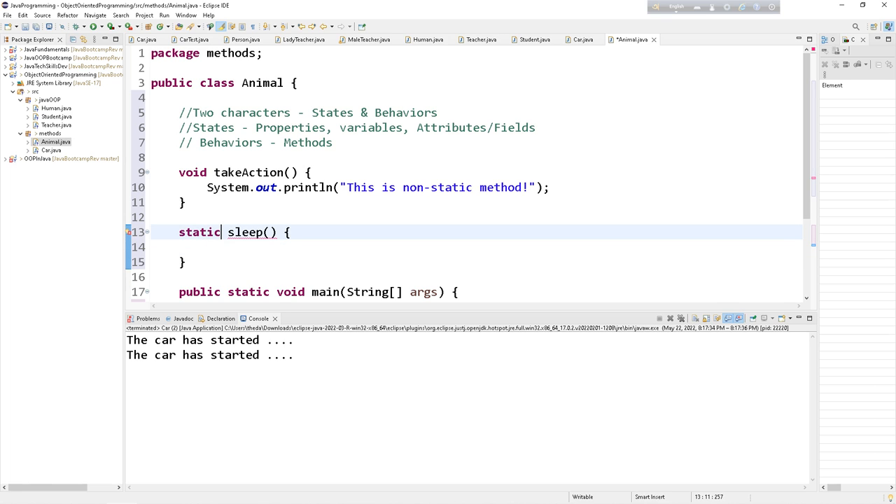
text(void)
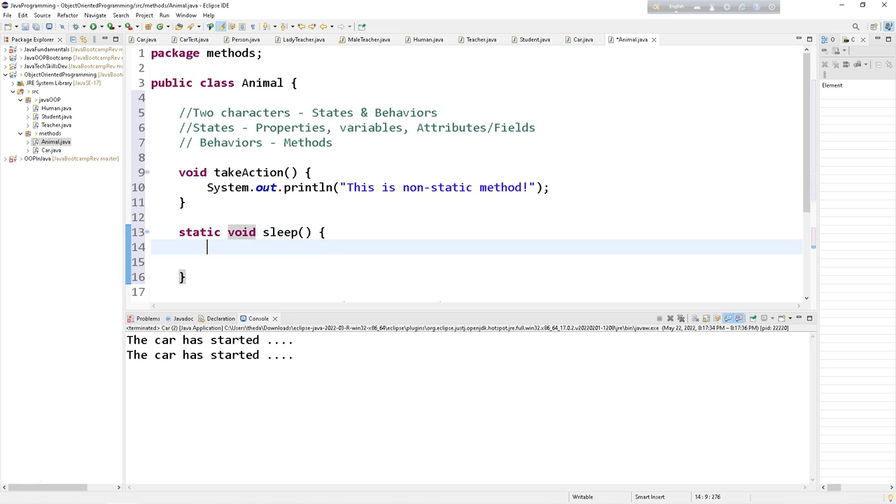
text(s)
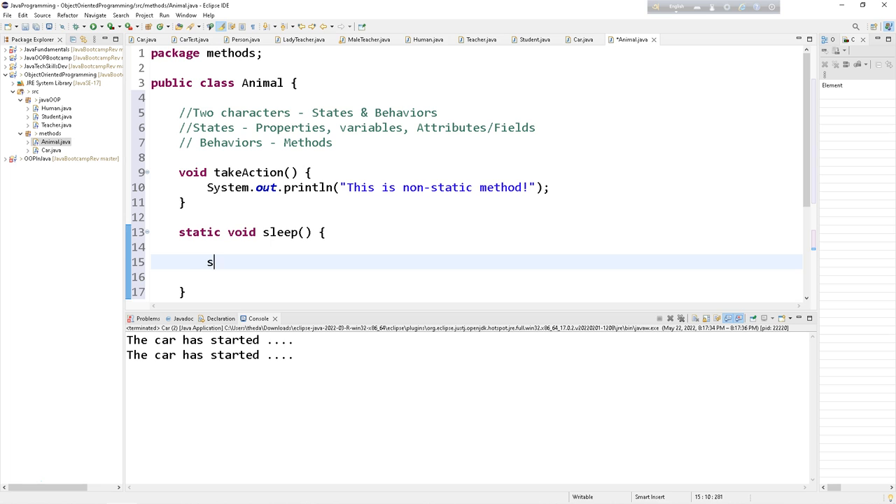
text(System.out.println();)
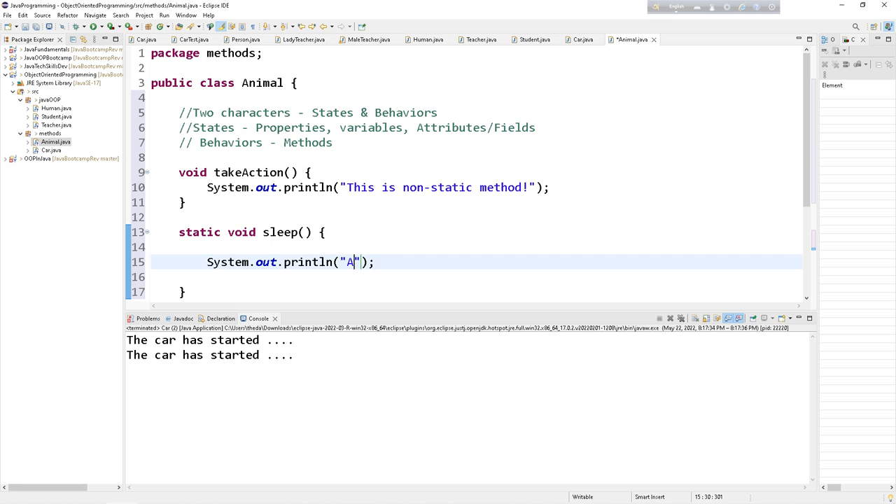
text(nimal can)
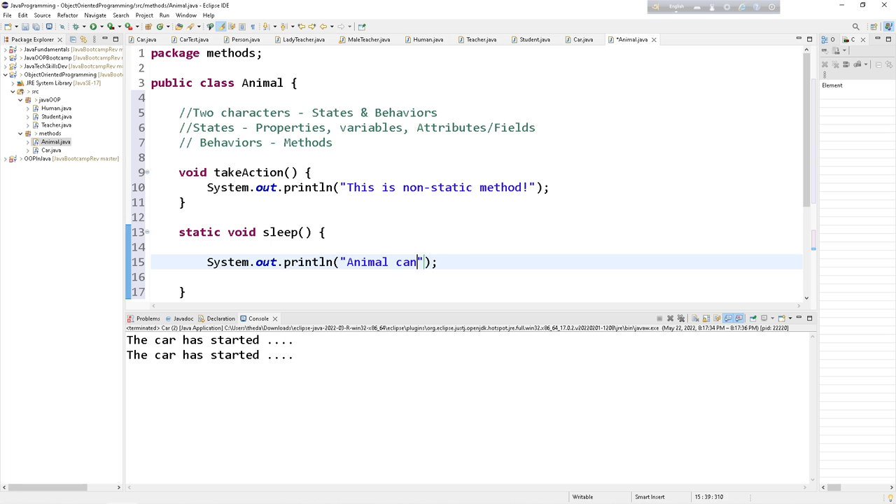
text(sleep)
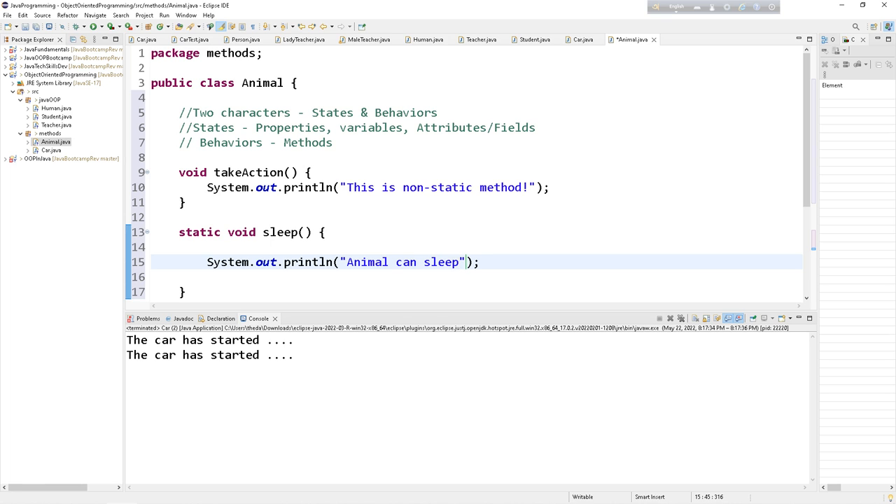
text(!)
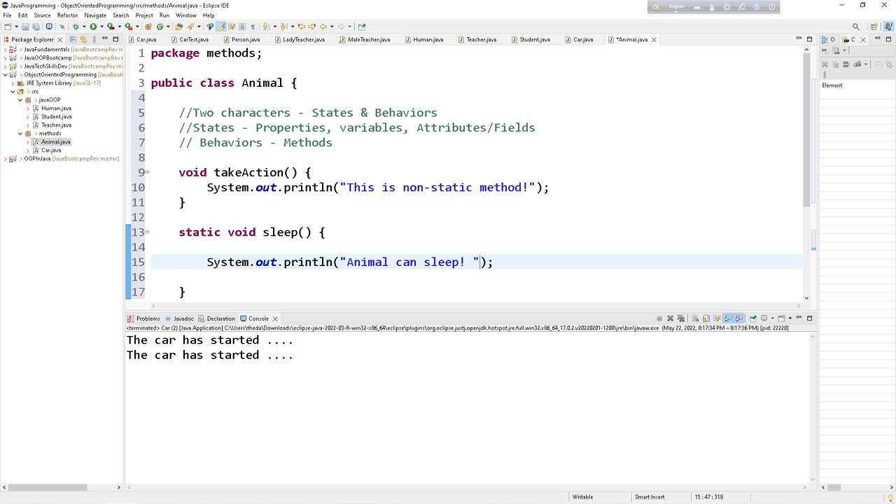
text(It's)
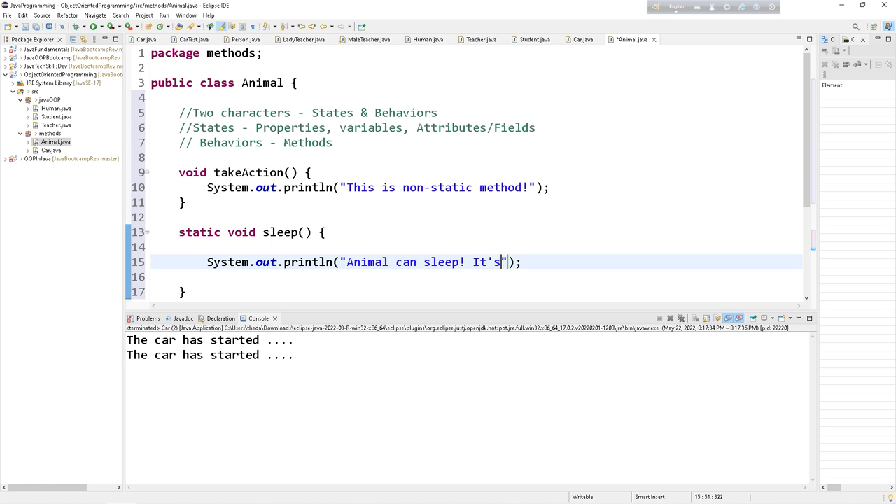
text(stat)
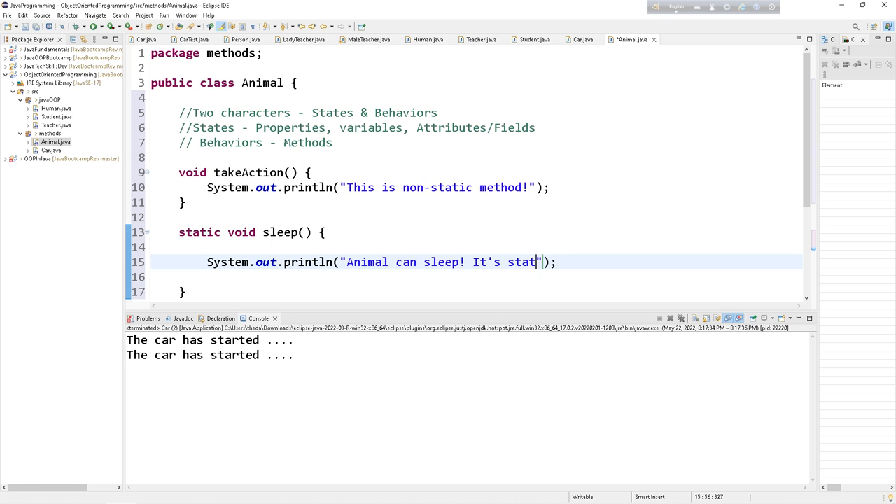
text(ic metho)
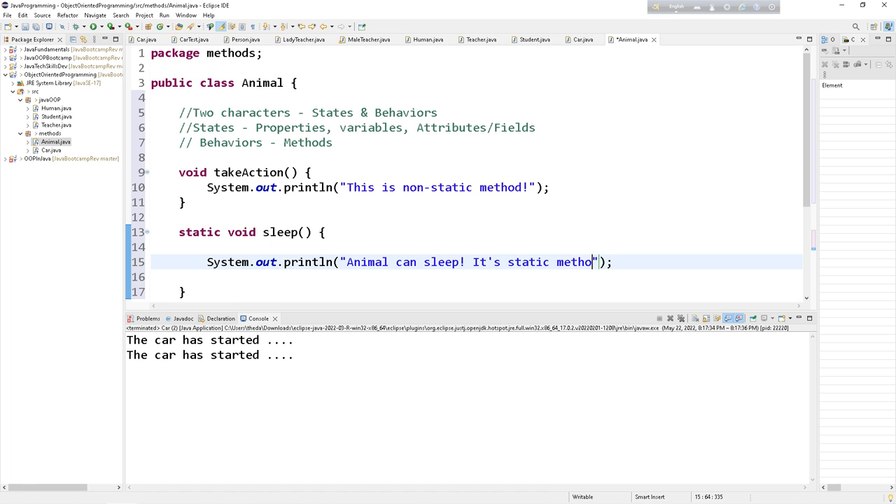
text(d)
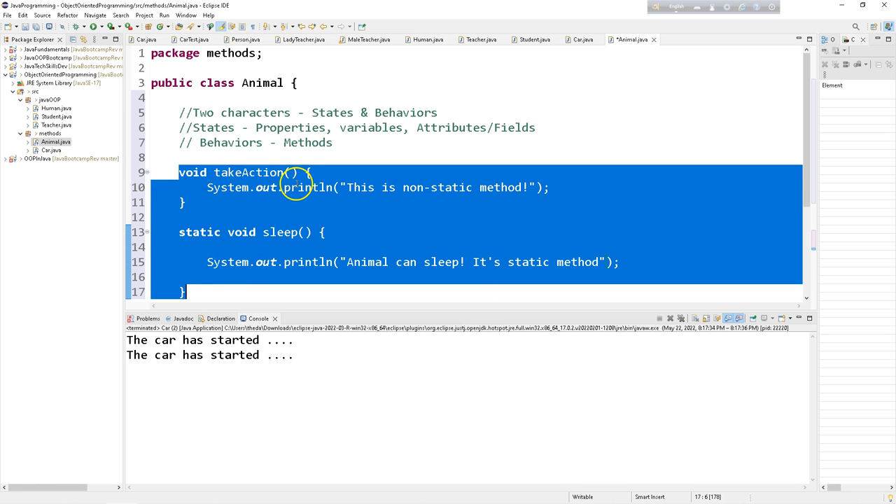
scroll(down, 3)
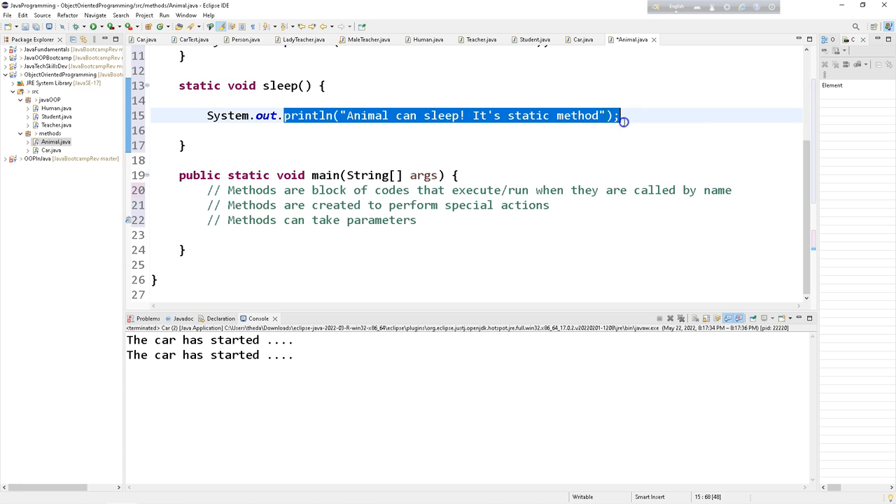
mouse_move(490, 175)
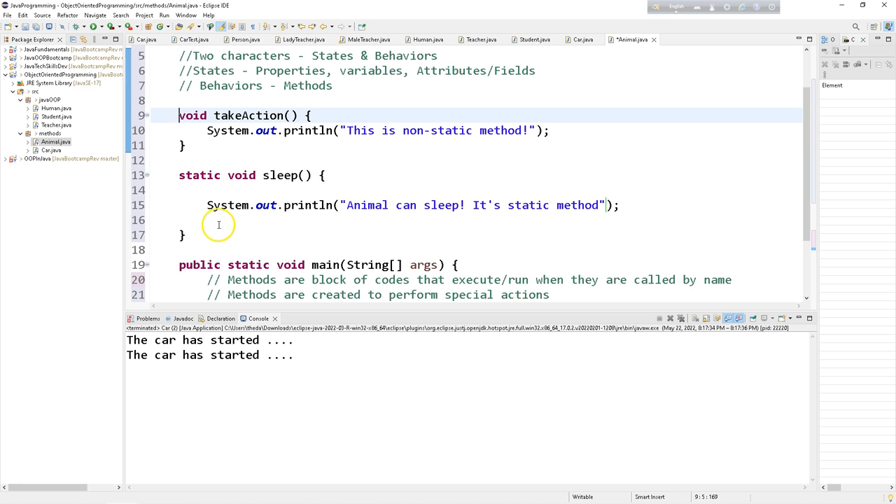
click(179, 175)
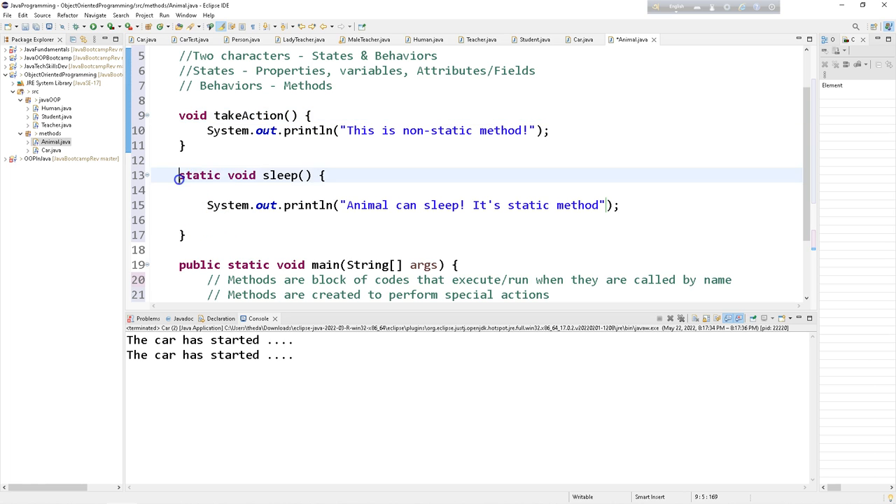
drag(179, 175, 185, 235)
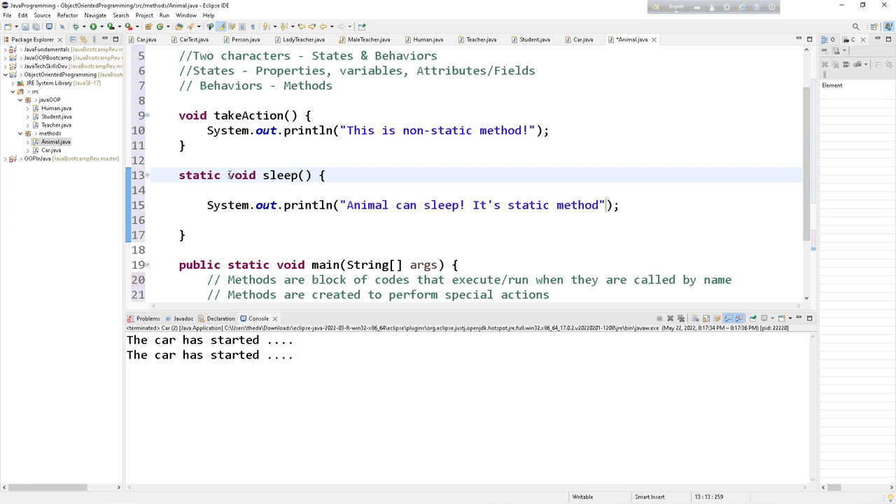
mouse_move(249, 171)
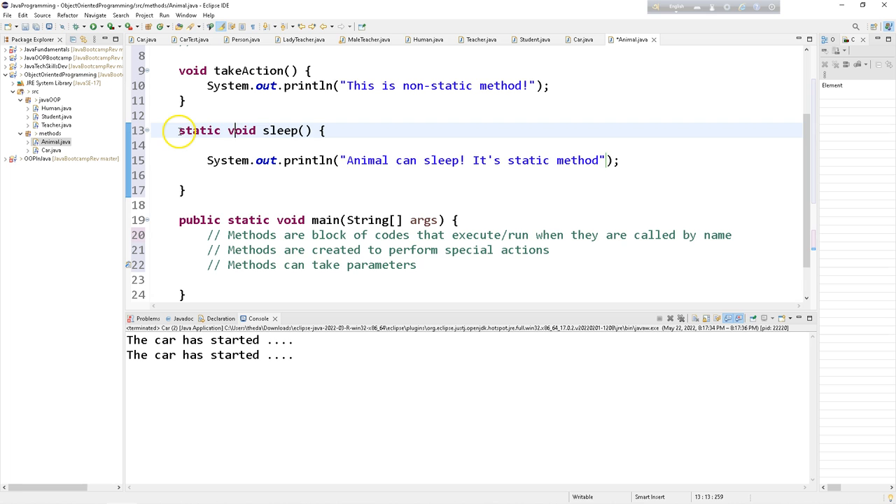
drag(179, 130, 185, 189)
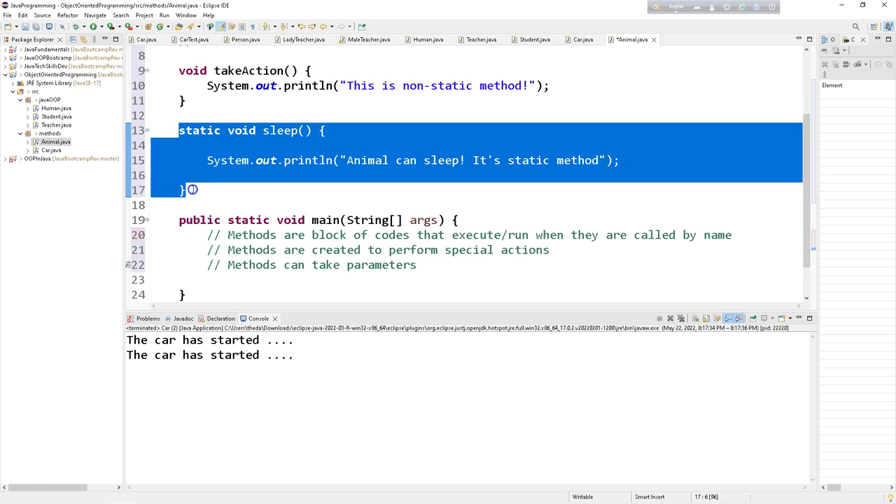
mouse_move(231, 159)
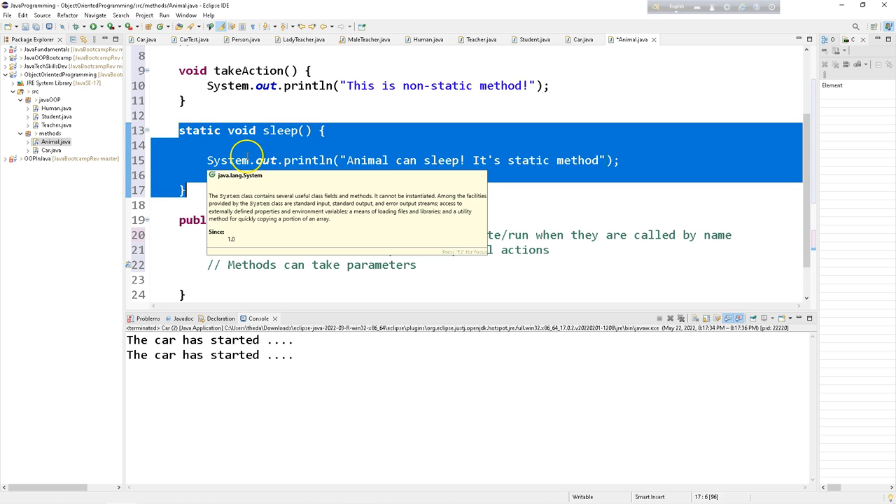
mouse_move(401, 176)
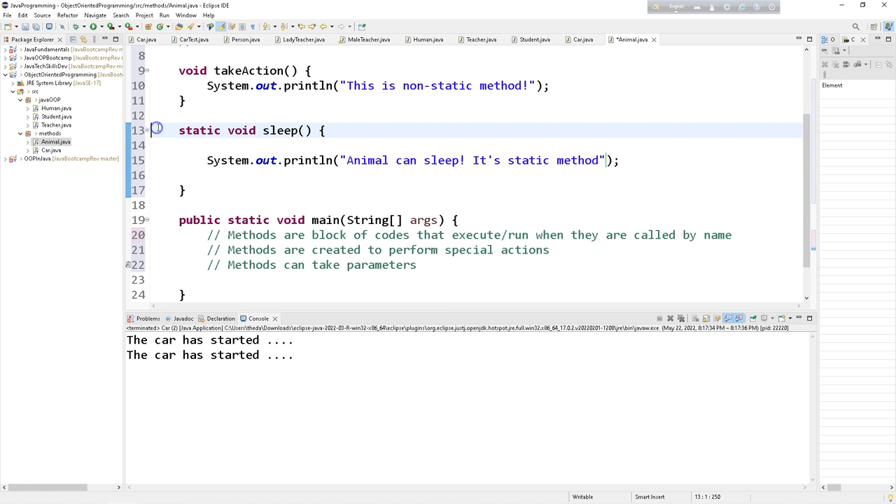
drag(179, 130, 185, 191)
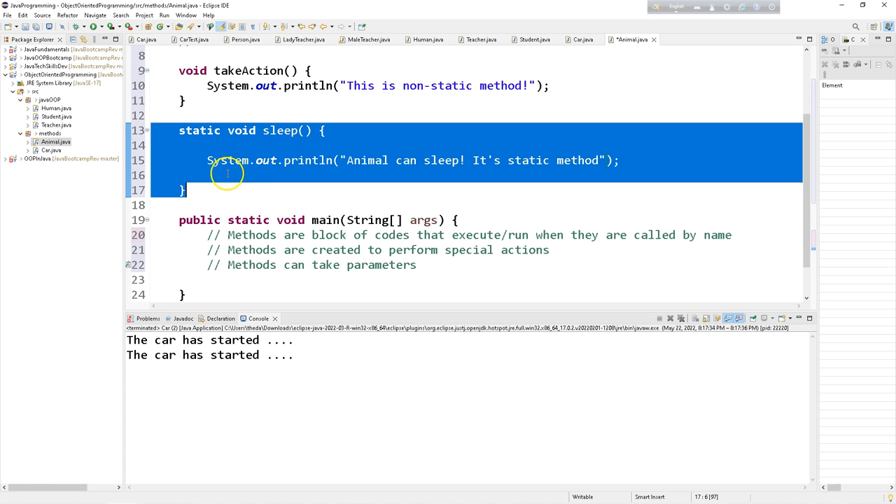
click(347, 220)
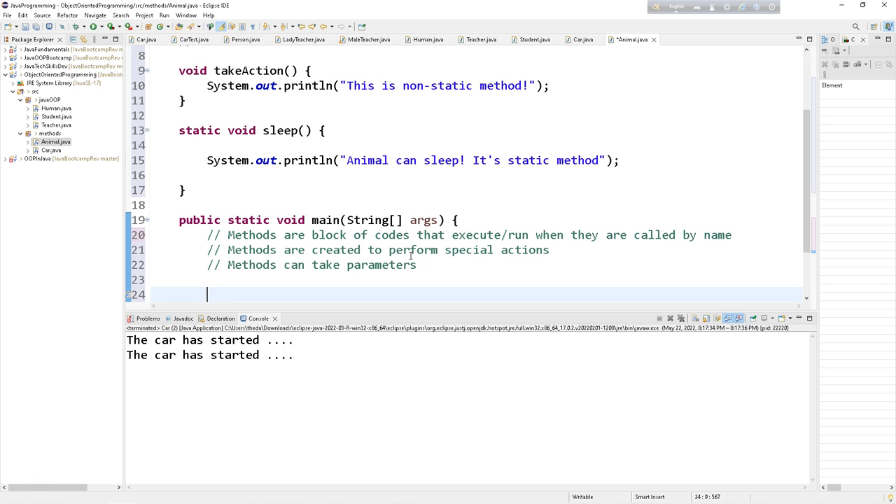
- Write a sleep(); call inside main
text(sleep()
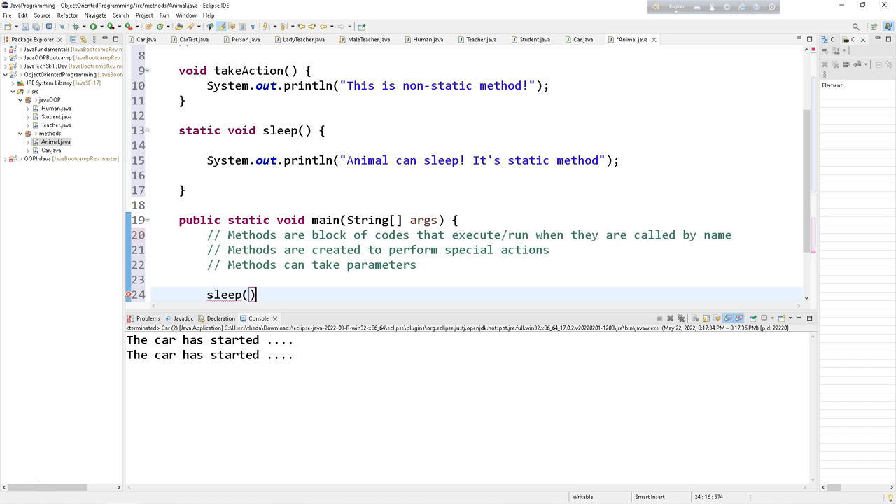
text(;)
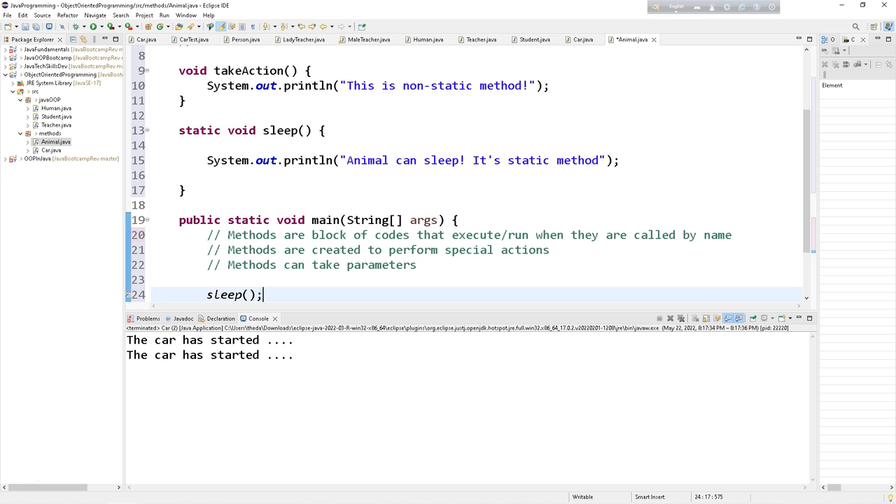
mouse_move(408, 255)
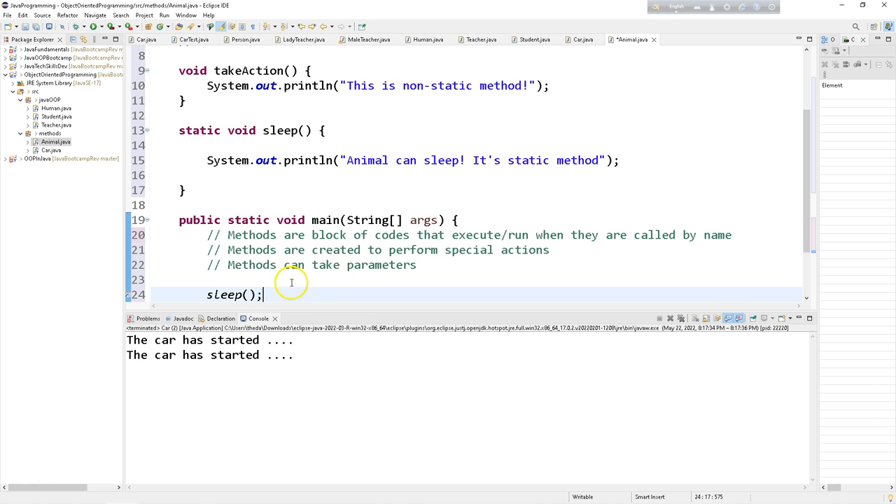
mouse_move(285, 287)
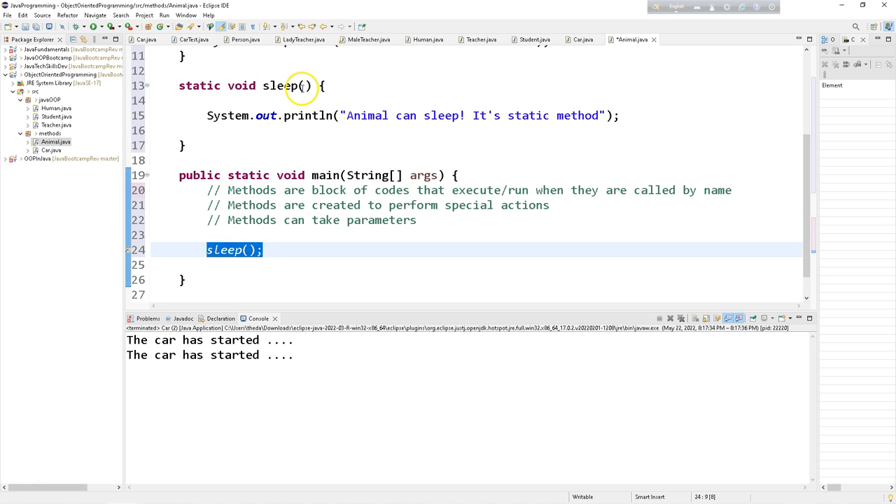
- Run Animal as a Java Application so the console prints the sleep message
right_click(299, 235)
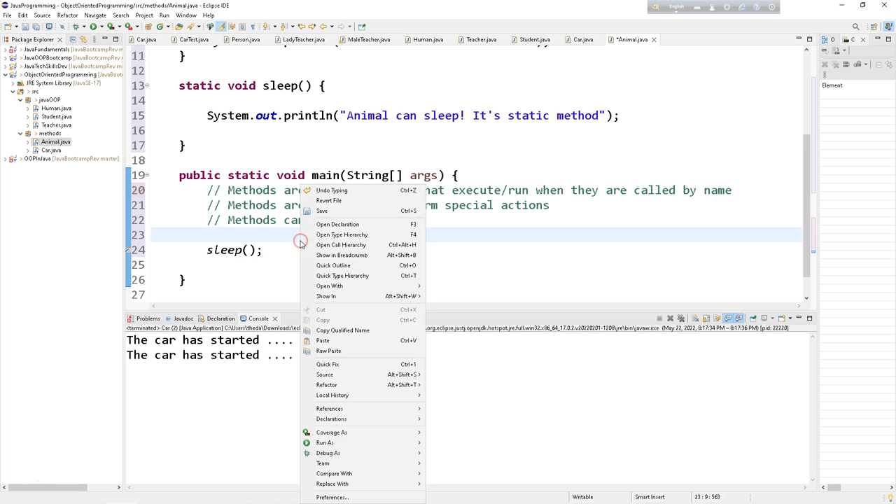
mouse_move(325, 442)
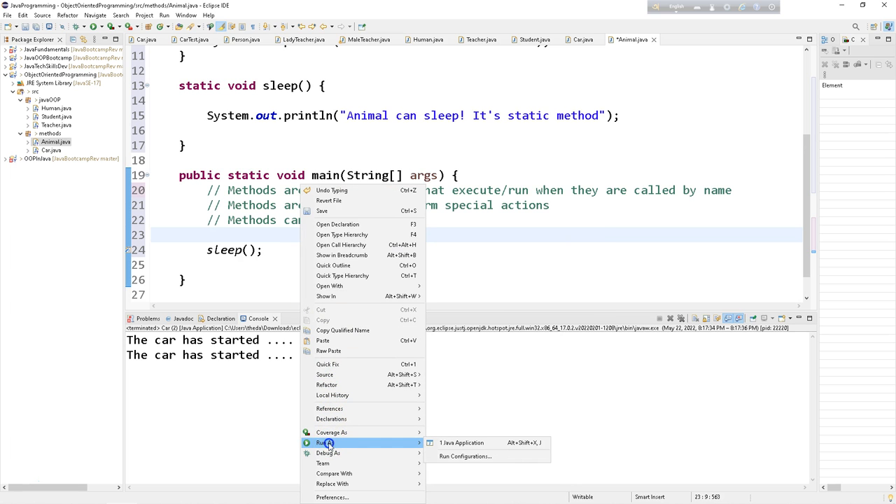
mouse_move(462, 442)
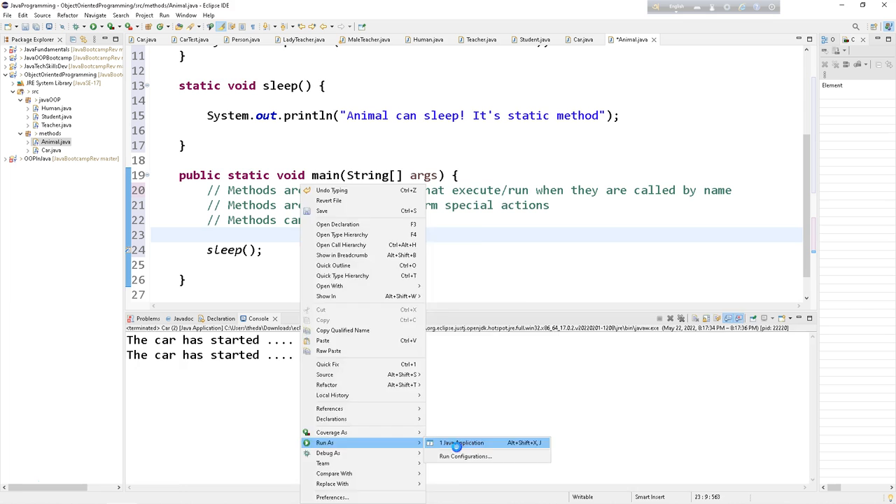
click(461, 442)
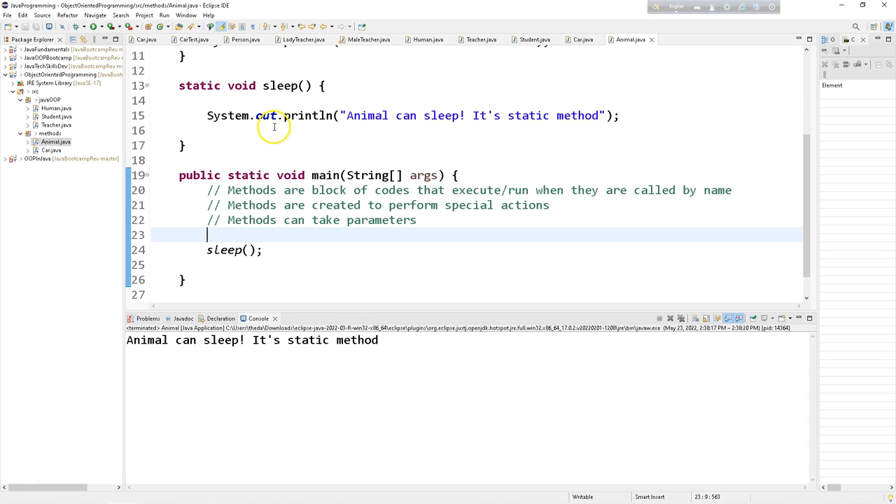
mouse_move(636, 115)
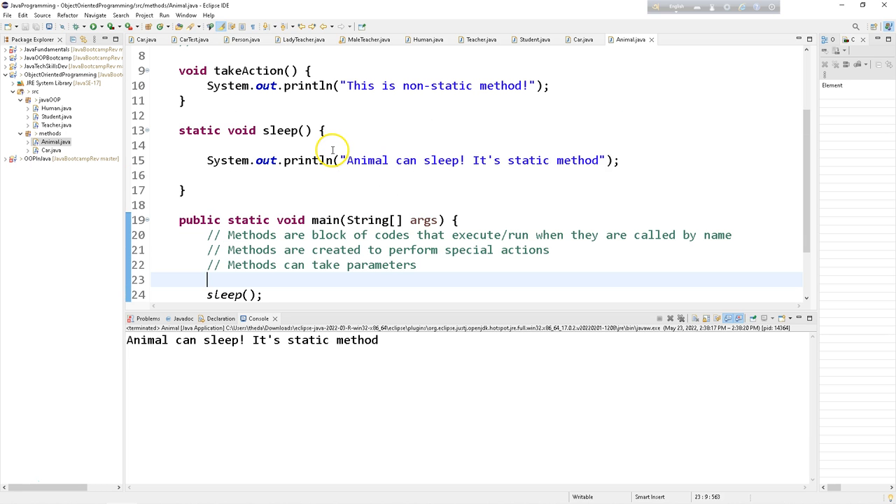
mouse_move(209, 68)
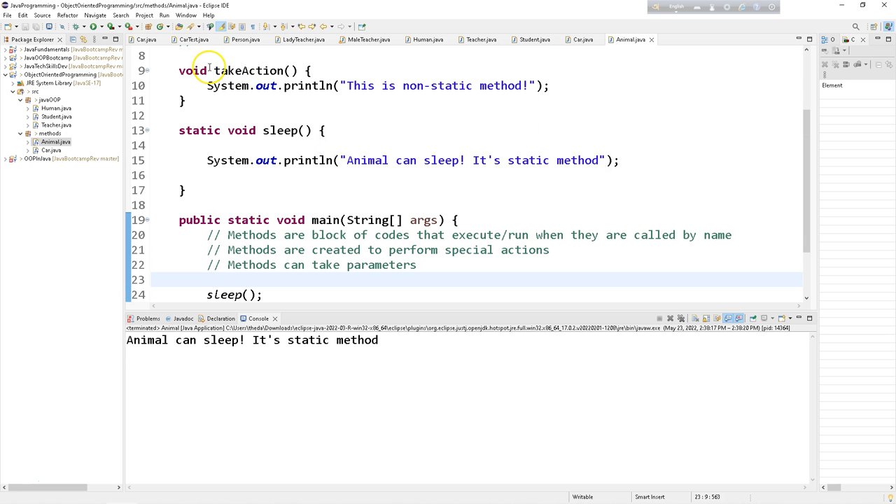
- Add takeAction(); after sleep() in main and run Animal as a Java Application
double_click(251, 70)
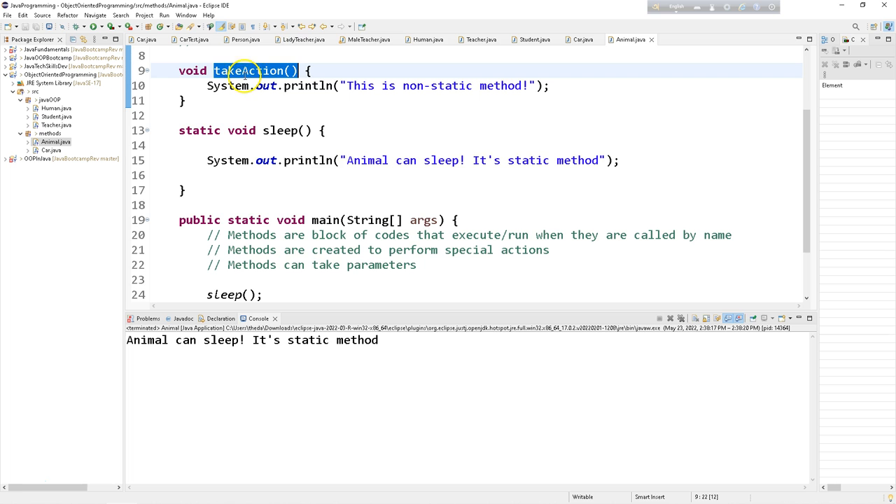
scroll(down, 3)
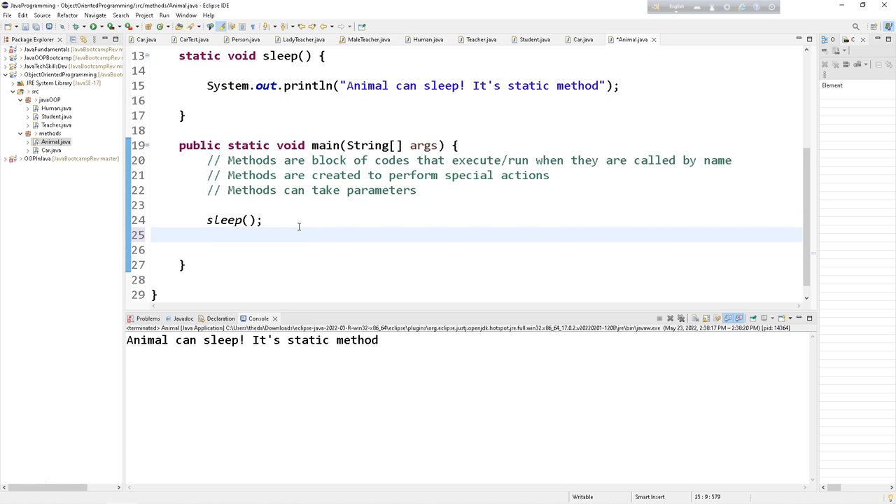
text(takeAction();)
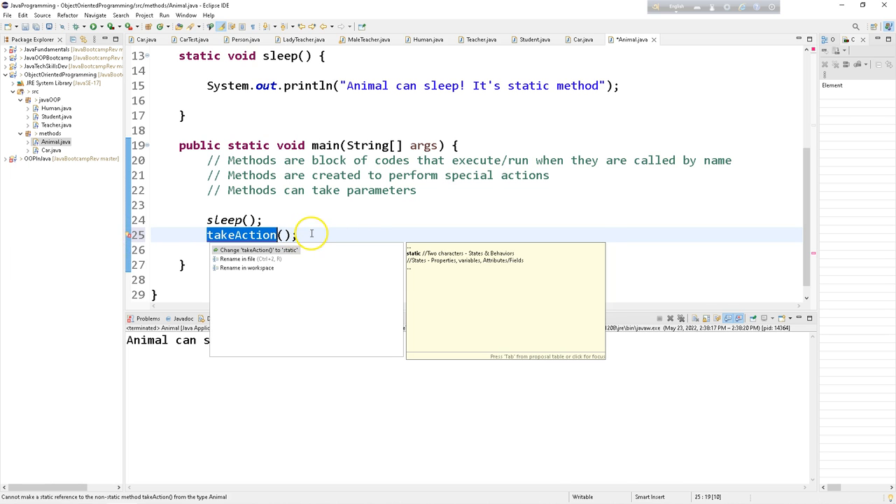
right_click(252, 235)
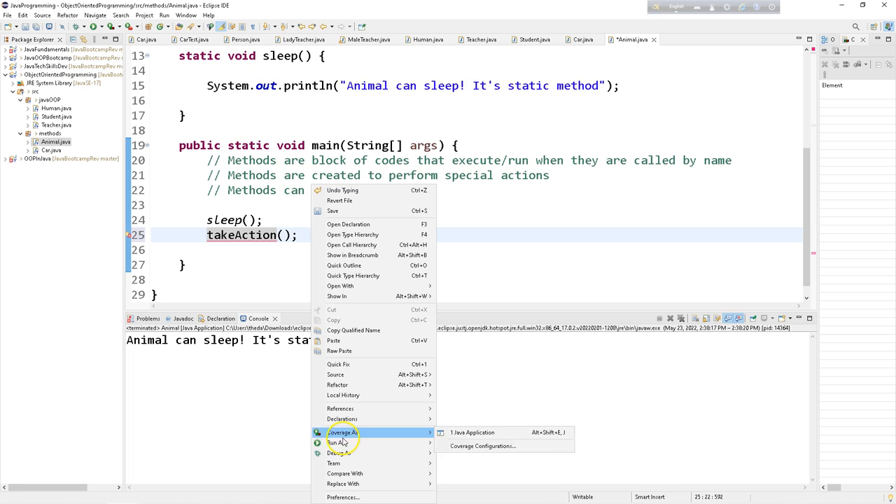
mouse_move(336, 442)
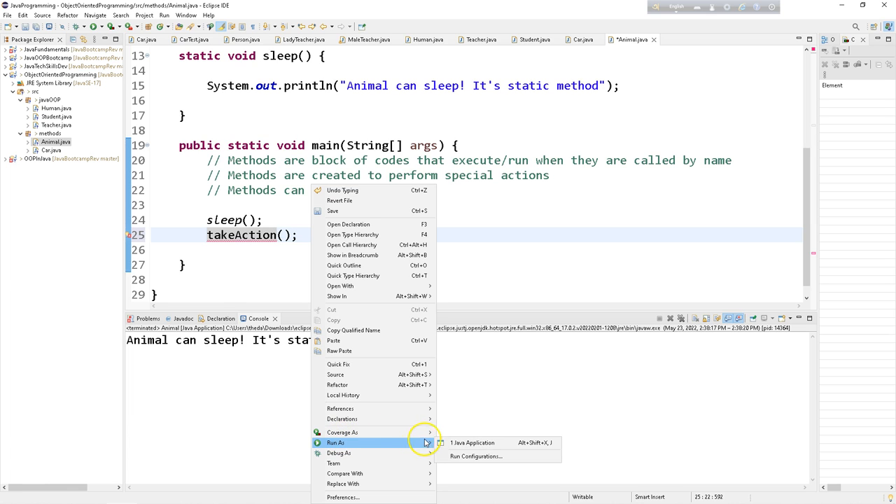
click(473, 442)
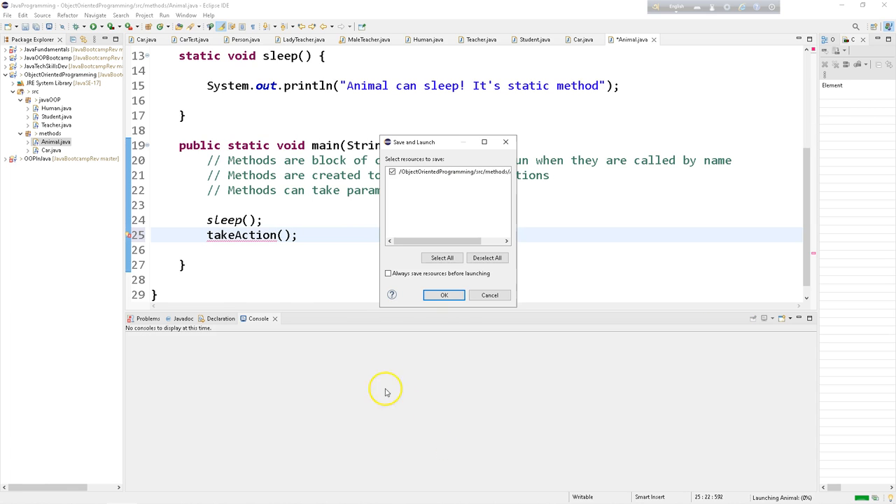
- Launch Animal despite errors so the console reports the static reference to non-static takeAction()
click(443, 294)
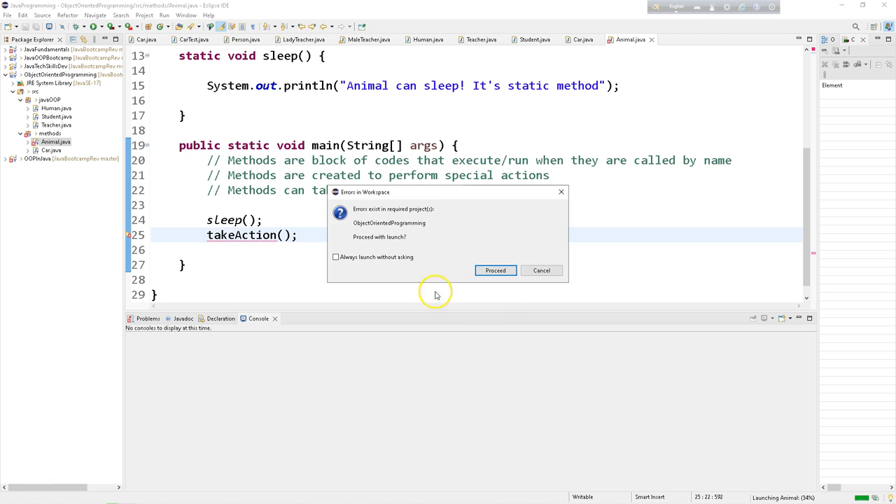
click(496, 271)
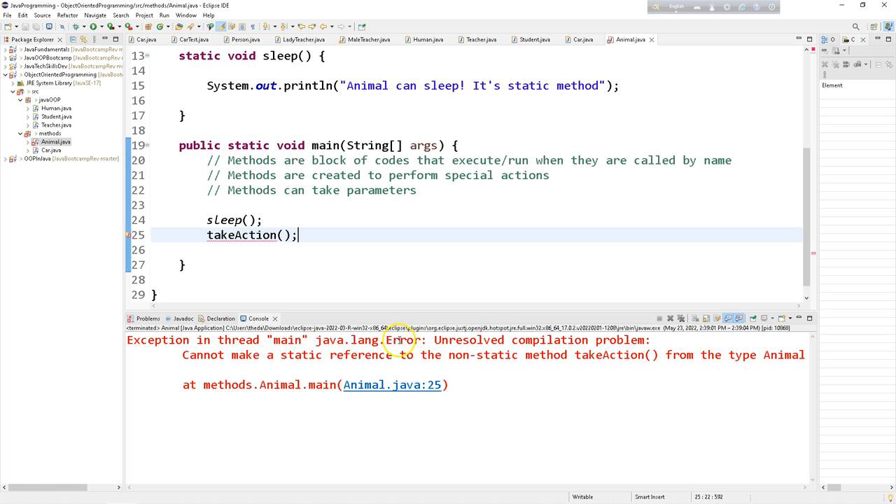
double_click(203, 355)
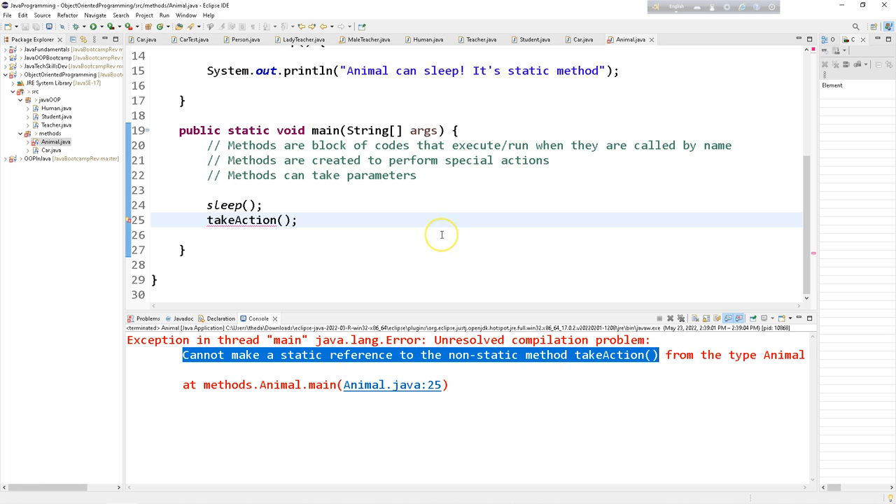
mouse_move(343, 226)
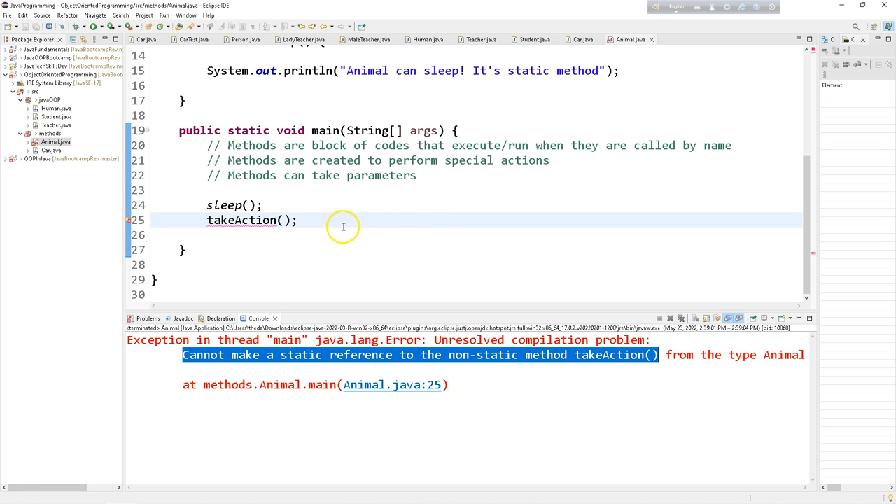
click(297, 220)
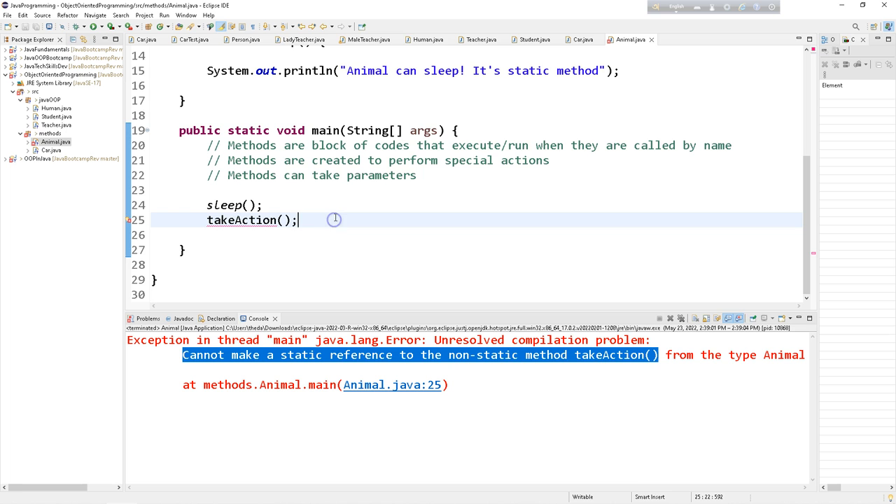
mouse_move(227, 220)
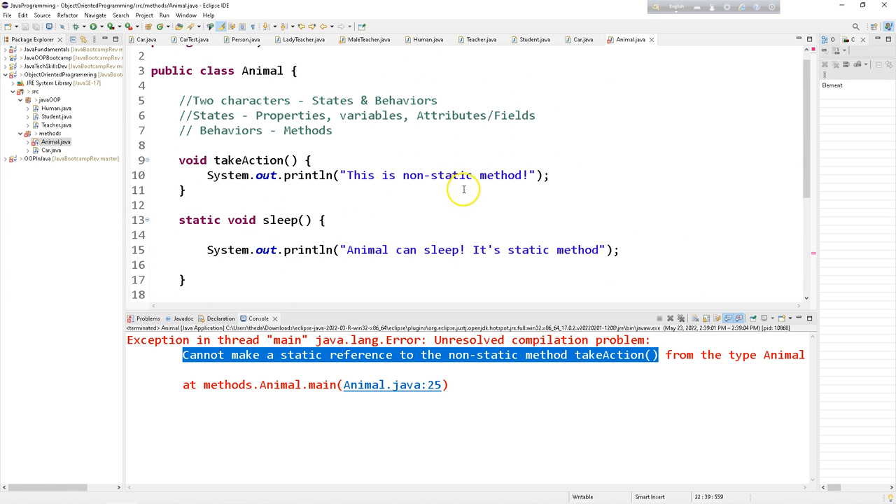
- Select the class name Animal and open an empty line in main above sleep()
click(283, 70)
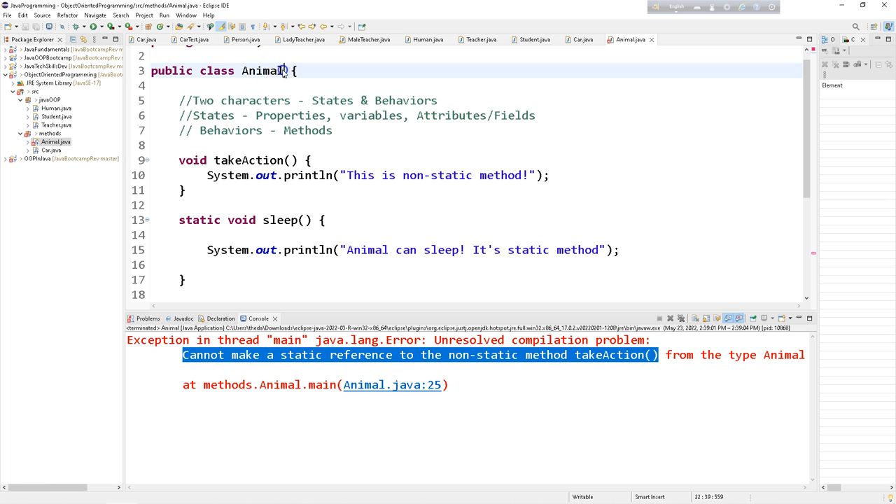
double_click(263, 70)
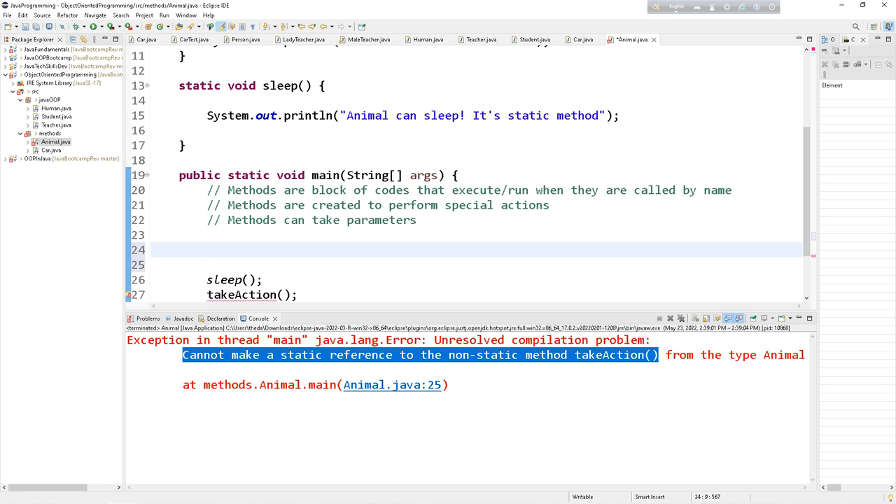
- Declare Animal animal1 = new Animal(); at the start of main
text(Animal)
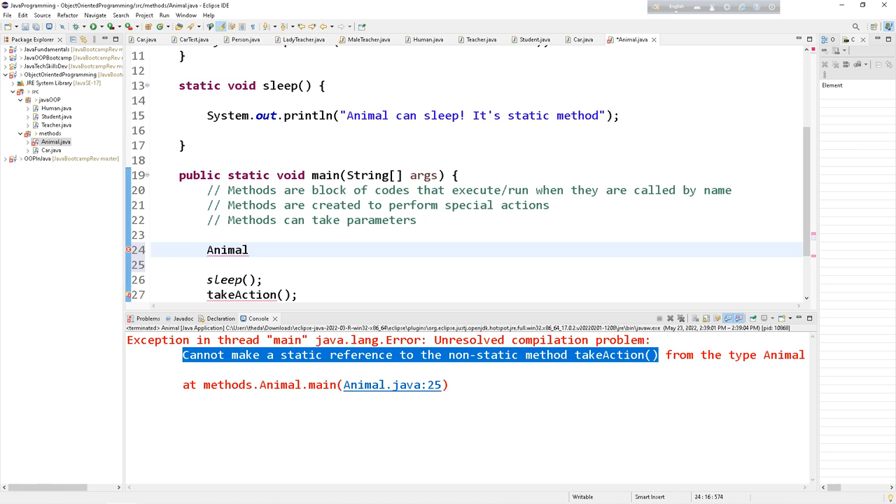
text(an)
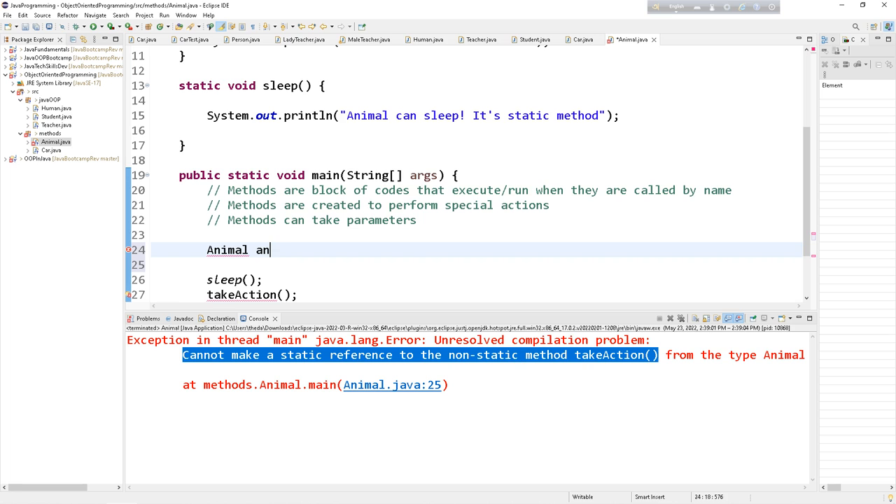
text(imal1 =)
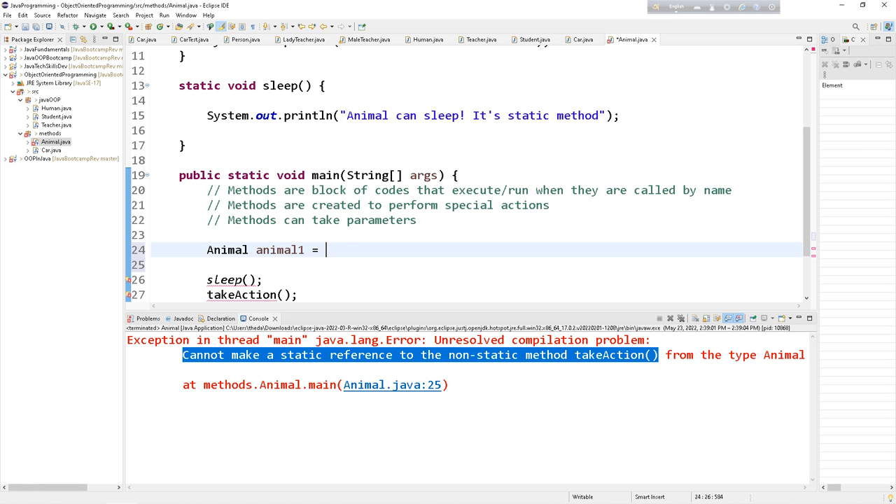
text(new)
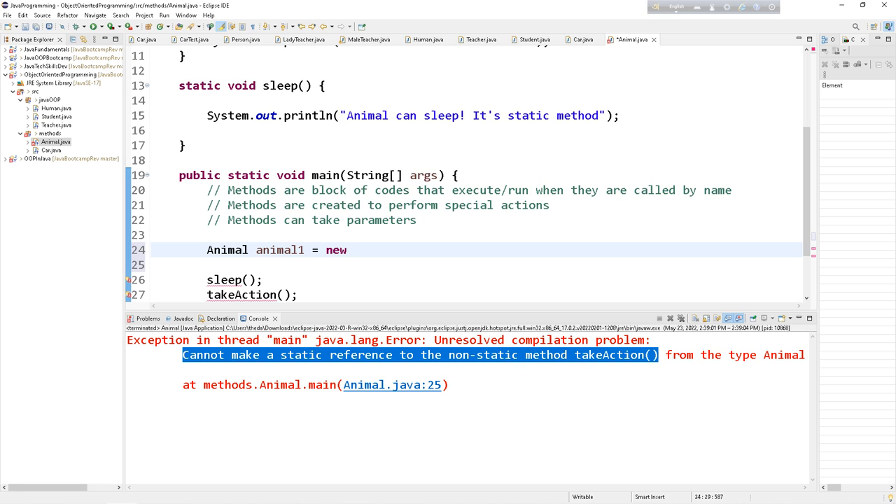
text(Animal)
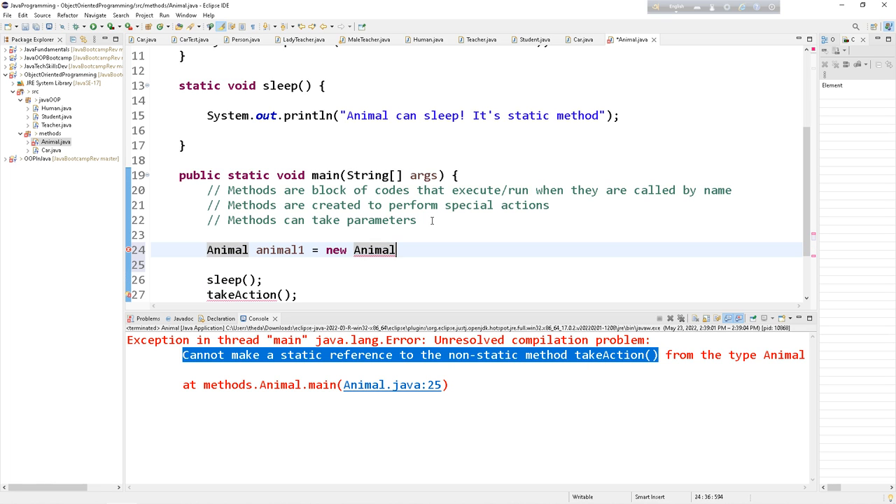
text(();)
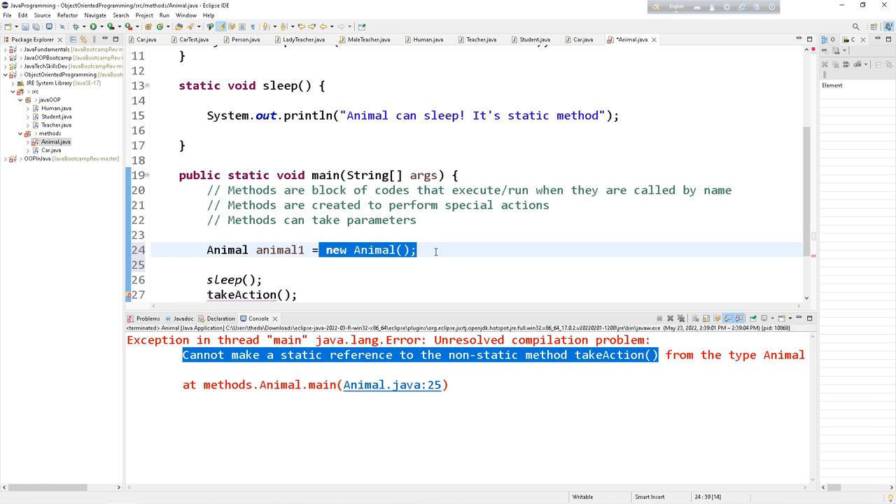
mouse_move(305, 249)
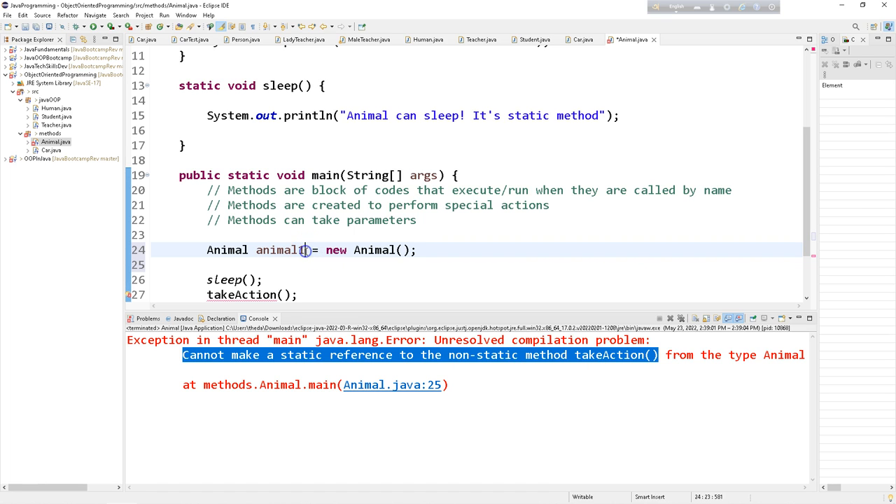
- Fix the declaration to read animal1 ending with a semicolon and highlight new Animal()
double_click(280, 249)
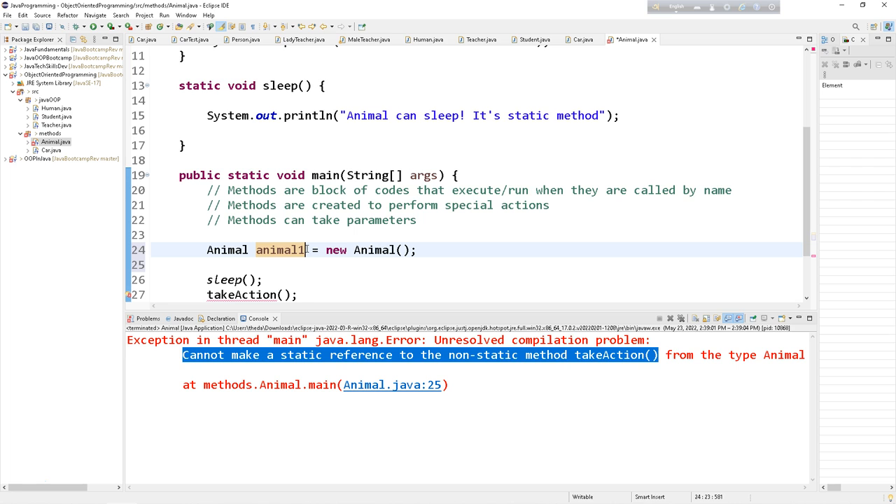
click(252, 249)
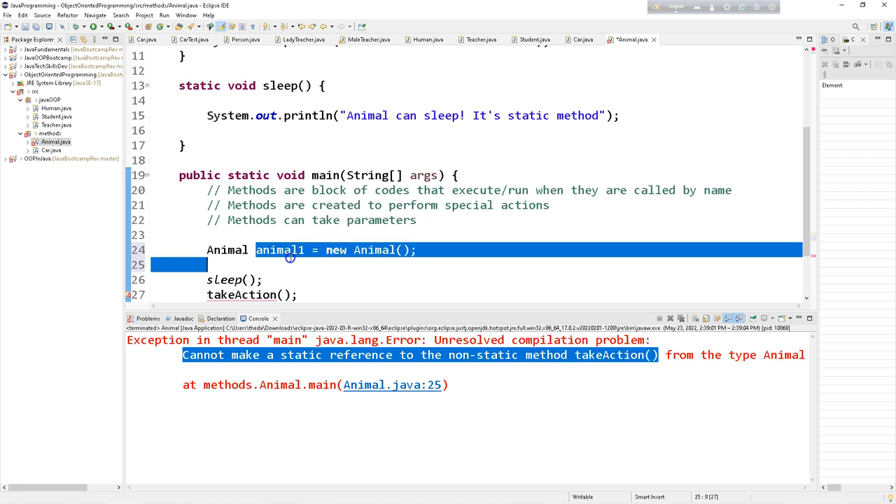
double_click(280, 249)
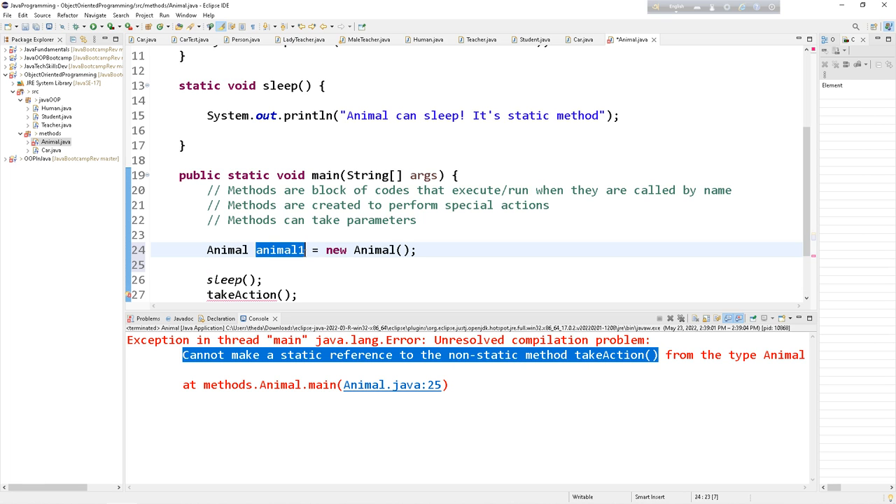
mouse_move(280, 250)
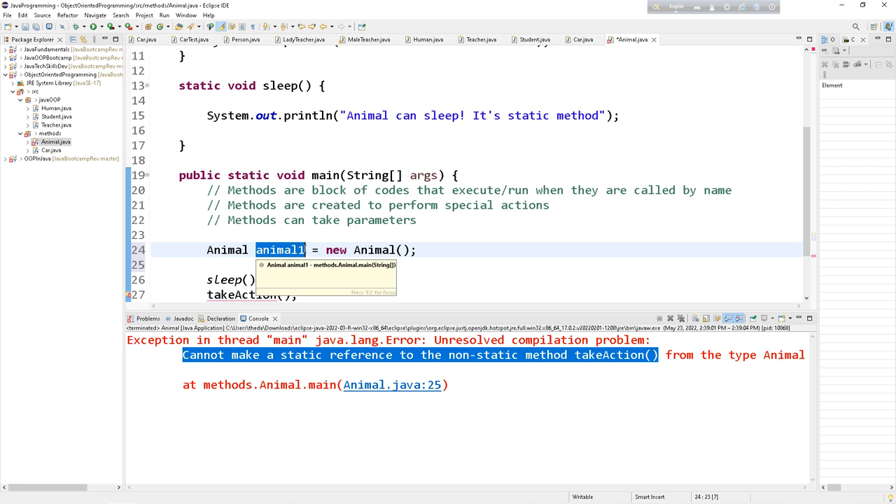
mouse_move(265, 249)
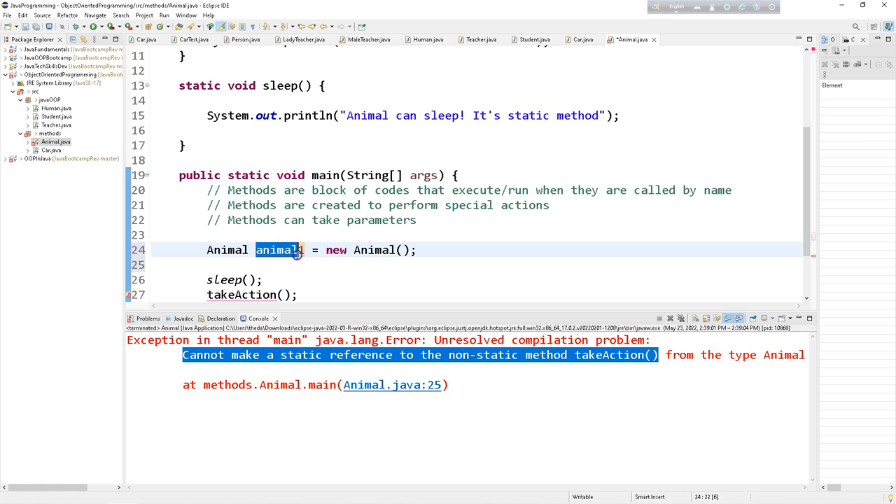
text(1)
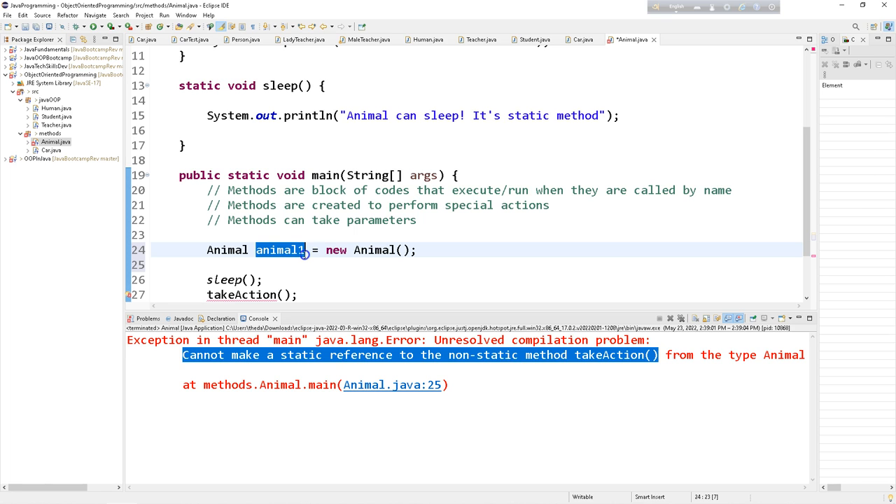
mouse_move(314, 245)
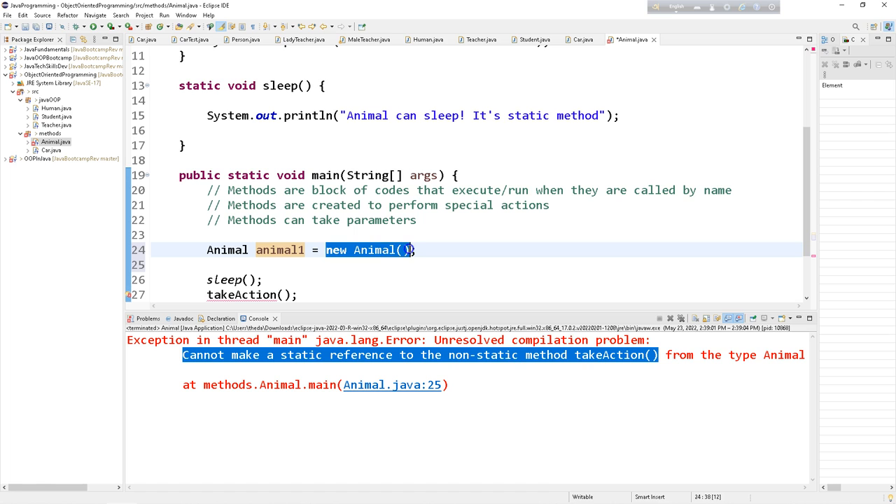
text(;)
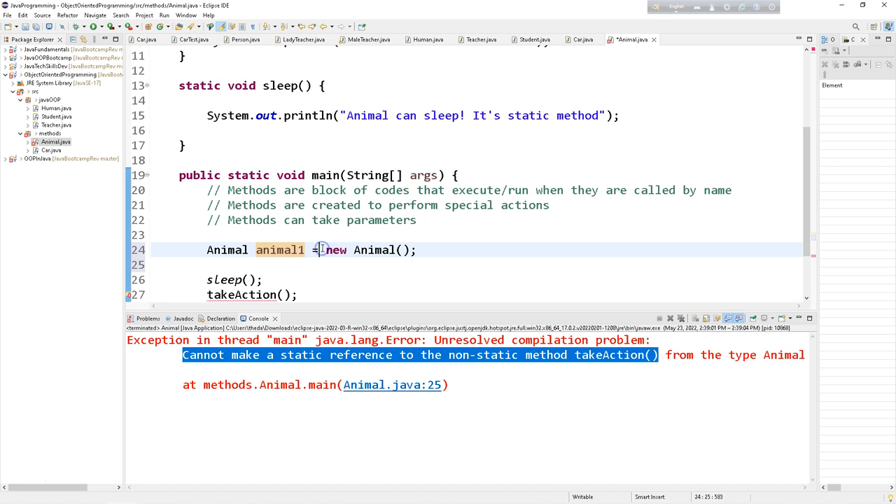
drag(325, 250, 415, 249)
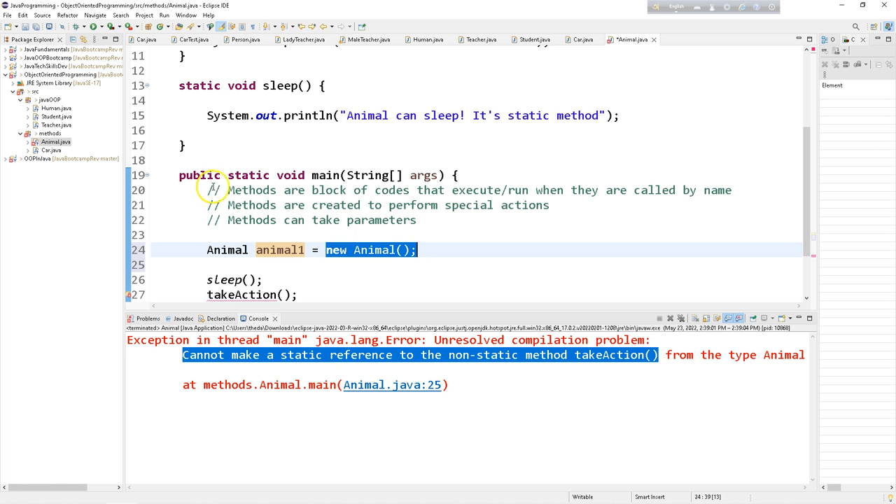
mouse_move(332, 220)
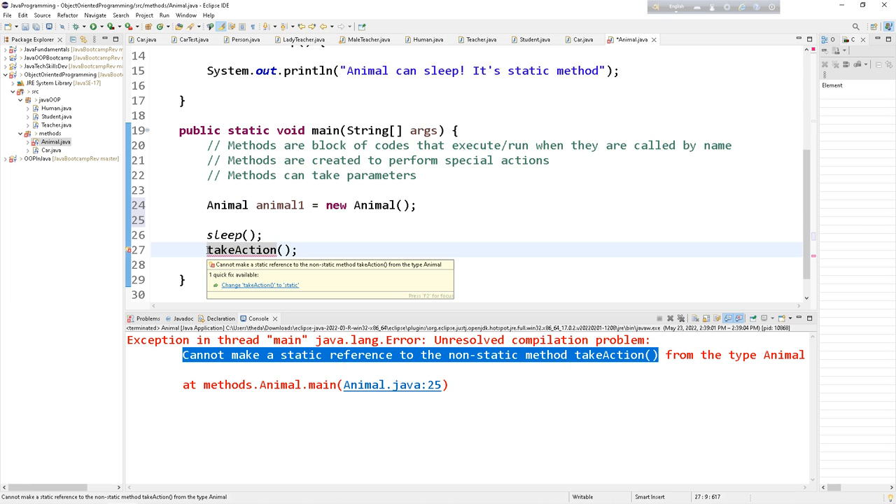
- Call animal1.takeAction() and run Animal so both method messages print
text(anima)
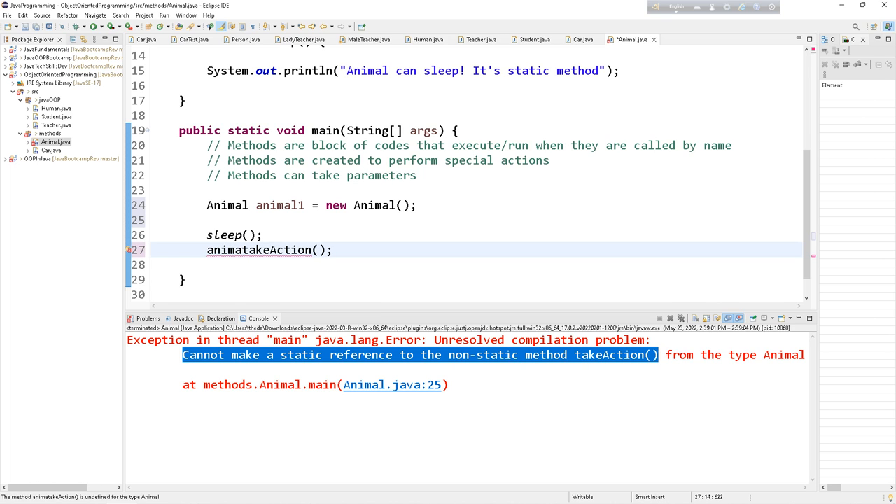
text(l)
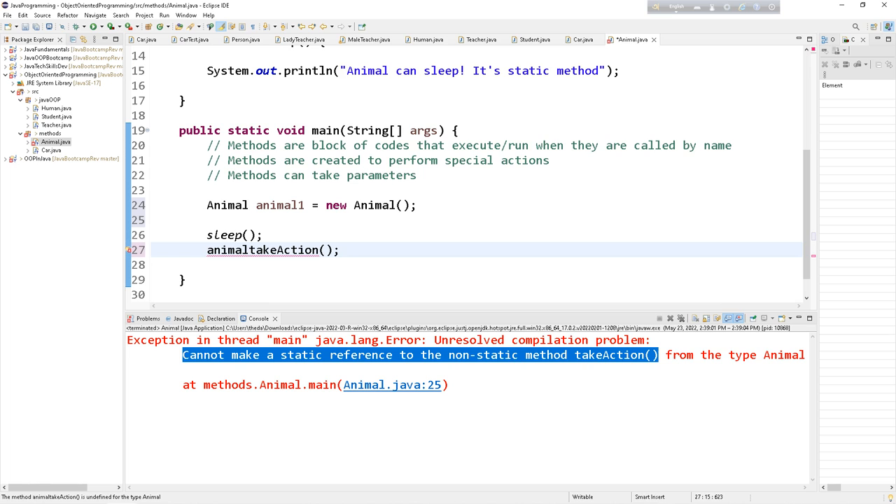
text(.)
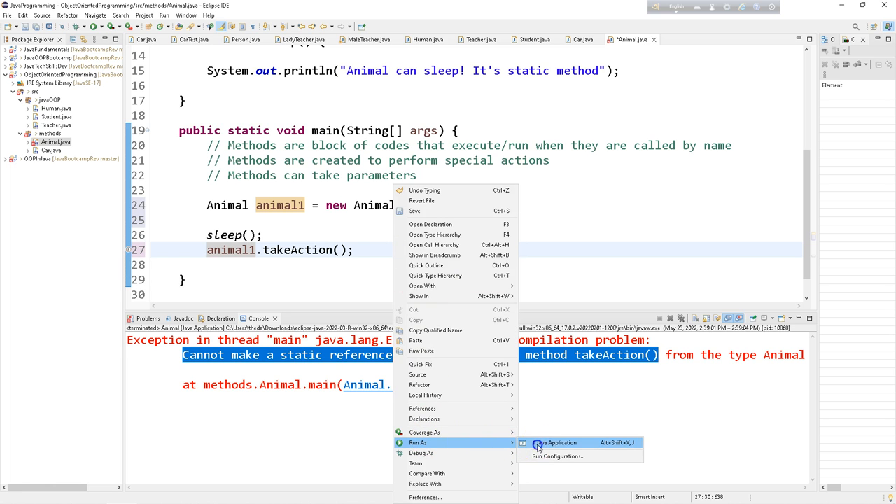
click(554, 442)
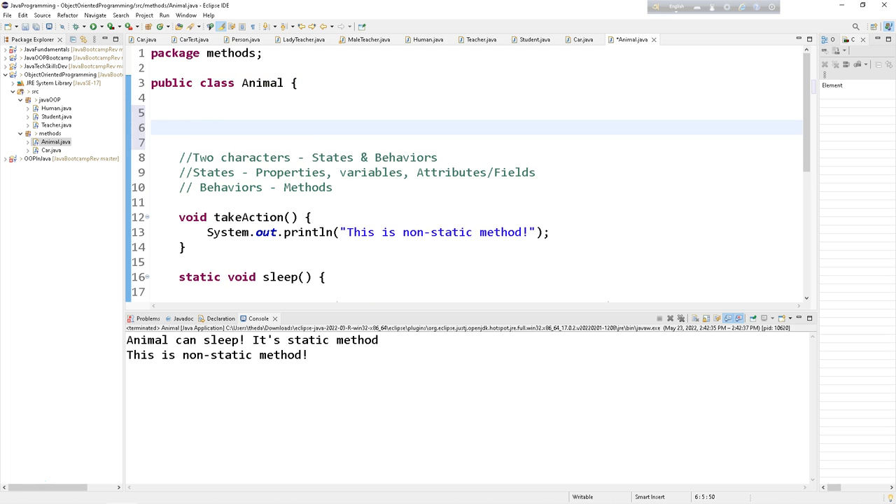
- Declare fields String name = "Hima"; and int age = 23; at the top of Animal
text(String)
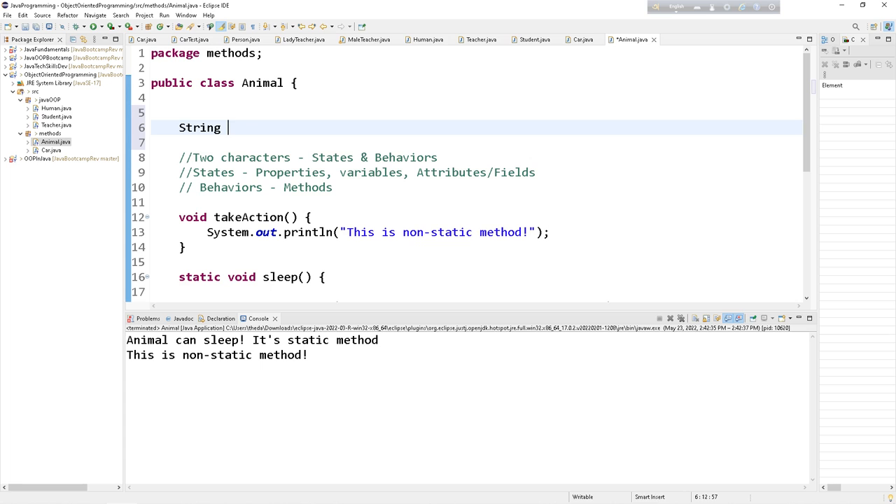
text(name)
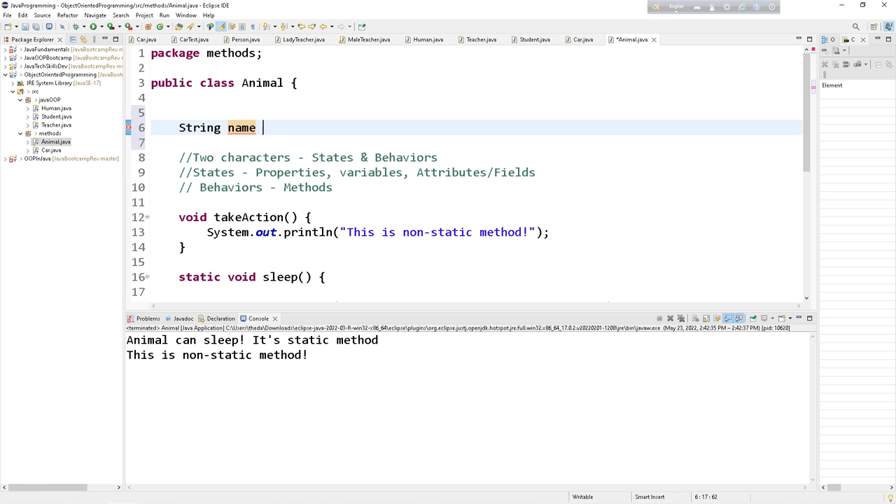
text(= "H")
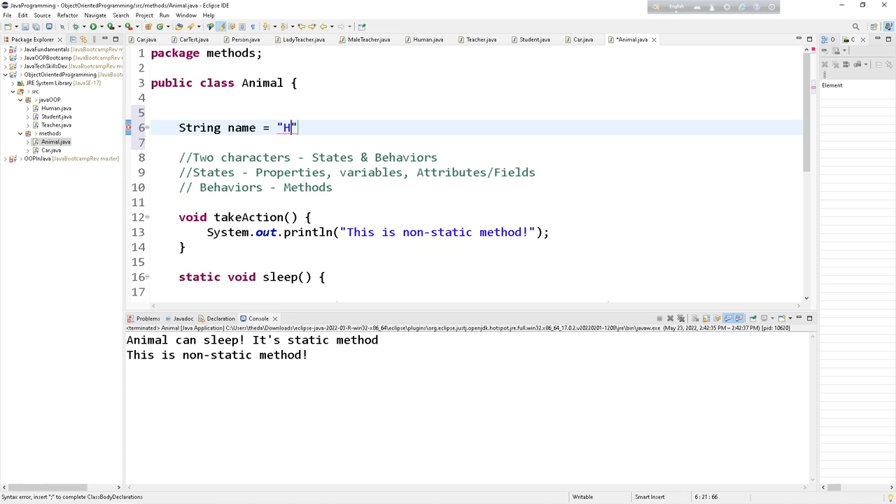
text(ima)
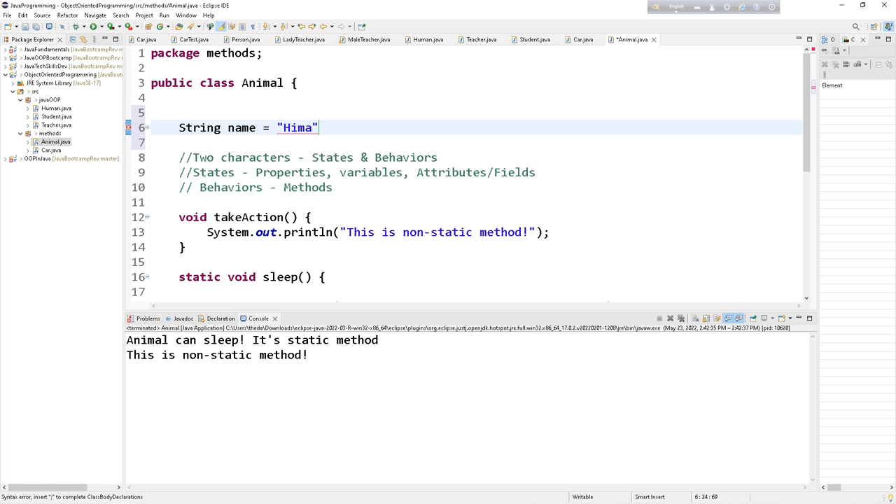
text(;)
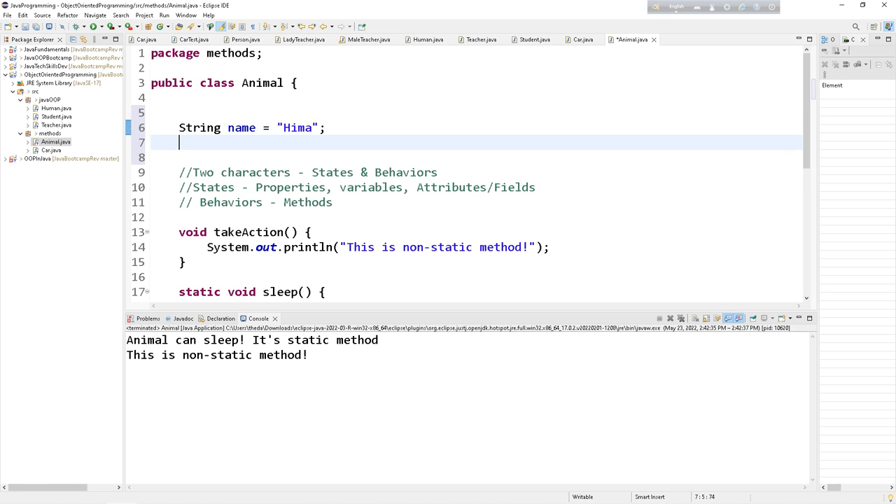
text(int)
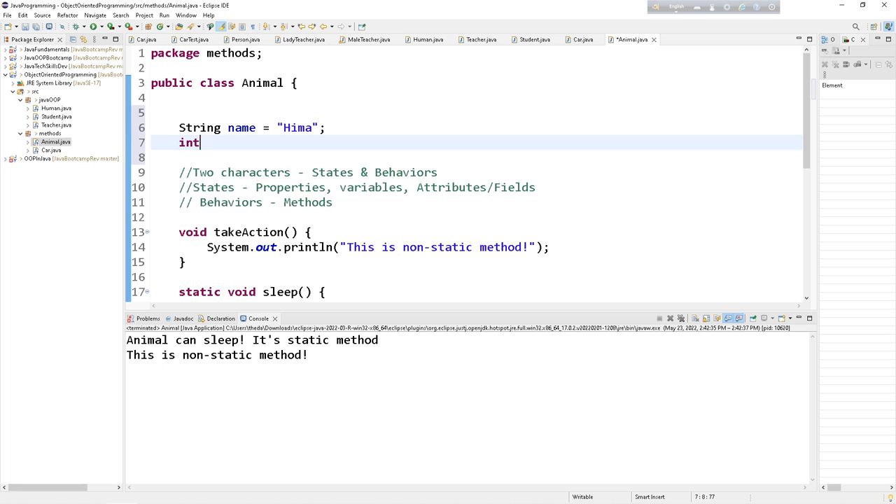
text(age)
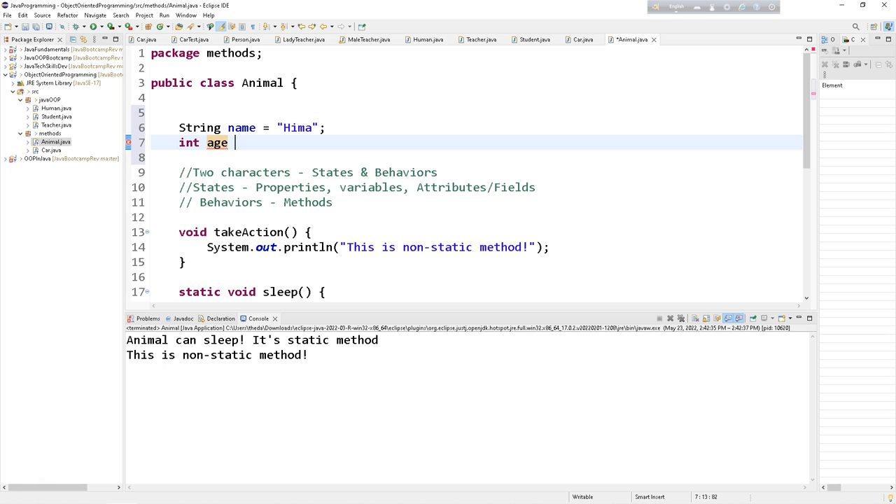
text(= 23)
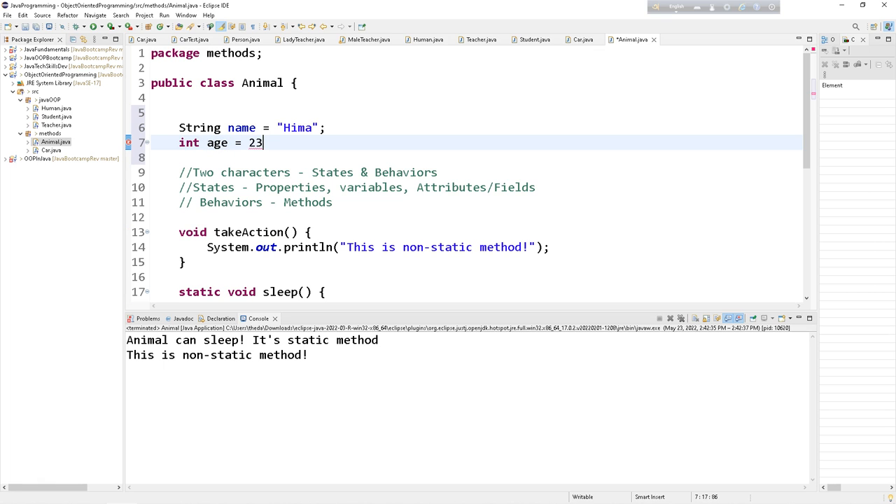
text(;)
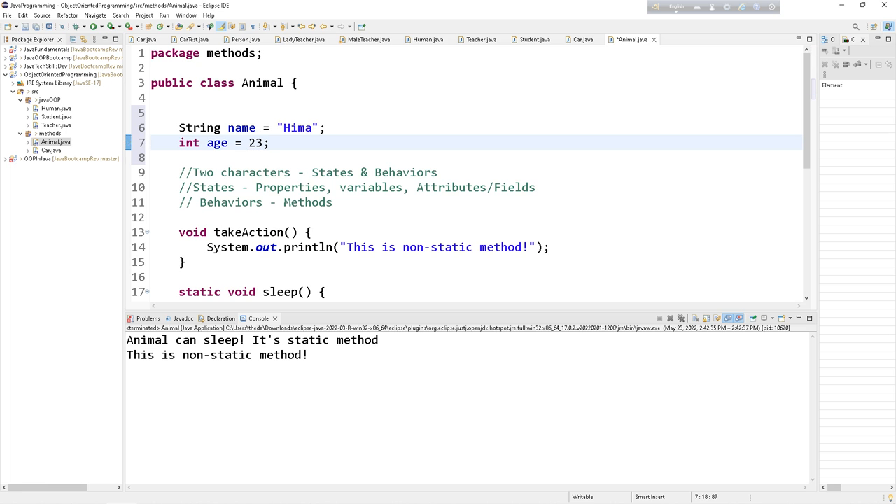
scroll(down, 3)
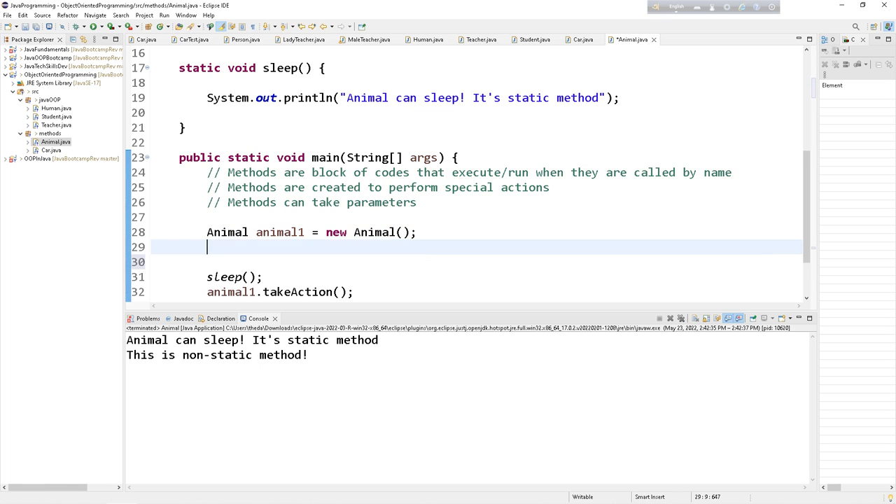
- Print name in main, make name static, and run so the console shows Hima
text(syso)
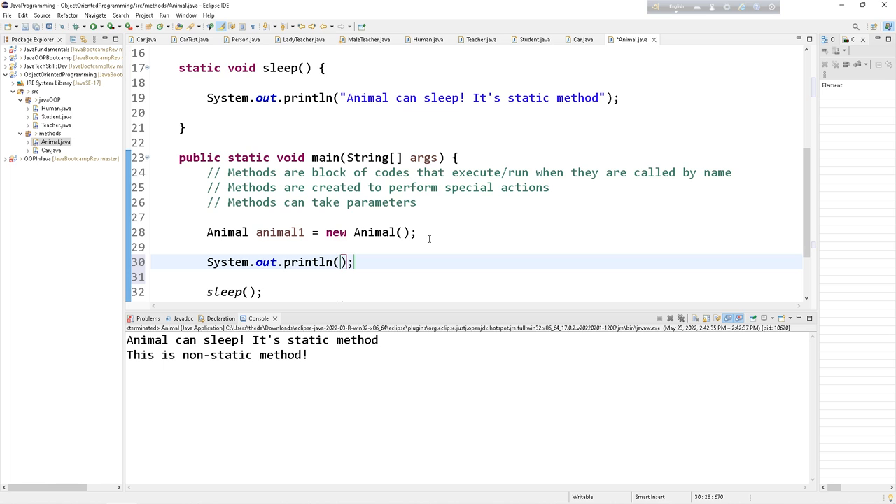
text(nam)
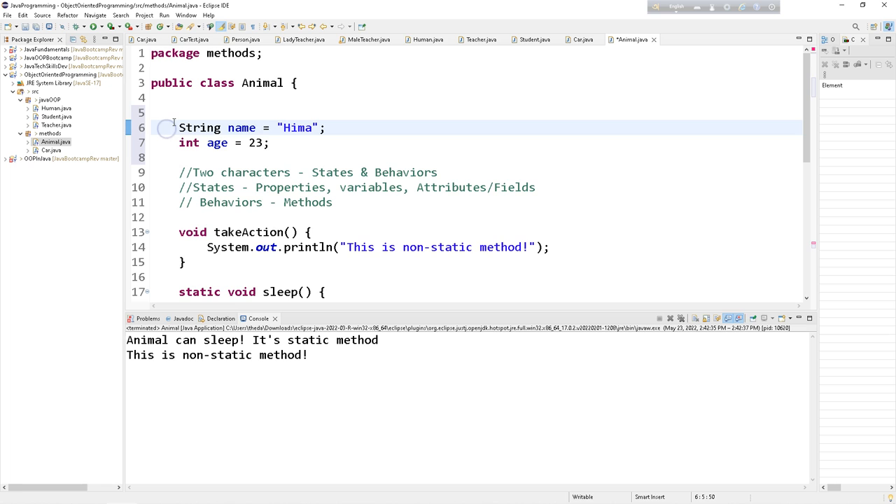
text(static)
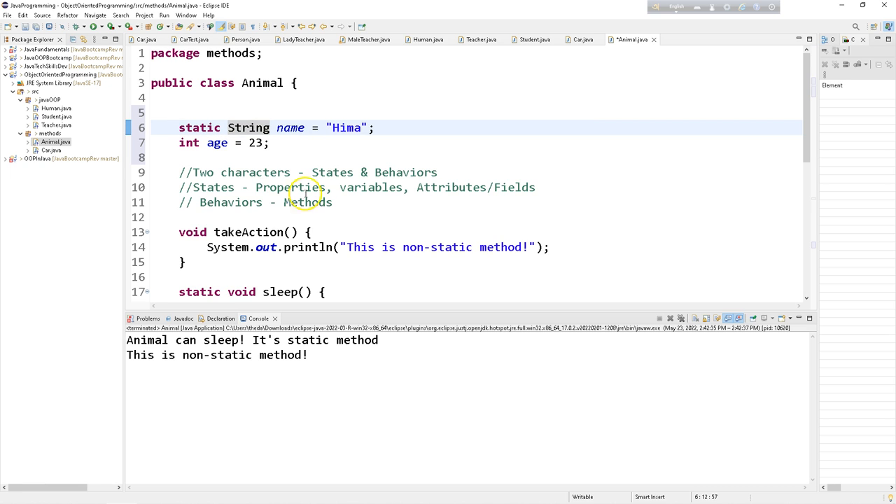
scroll(down, 3)
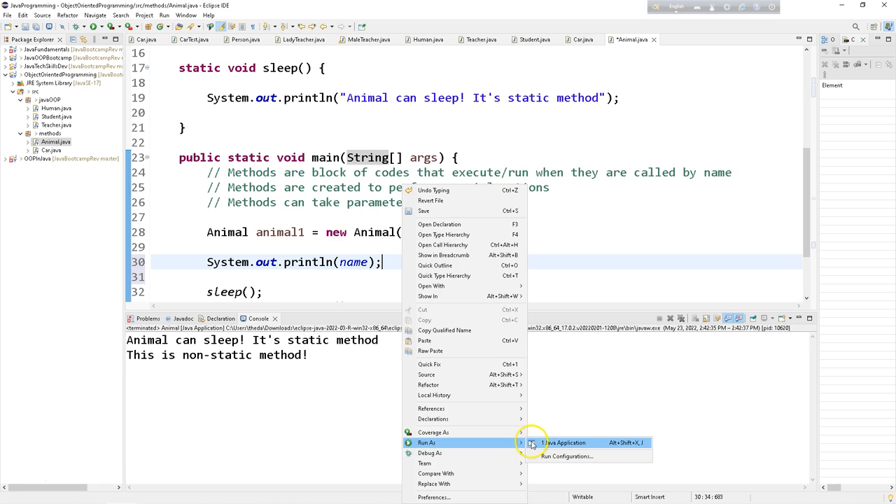
click(563, 442)
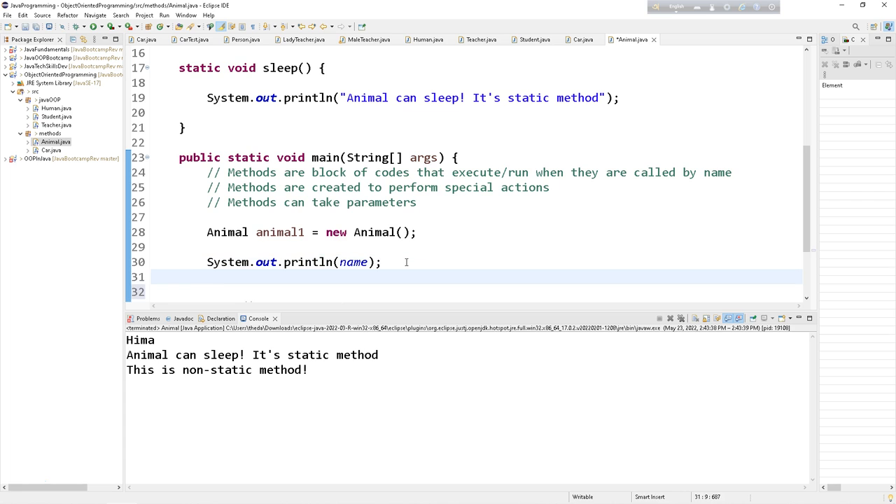
- Add System.out.println(age); below the line printing name
text(System.out.println();)
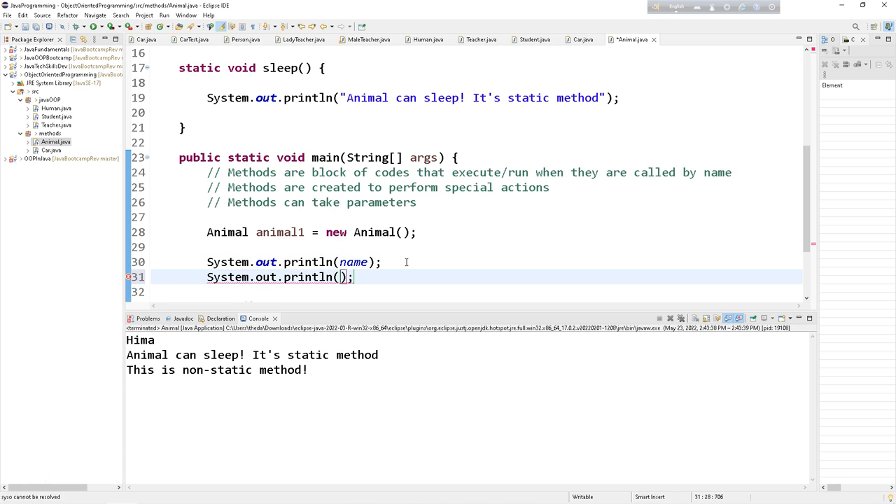
text(a)
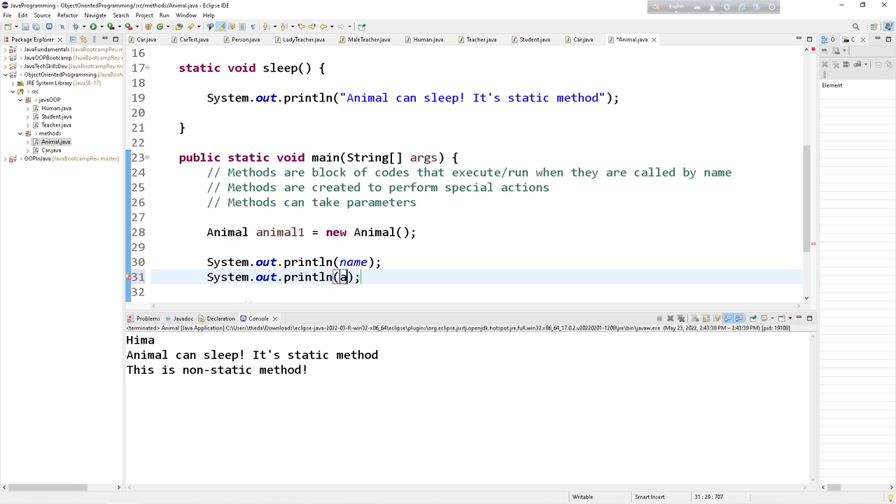
text(ge)
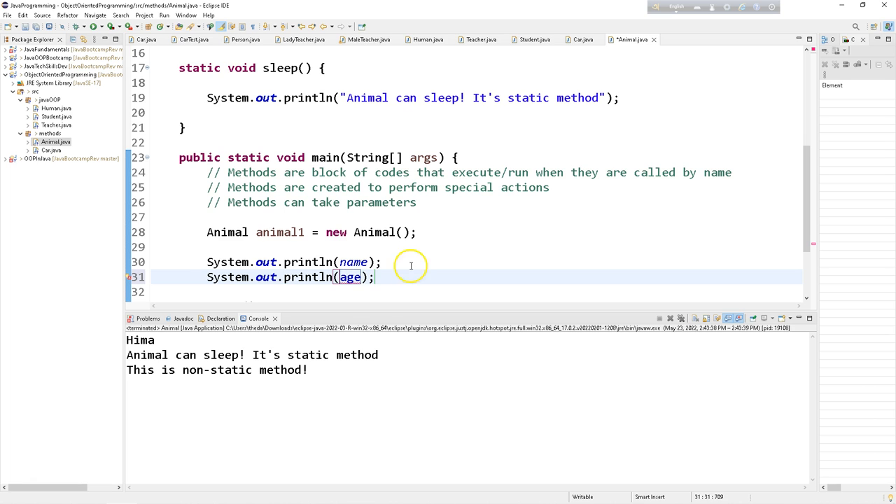
mouse_move(190, 277)
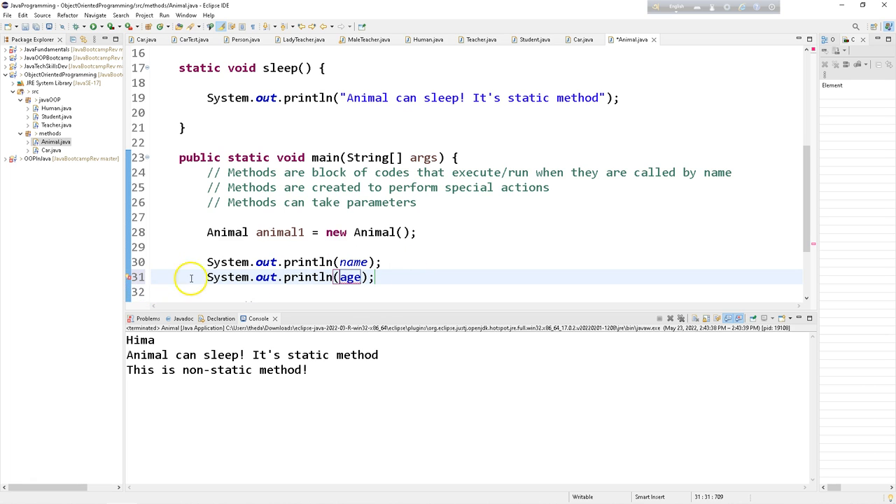
scroll(up, 3)
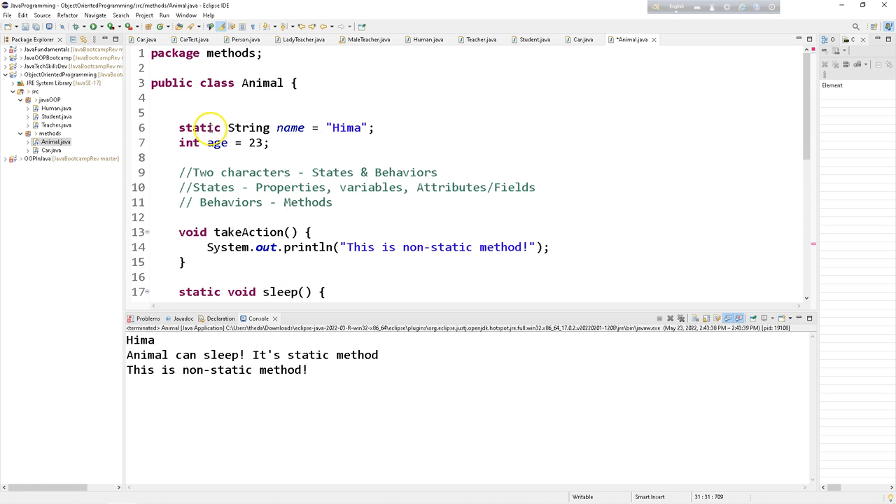
- Make age static and run Animal so the console prints Hima and 23
click(180, 143)
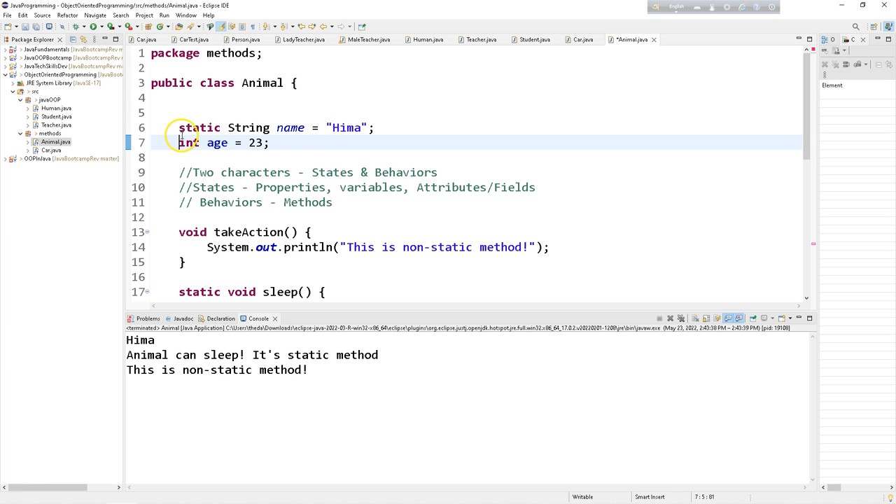
text(static)
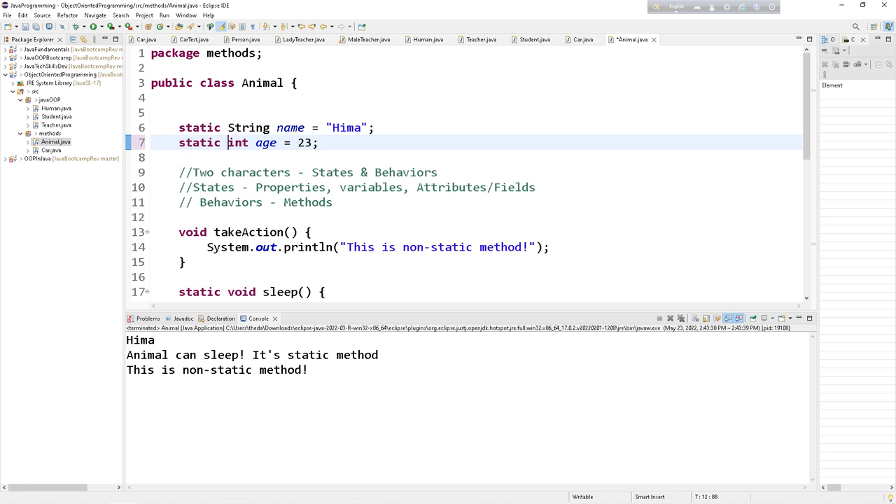
scroll(down, 3)
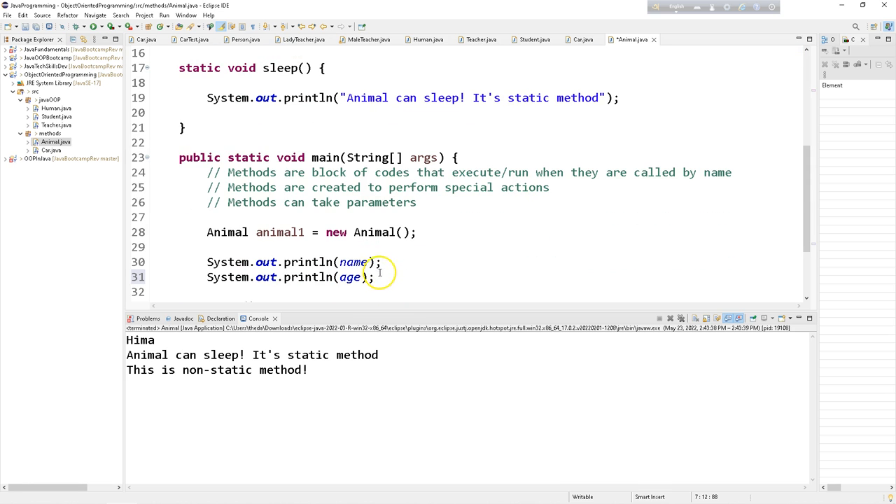
right_click(375, 277)
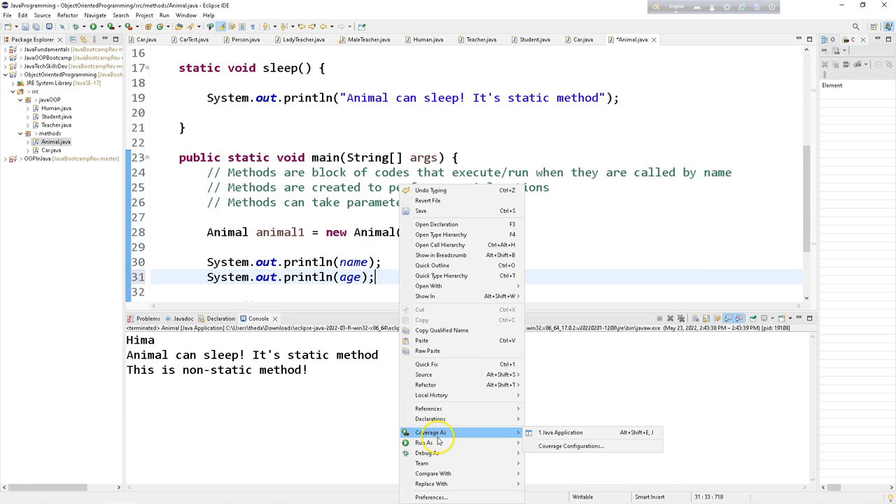
mouse_move(424, 443)
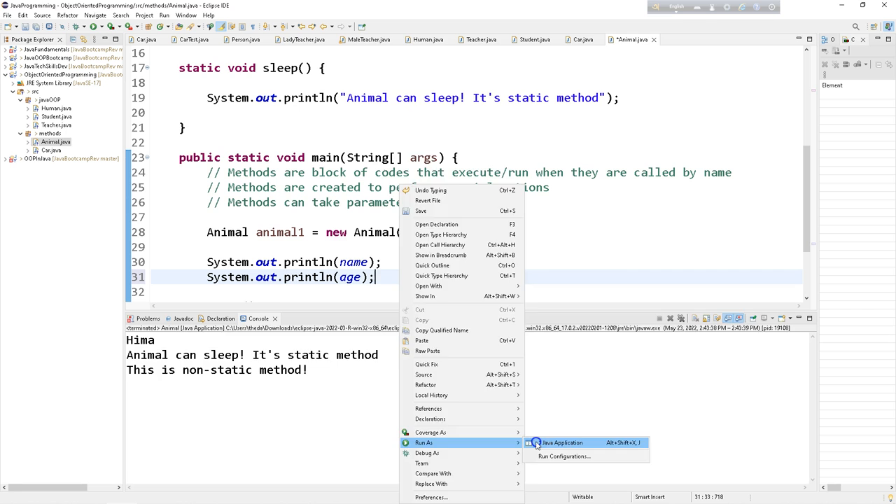
click(560, 442)
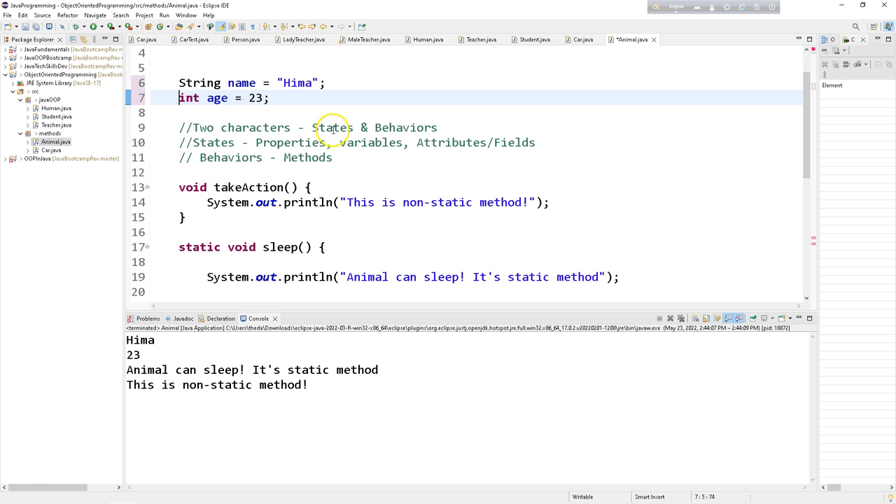
scroll(down, 3)
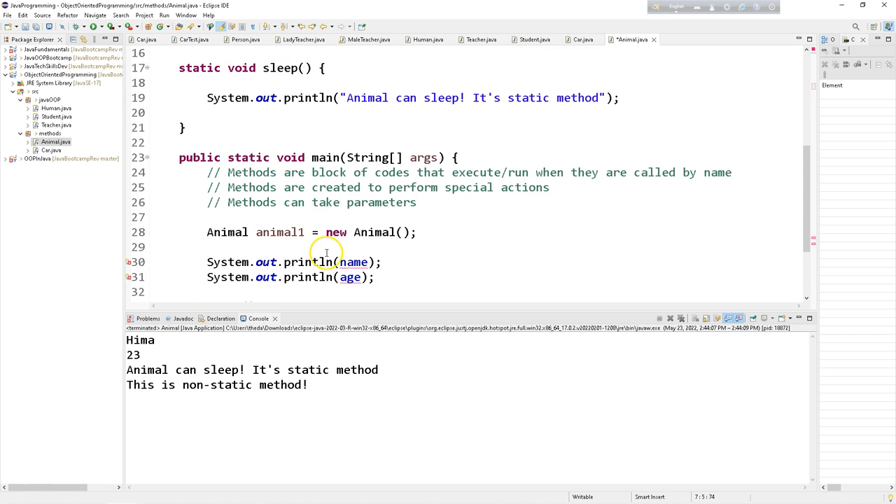
mouse_move(278, 233)
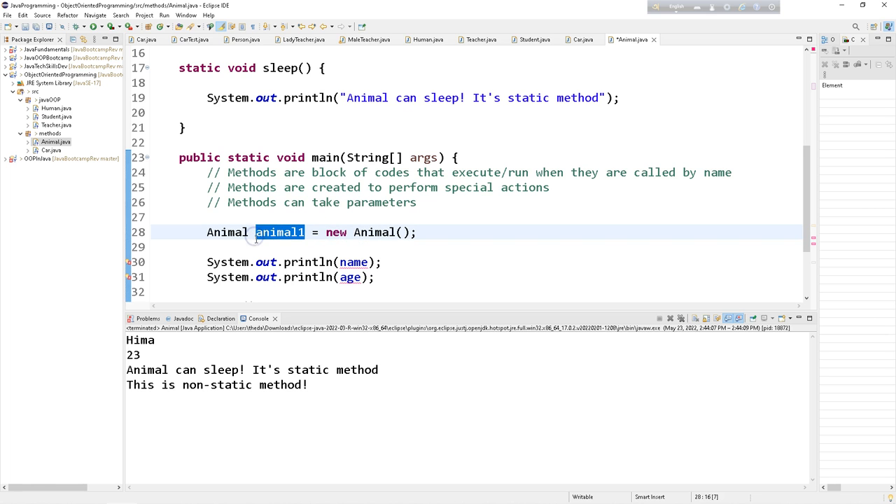
- Print animal1.name and animal1.age instead of the bare fields
click(353, 262)
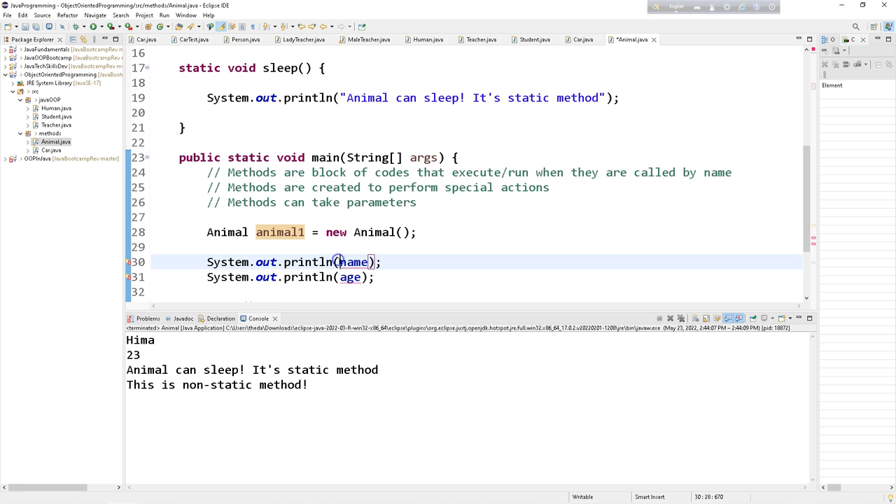
text(animal1.)
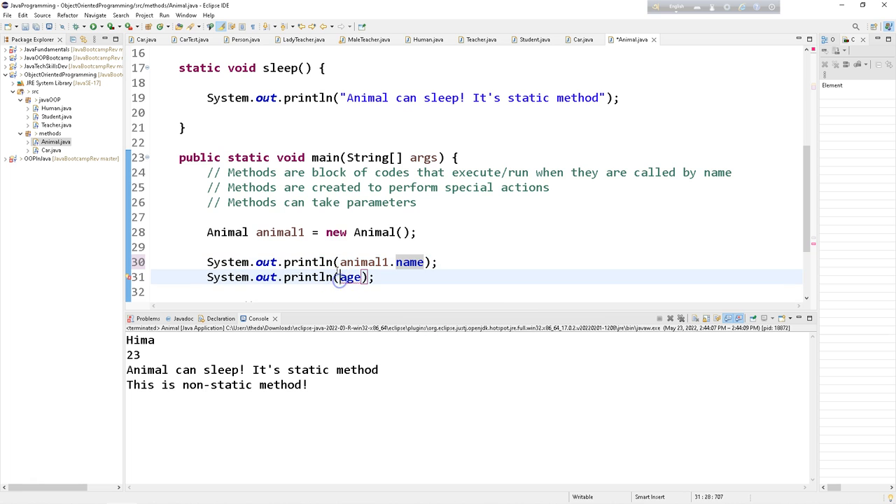
text(animal1.a)
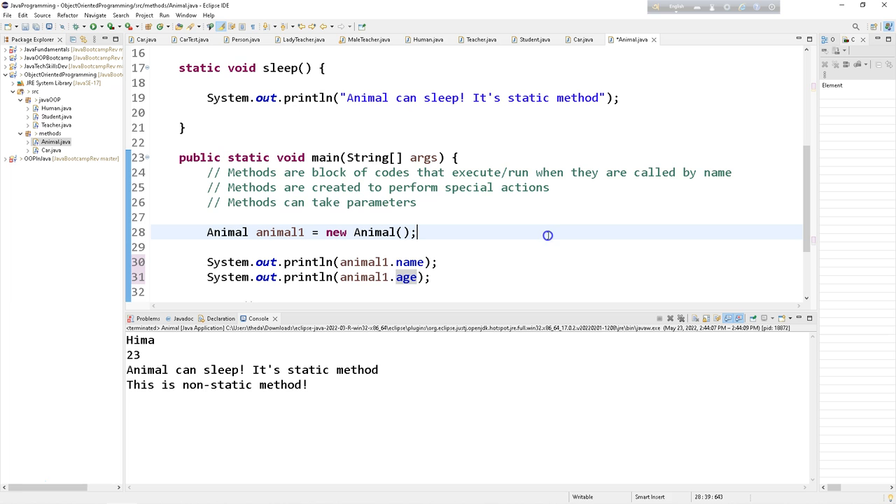
- Run Animal as a Java application so the console shows Hima, 23 and both method messages
right_click(549, 235)
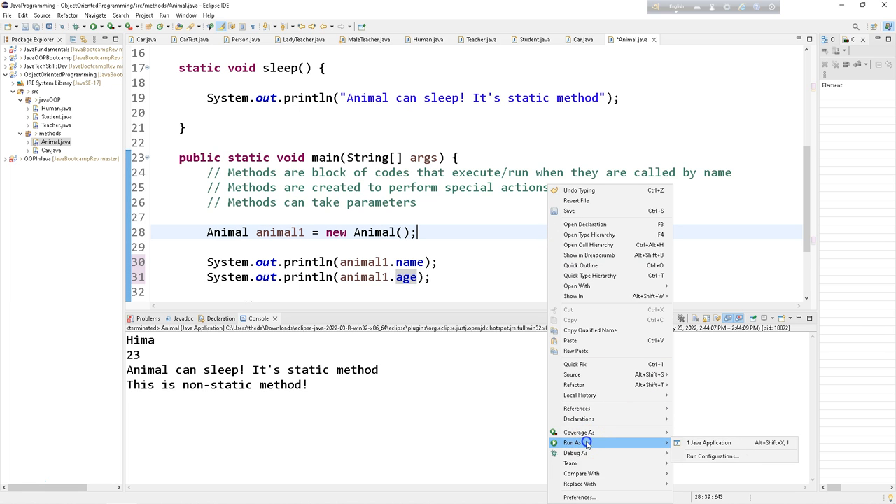
click(709, 442)
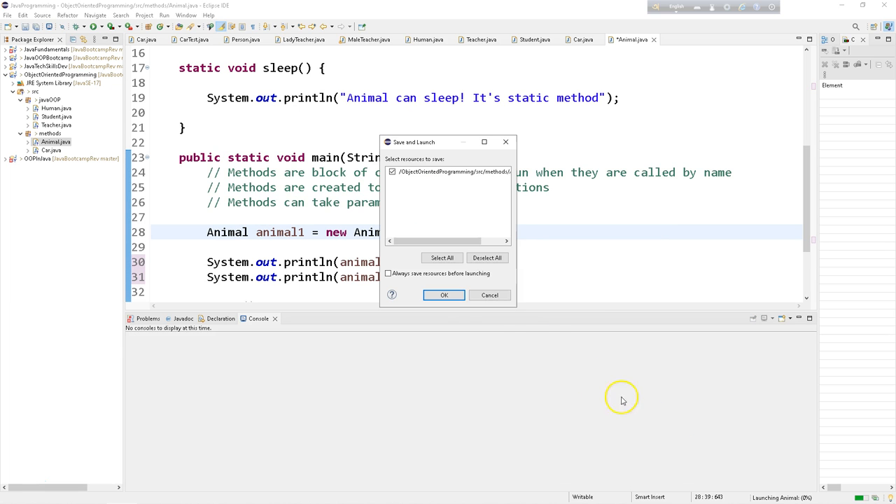
click(444, 294)
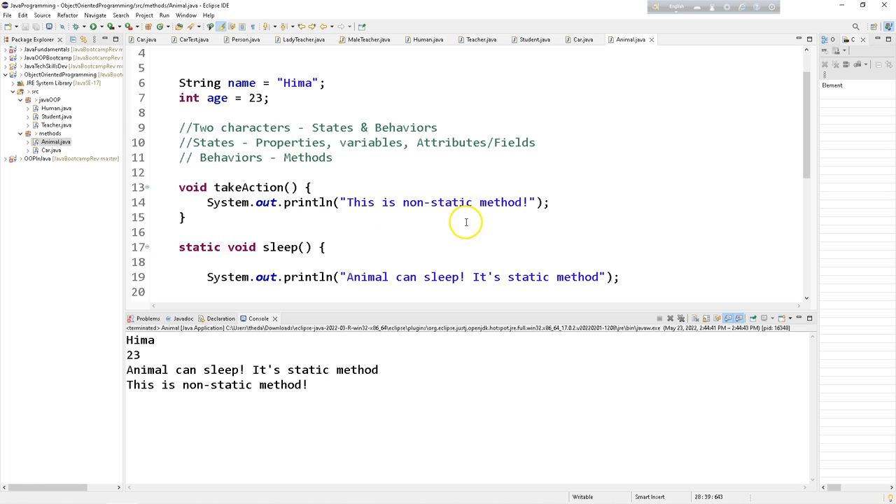
mouse_move(496, 224)
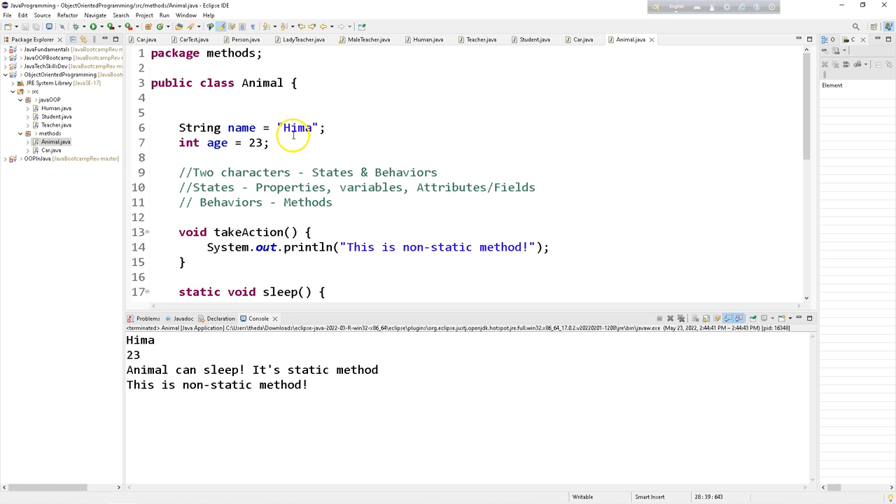
mouse_move(363, 163)
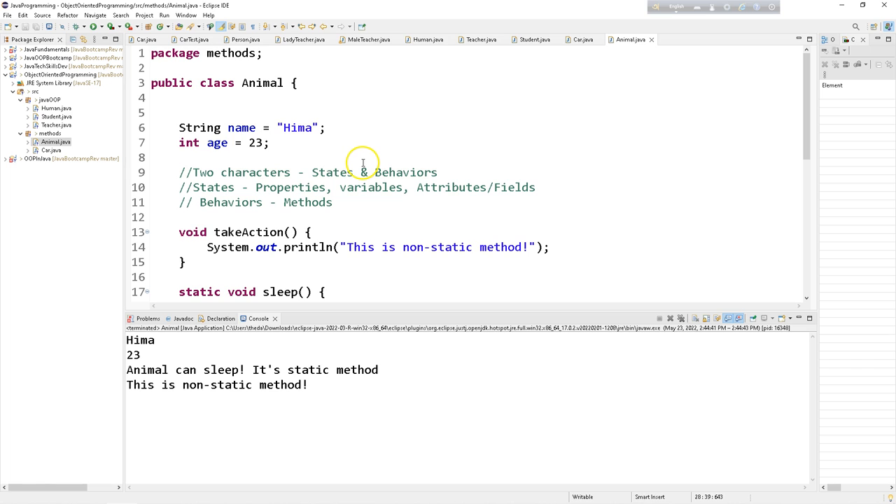
mouse_move(342, 154)
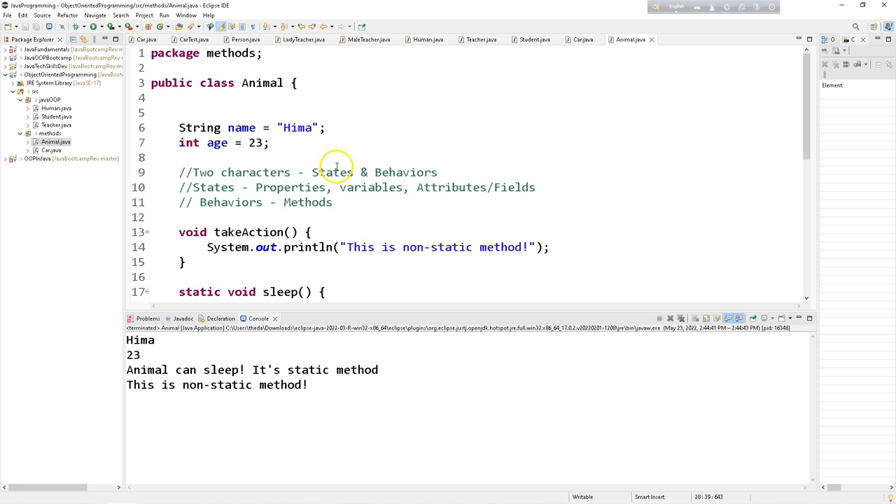
mouse_move(335, 167)
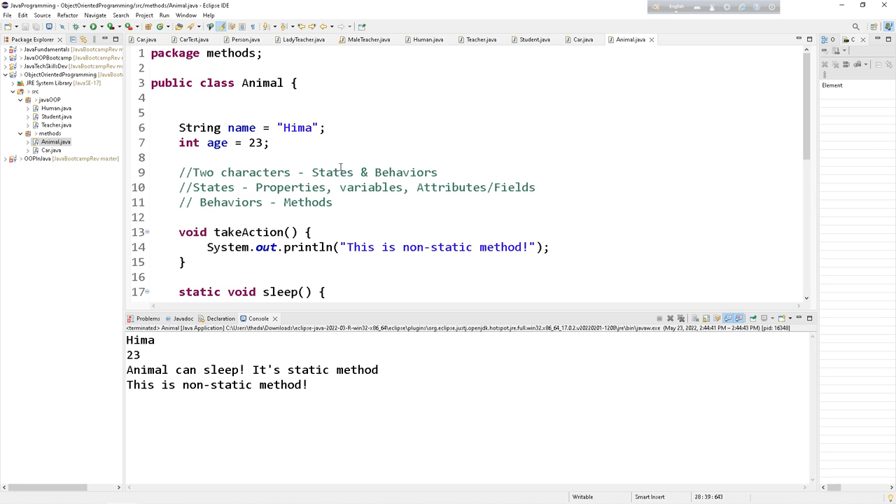
mouse_move(342, 167)
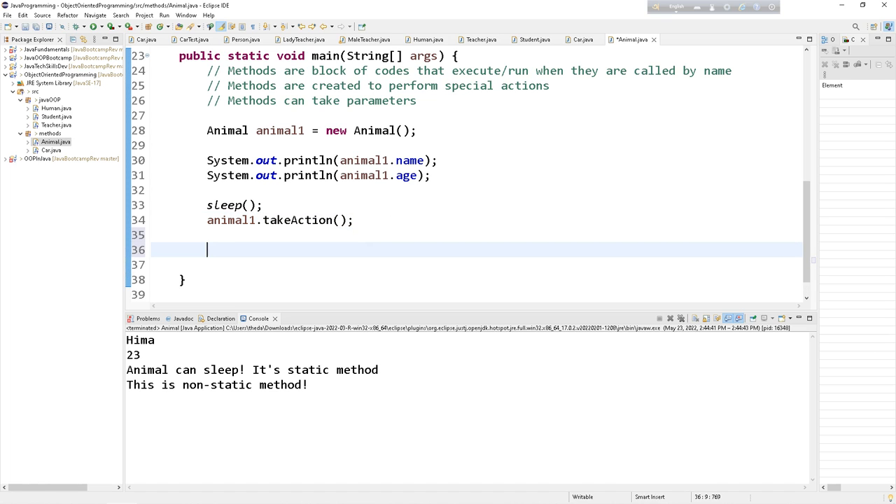
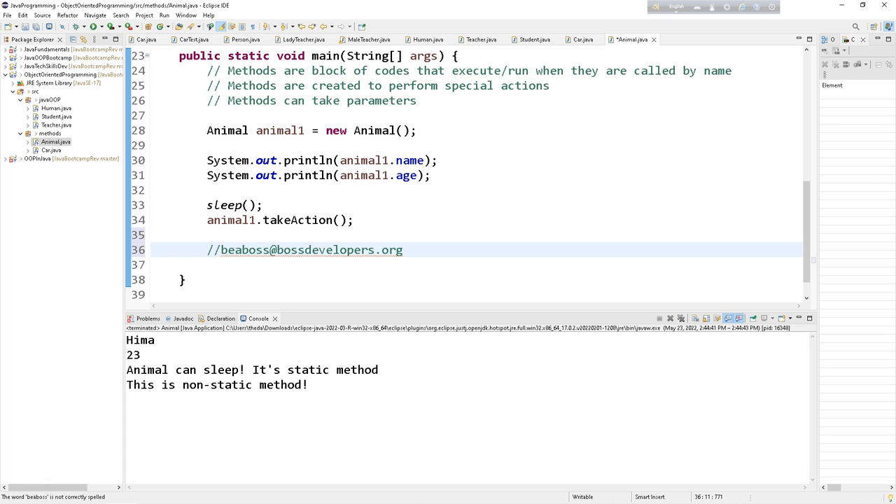
click(221, 249)
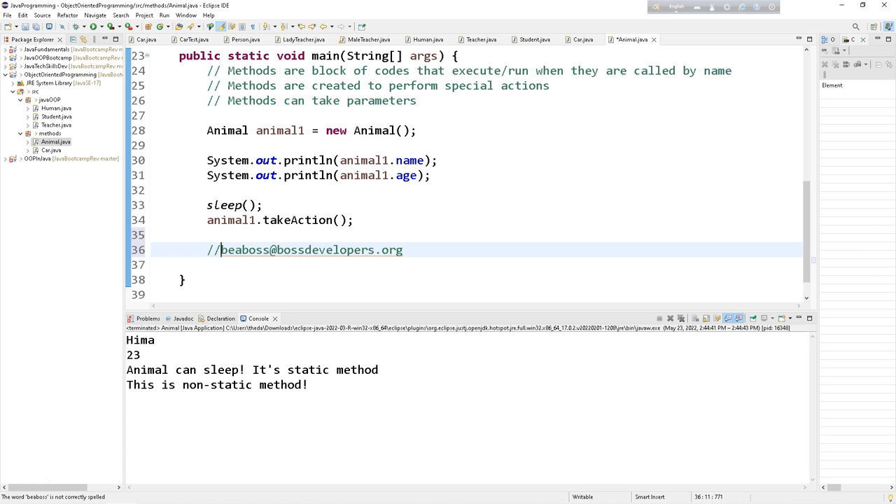